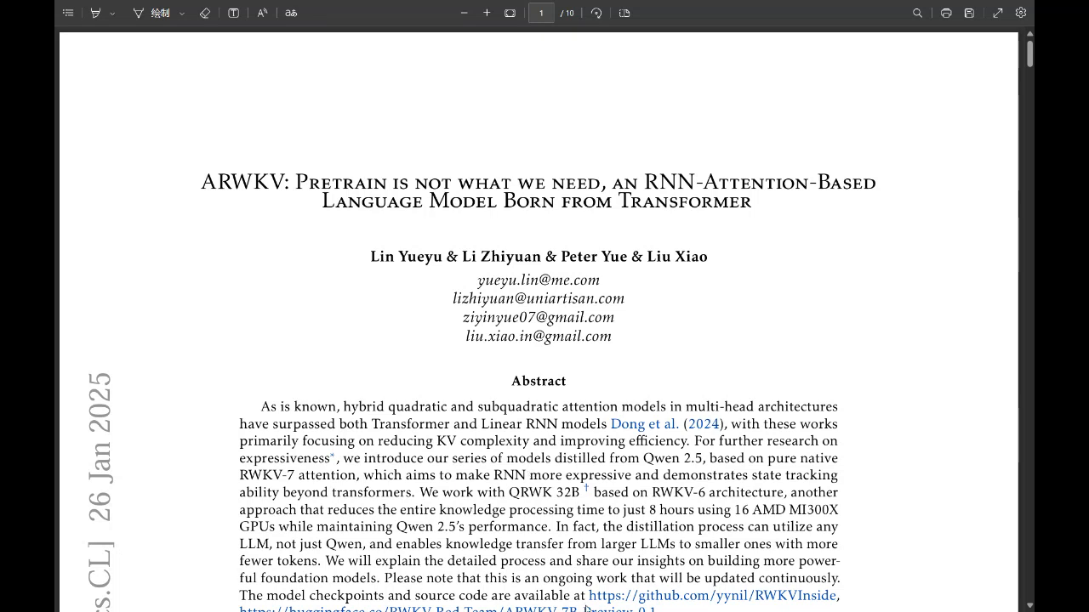
pyautogui.moveTo(654, 594)
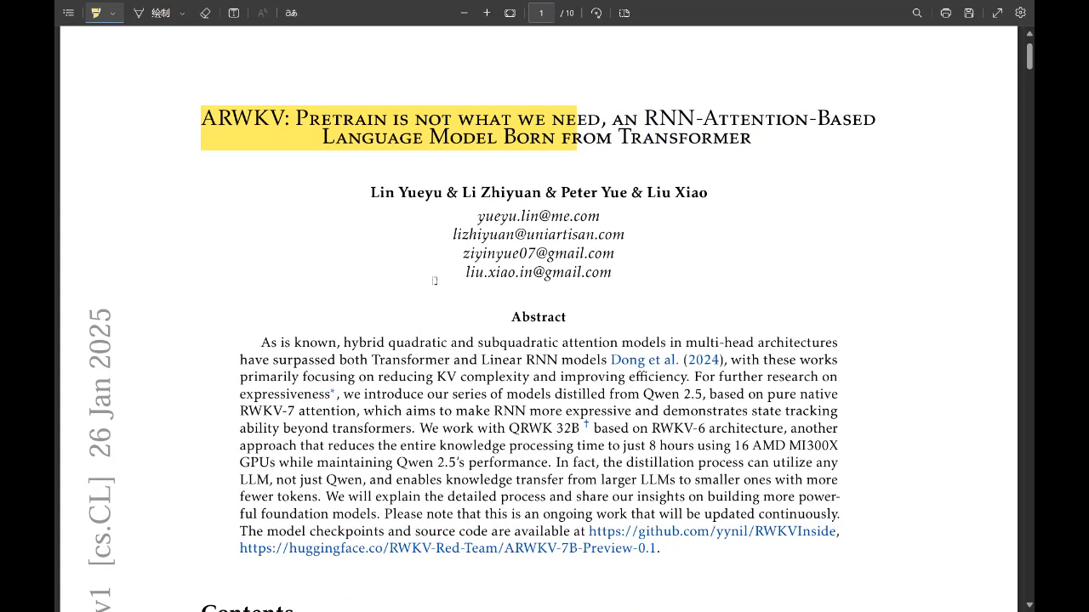
# Highlight the abstract phrase about making RNNs more expressive with state tracking beyond transformers
pyautogui.scroll(-3)
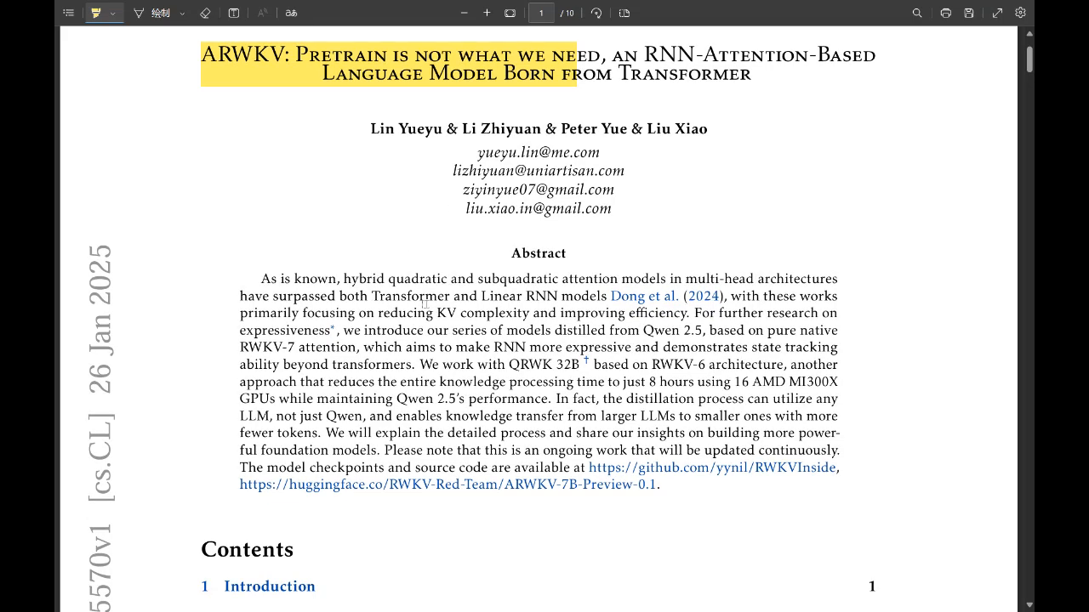
pyautogui.moveTo(449, 289)
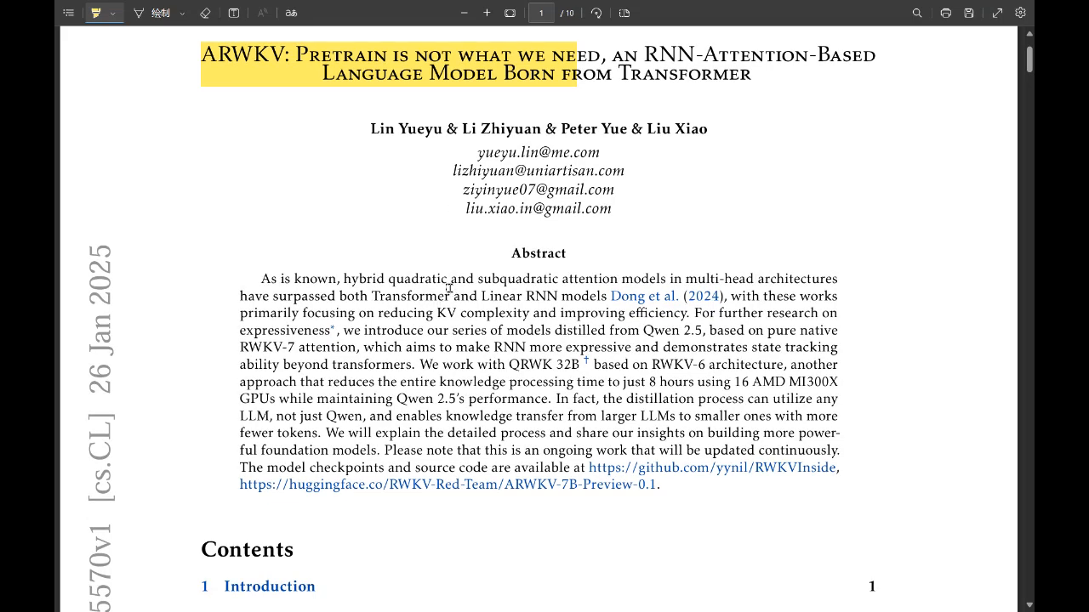
pyautogui.moveTo(458, 309)
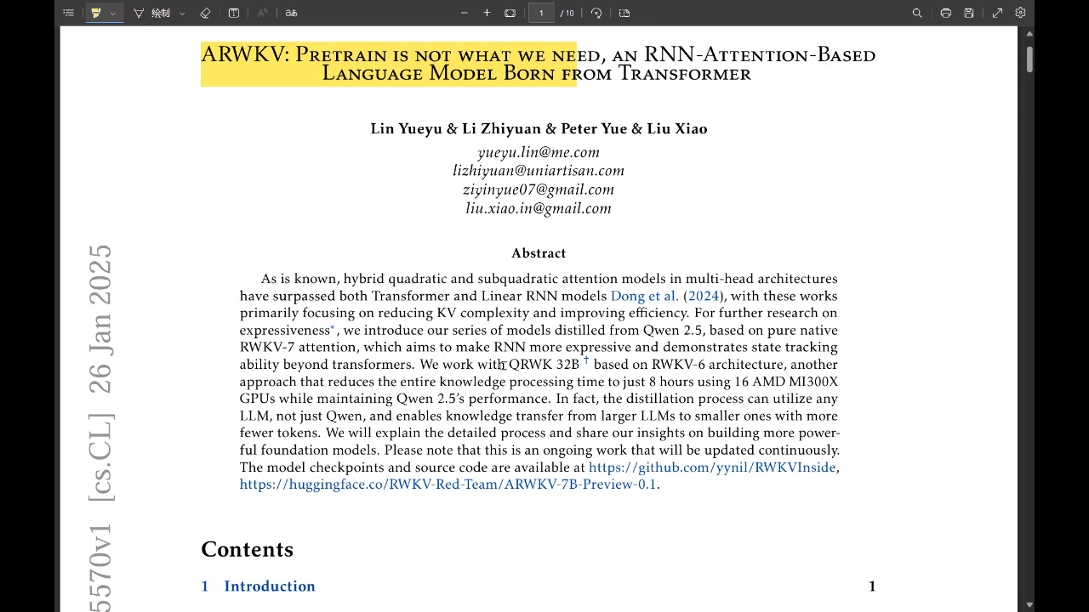
pyautogui.scroll(-3)
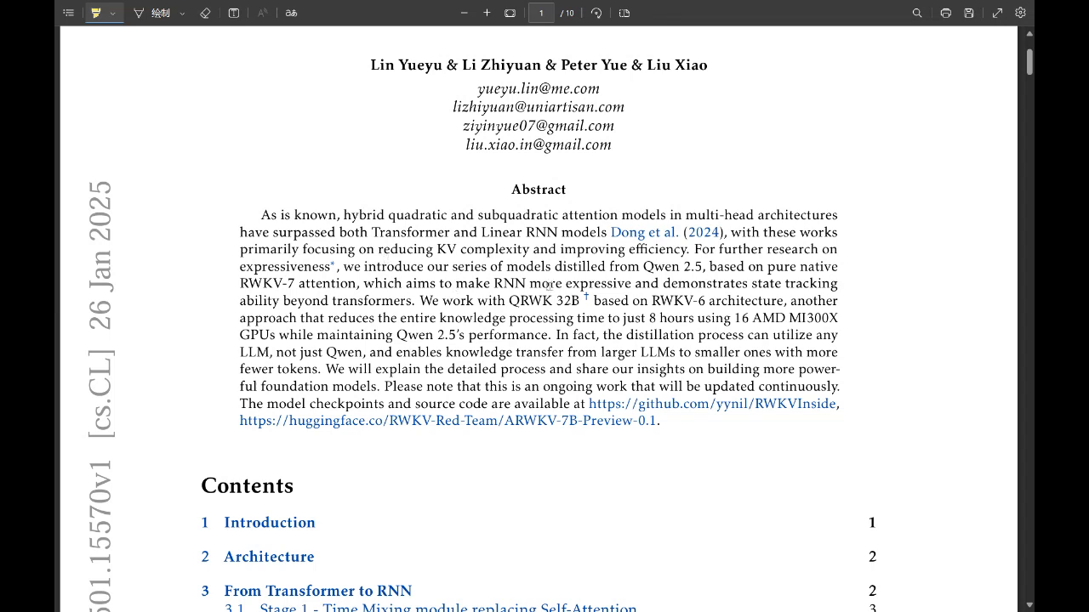
pyautogui.moveTo(441, 282); pyautogui.dragTo(745, 282)
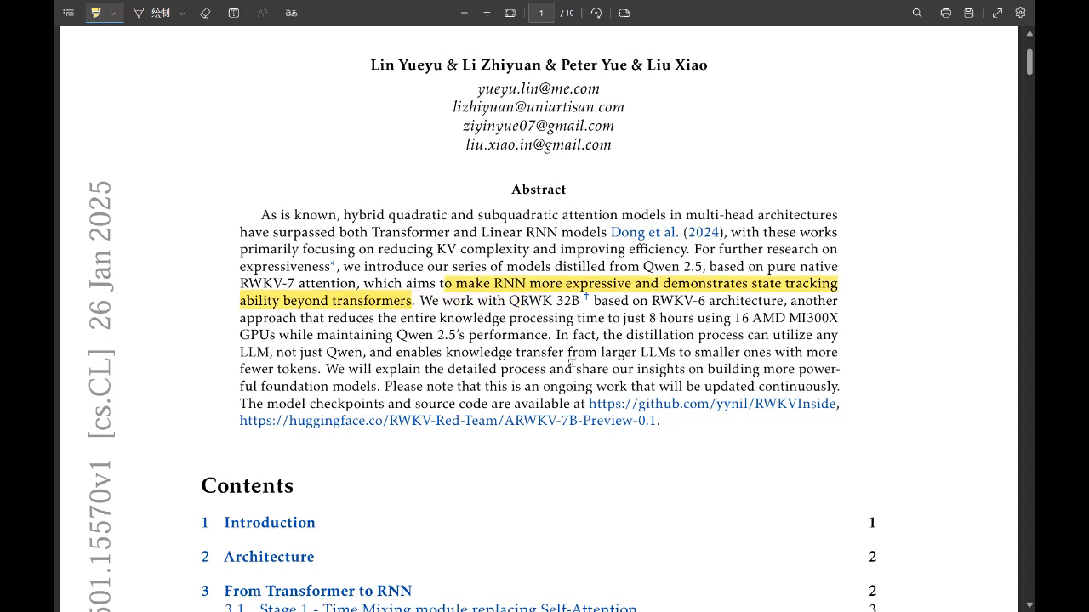
pyautogui.scroll(-3)
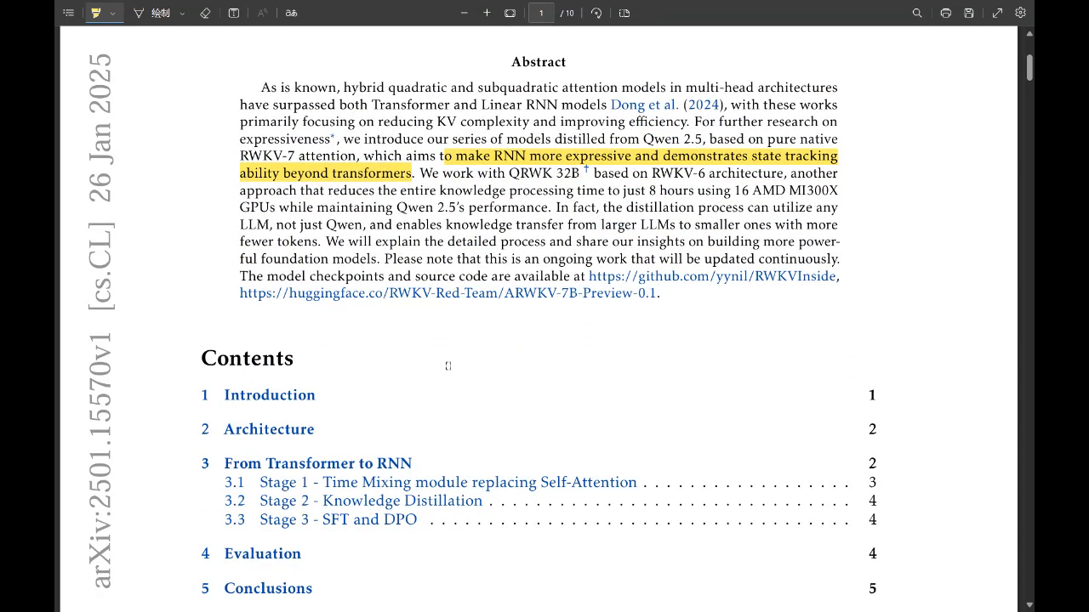
# Highlight the Architecture line "In RWKV-7 attention which is the time mixing" and read on
pyautogui.scroll(-3)
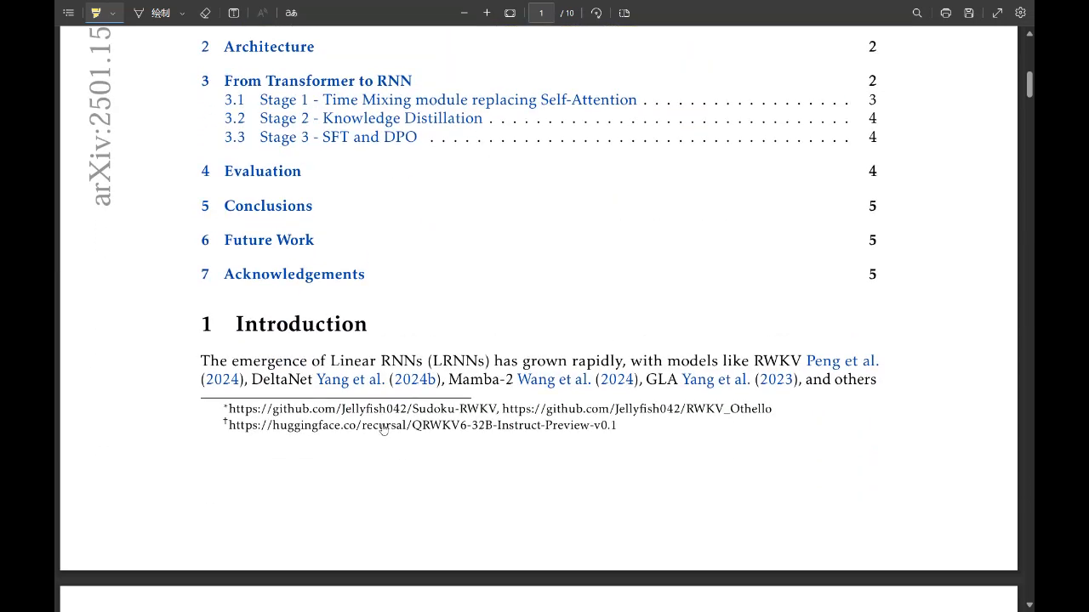
pyautogui.moveTo(552, 415)
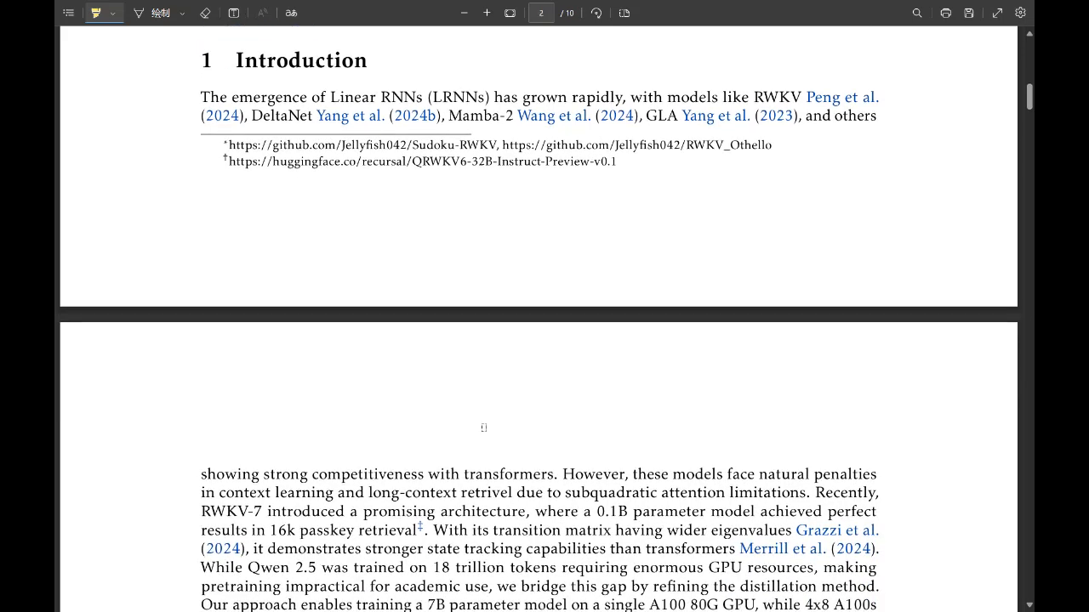
pyautogui.scroll(-3)
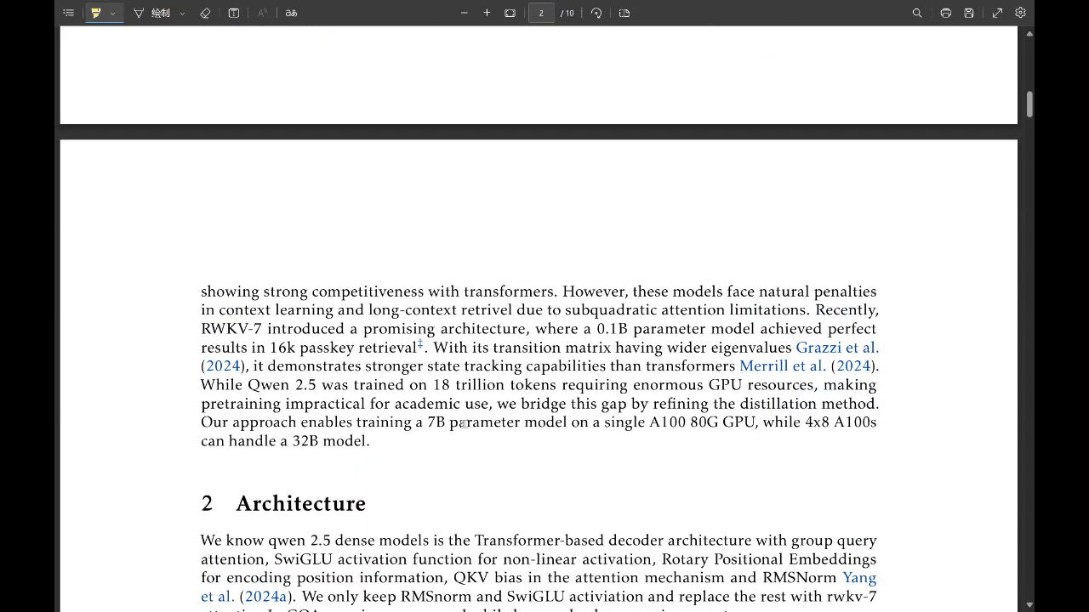
pyautogui.moveTo(456, 422)
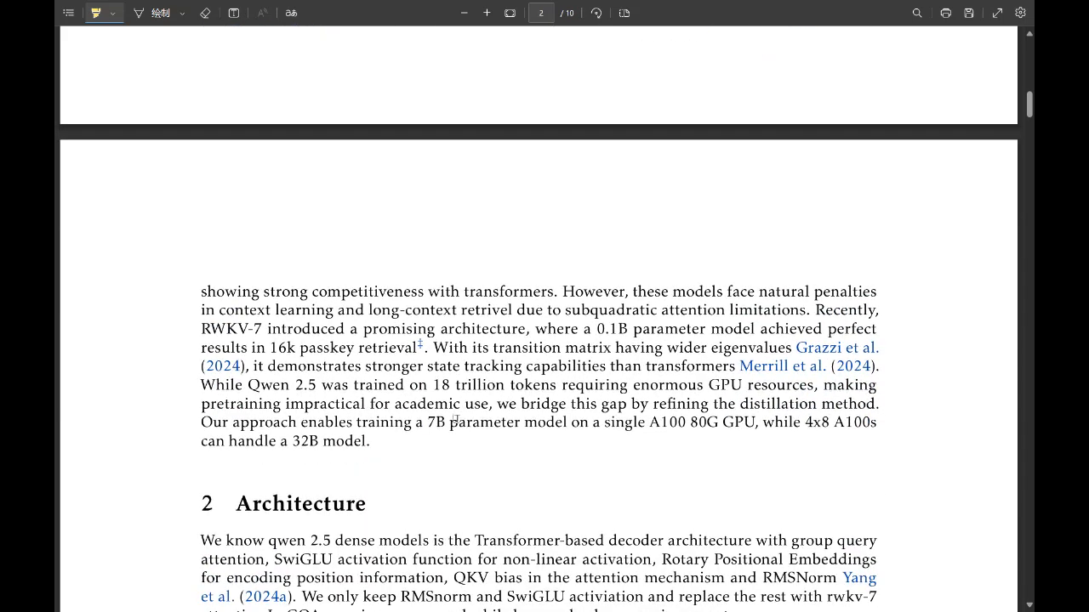
pyautogui.scroll(-3)
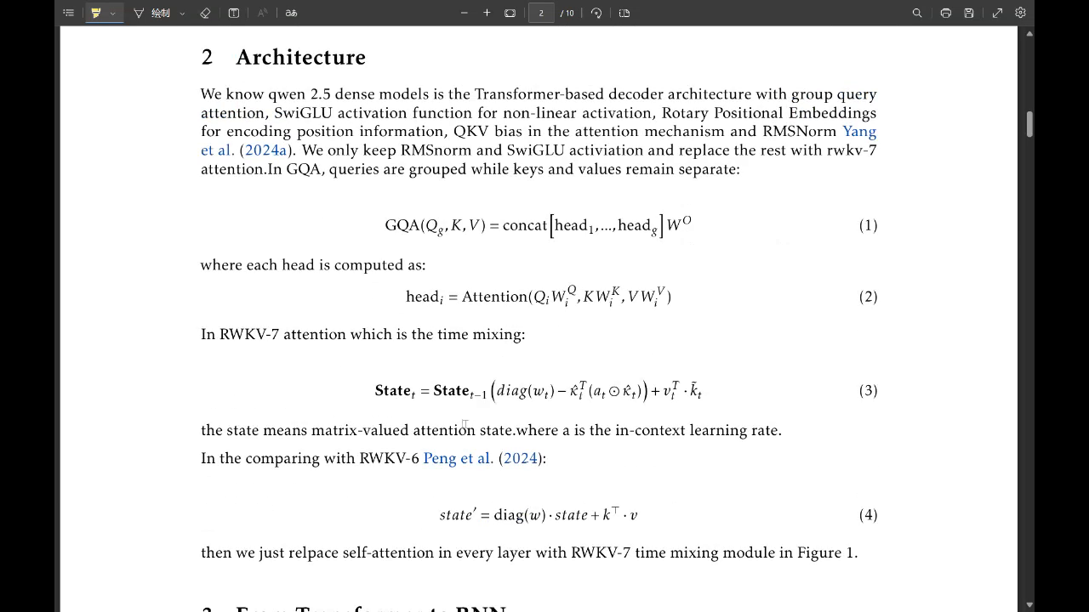
pyautogui.moveTo(202, 333); pyautogui.dragTo(466, 334)
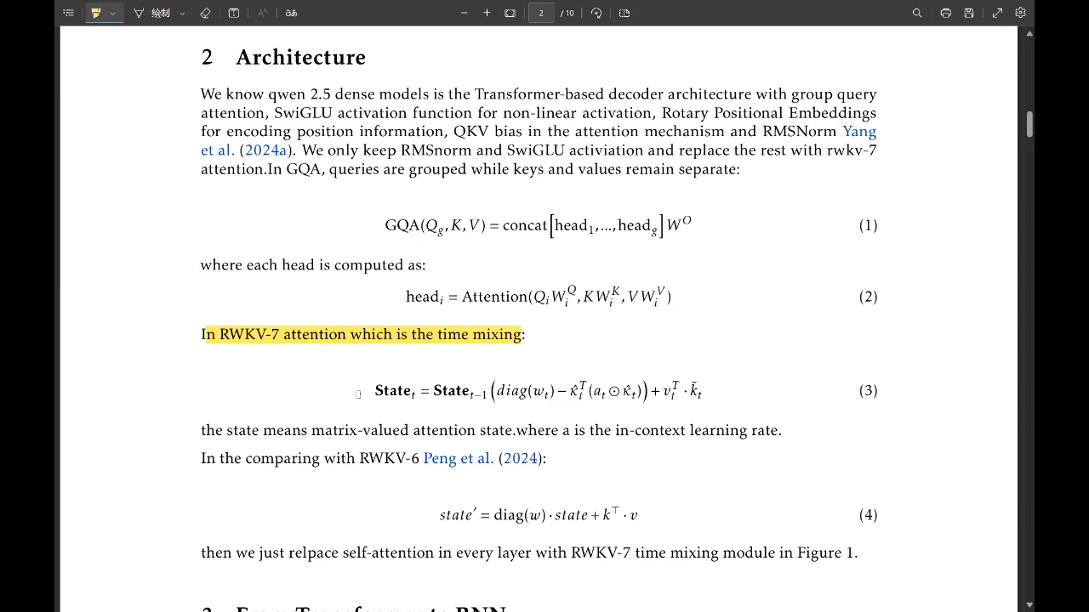
pyautogui.scroll(-3)
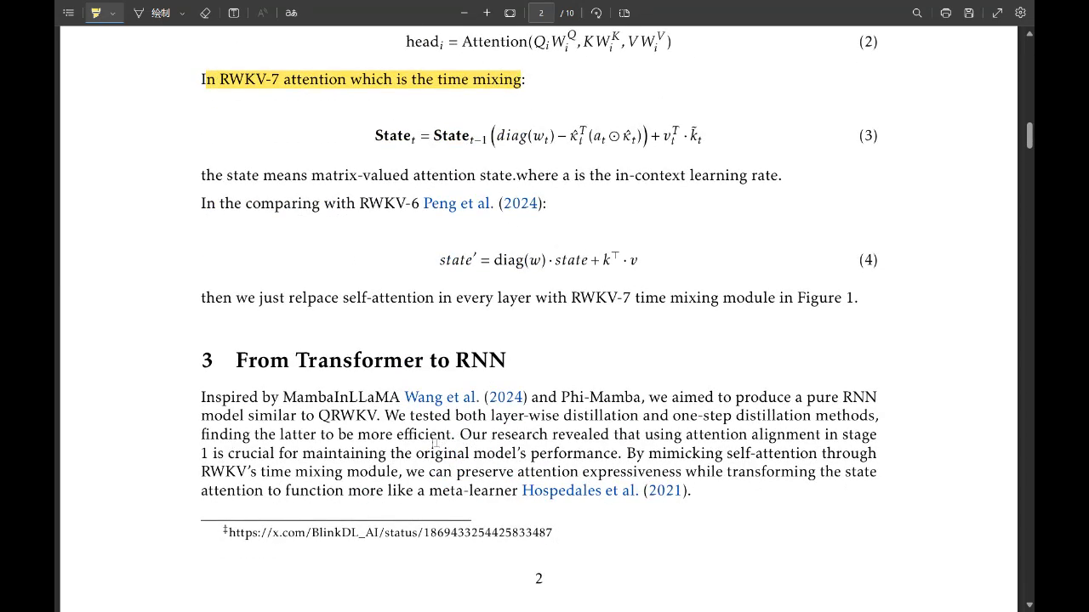
pyautogui.moveTo(323, 542)
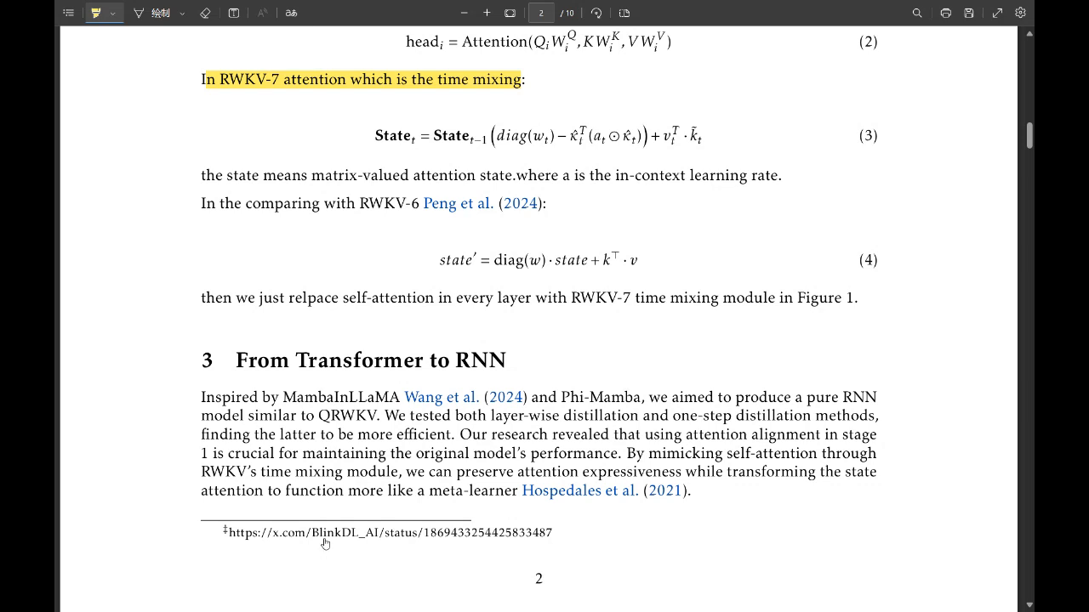
pyautogui.moveTo(353, 471)
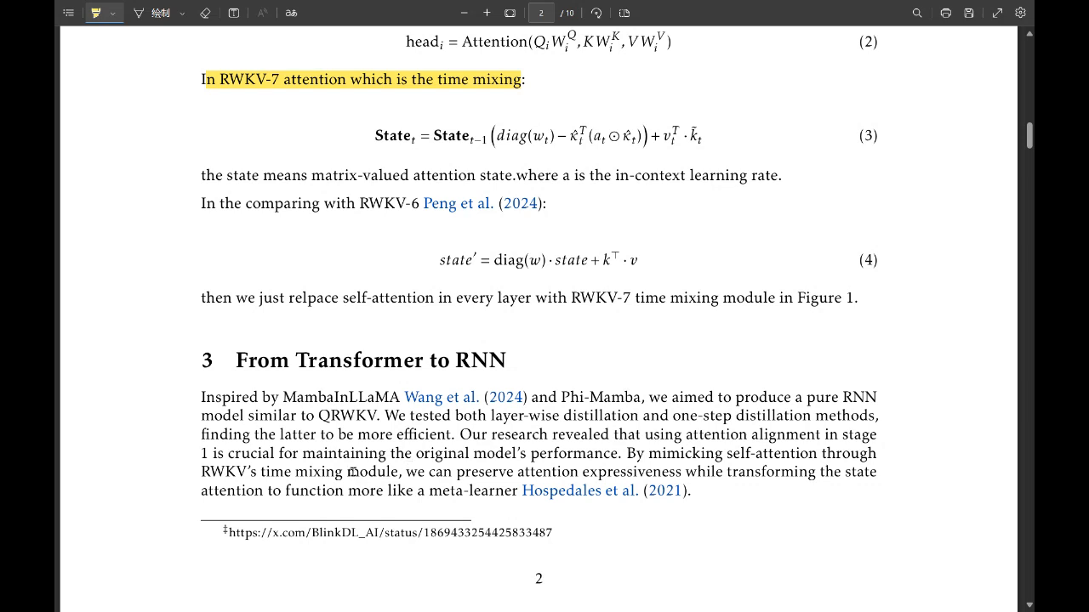
pyautogui.moveTo(366, 462)
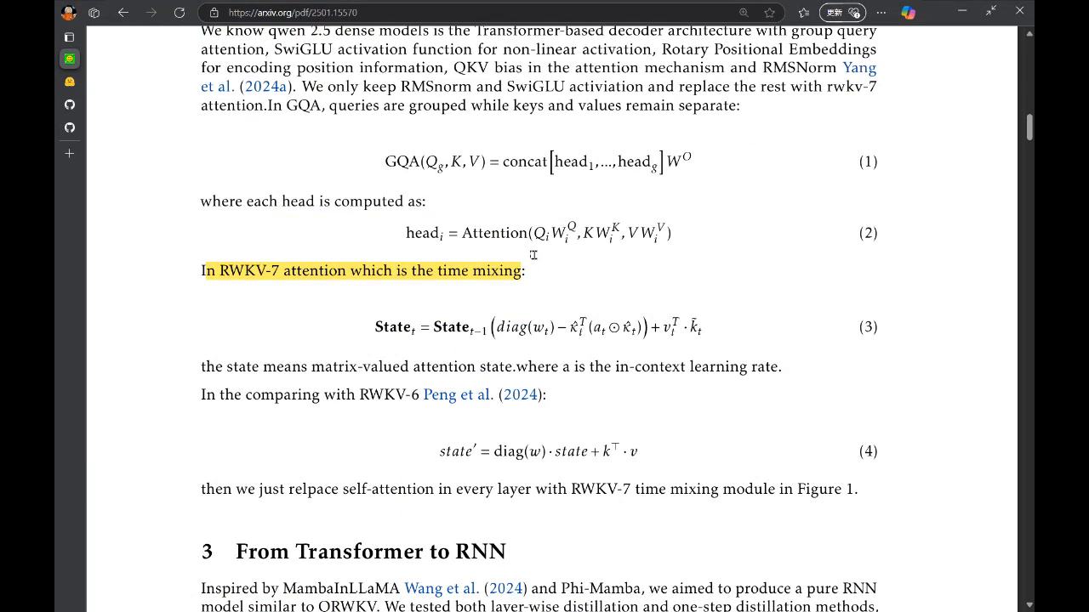
pyautogui.scroll(-3)
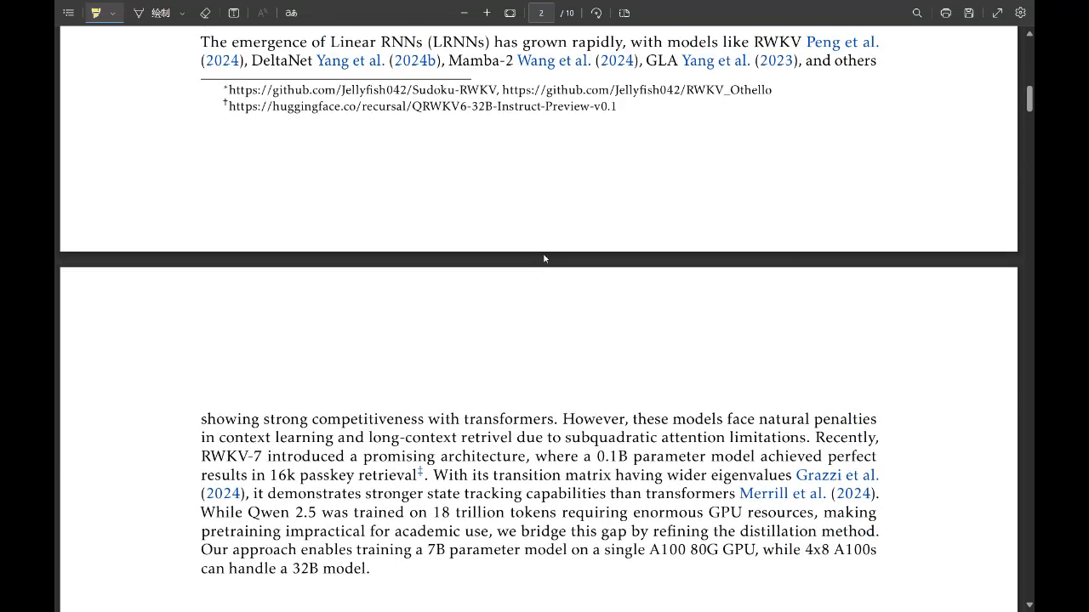
pyautogui.moveTo(54, 119)
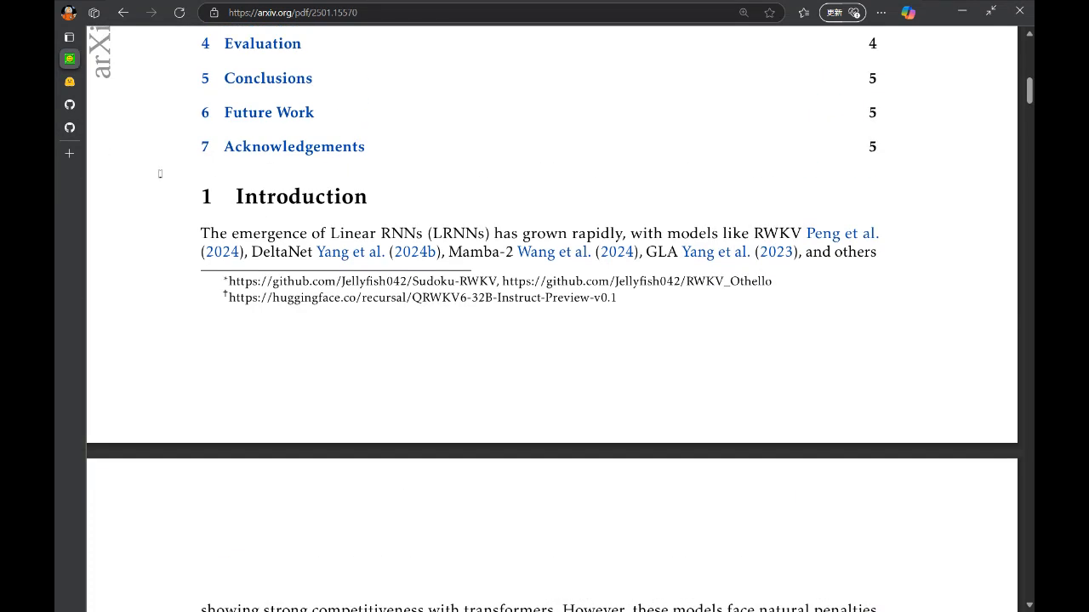
pyautogui.scroll(-3)
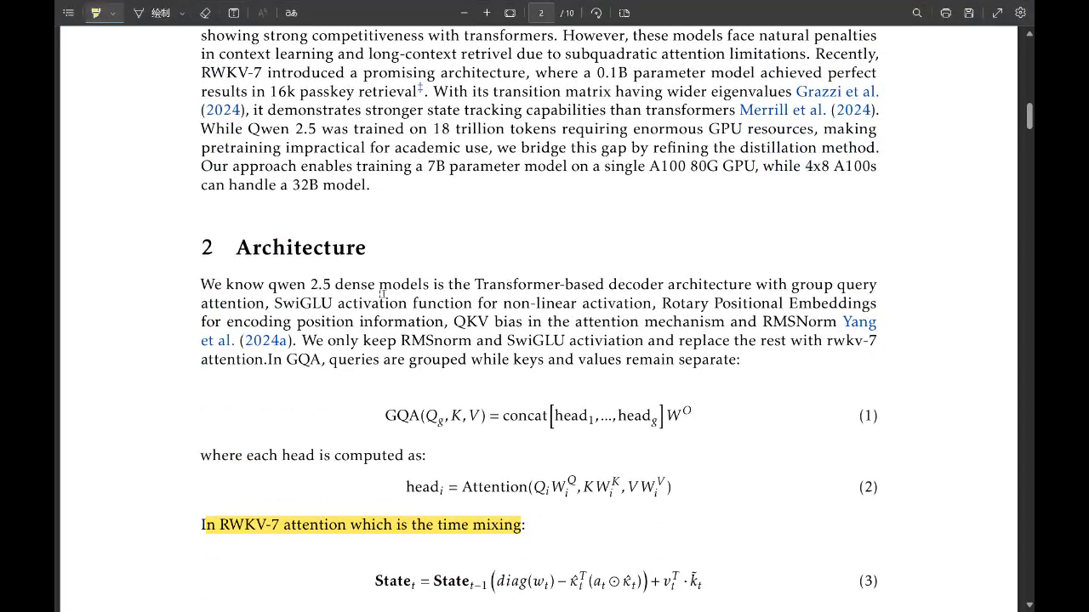
# Highlight Section 3.2's sentence on minimizing divergence between teacher and student distributions
pyautogui.scroll(-3)
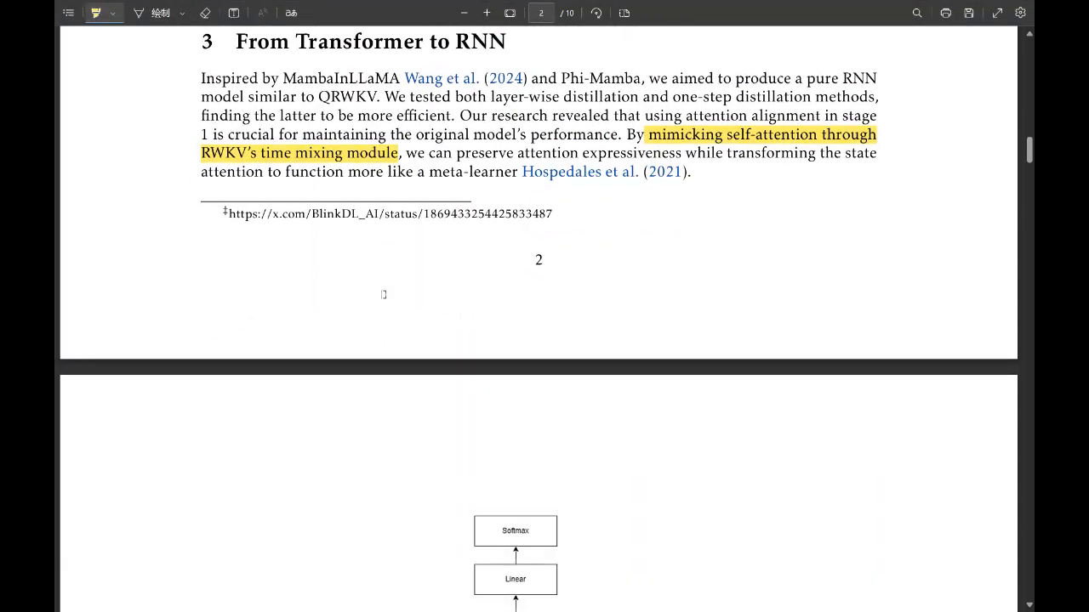
pyautogui.scroll(-3)
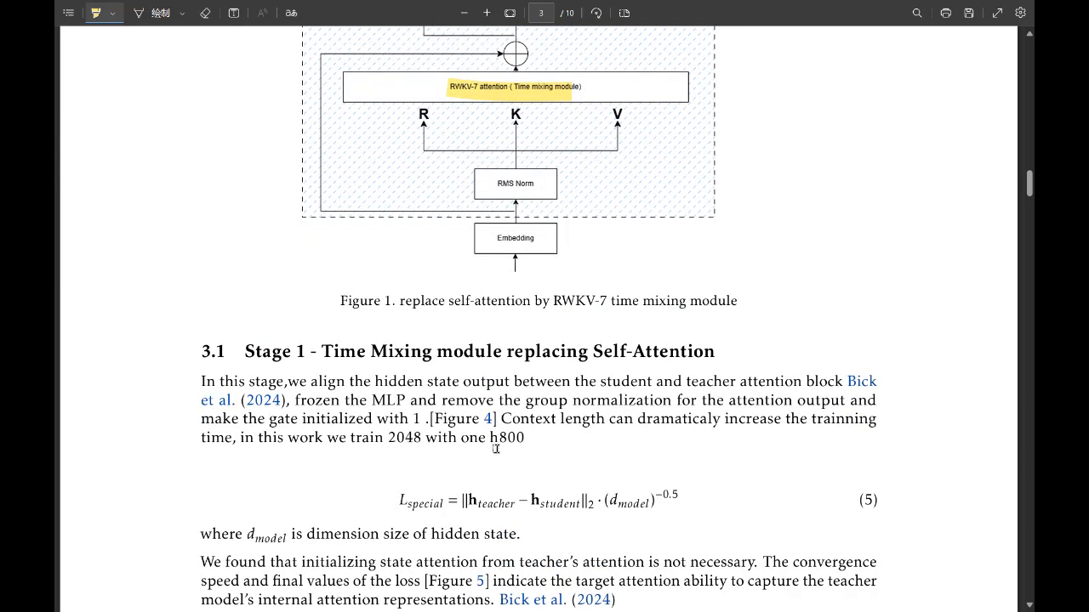
pyautogui.scroll(-3)
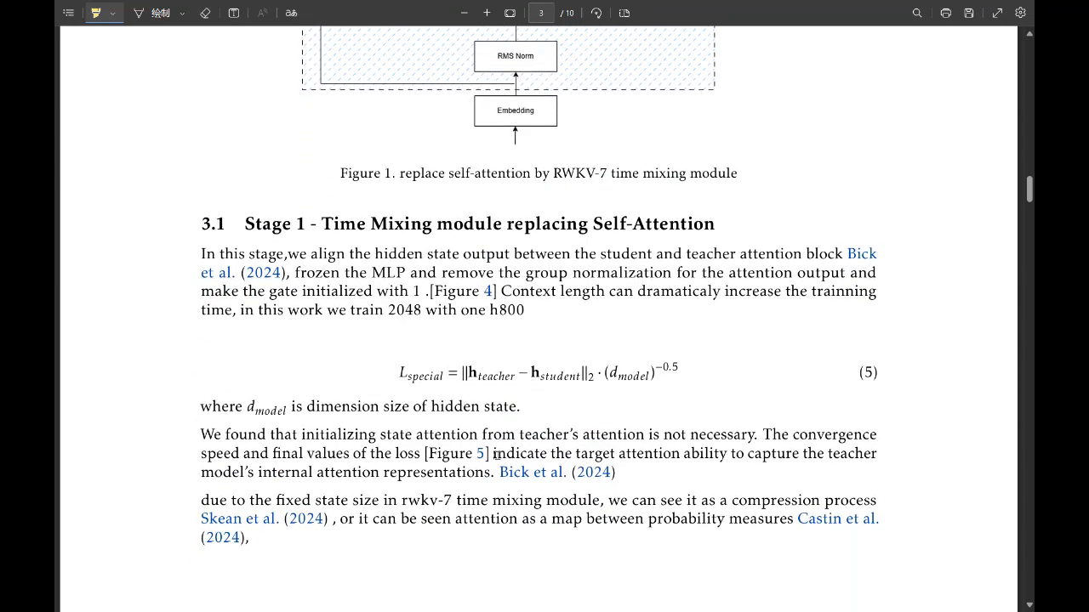
pyautogui.moveTo(512, 436)
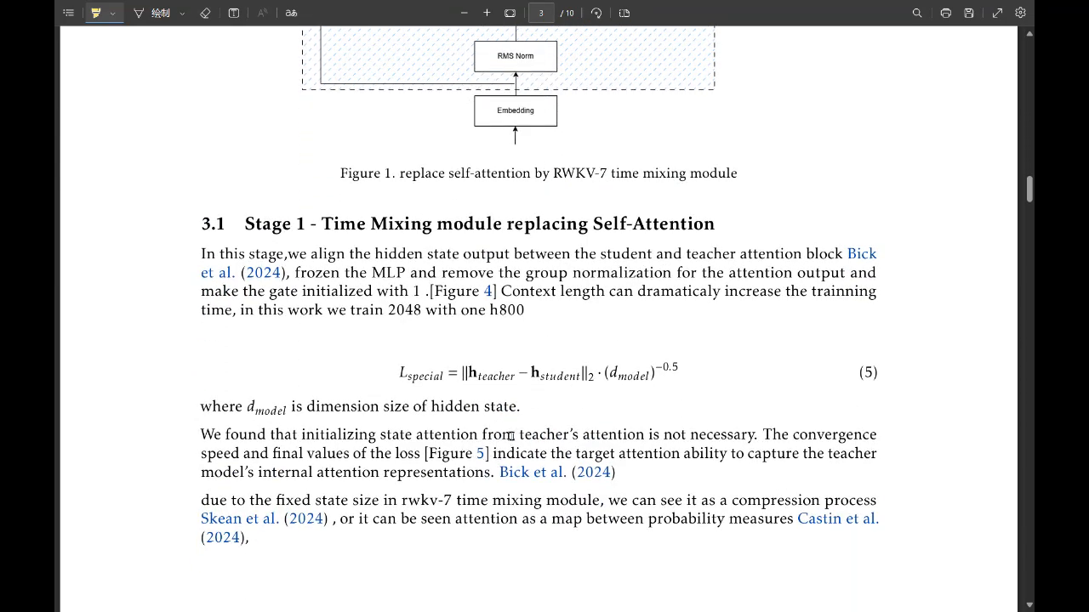
pyautogui.scroll(-3)
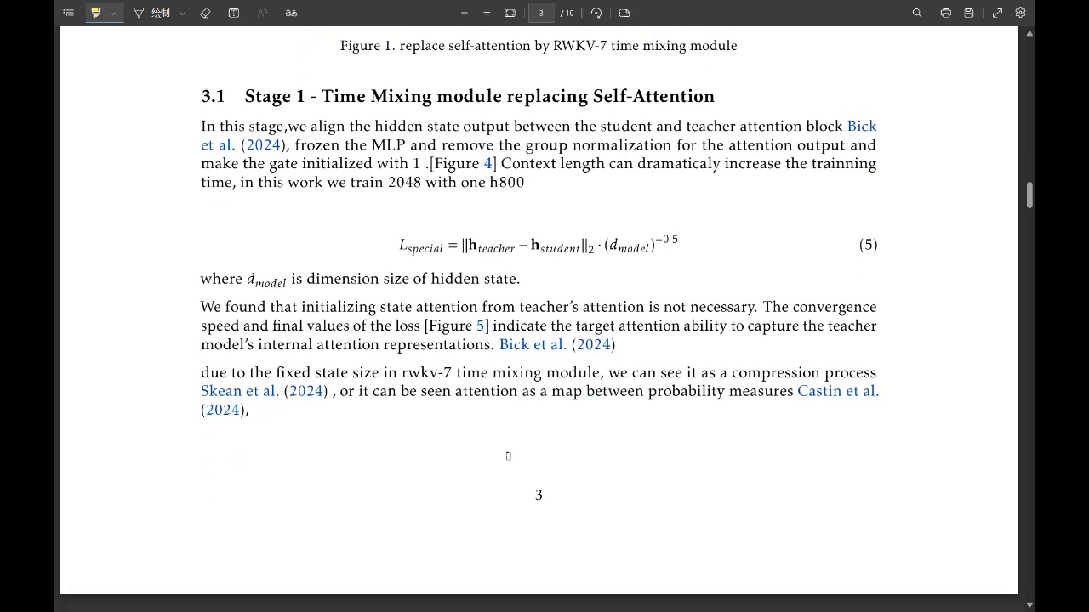
pyautogui.scroll(-3)
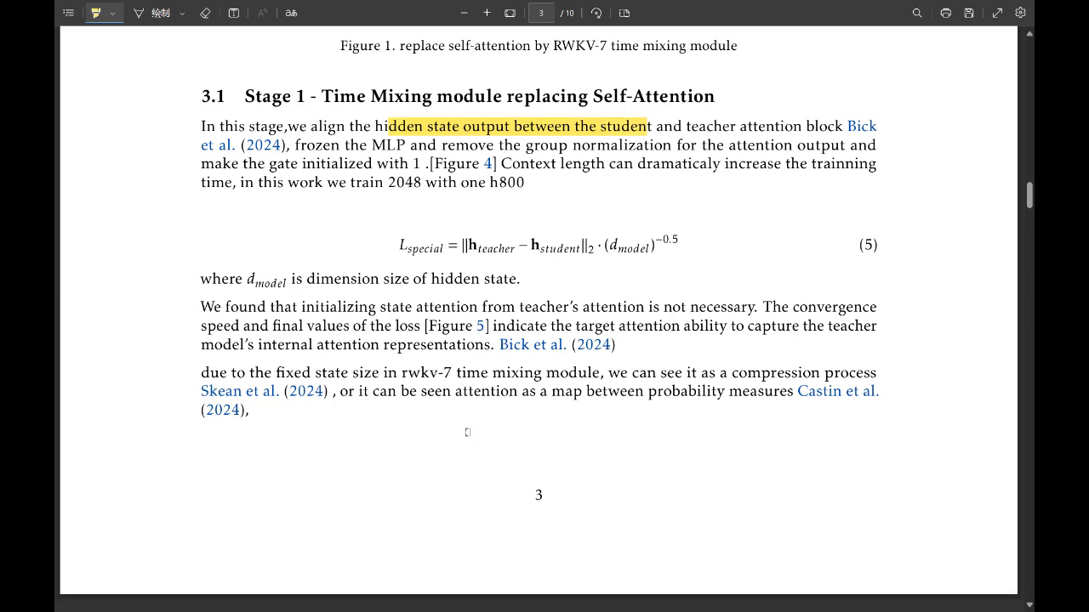
pyautogui.moveTo(423, 385)
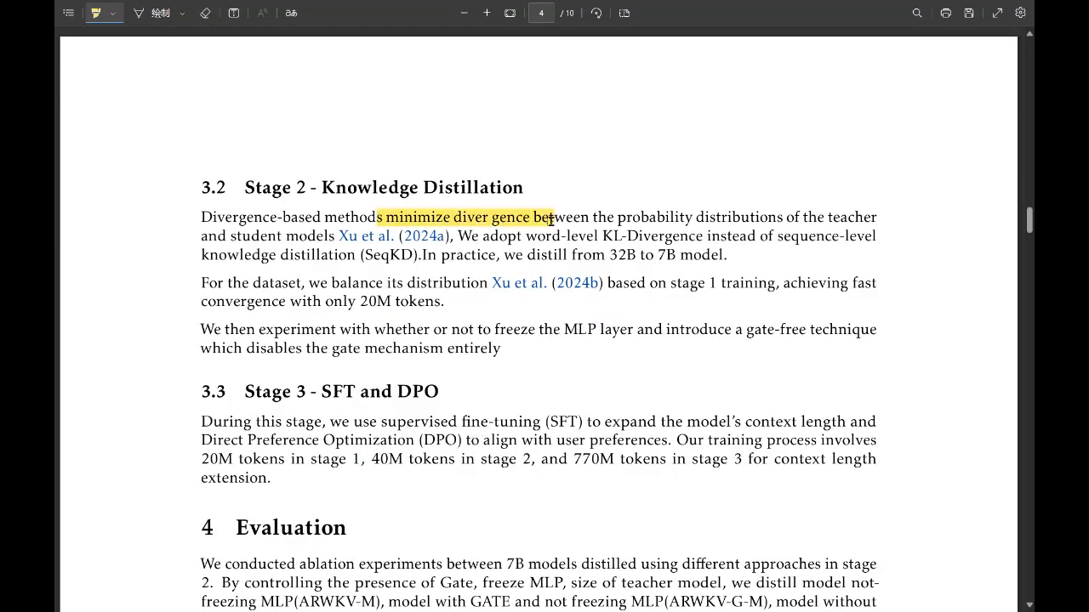
pyautogui.moveTo(551, 217); pyautogui.dragTo(330, 234)
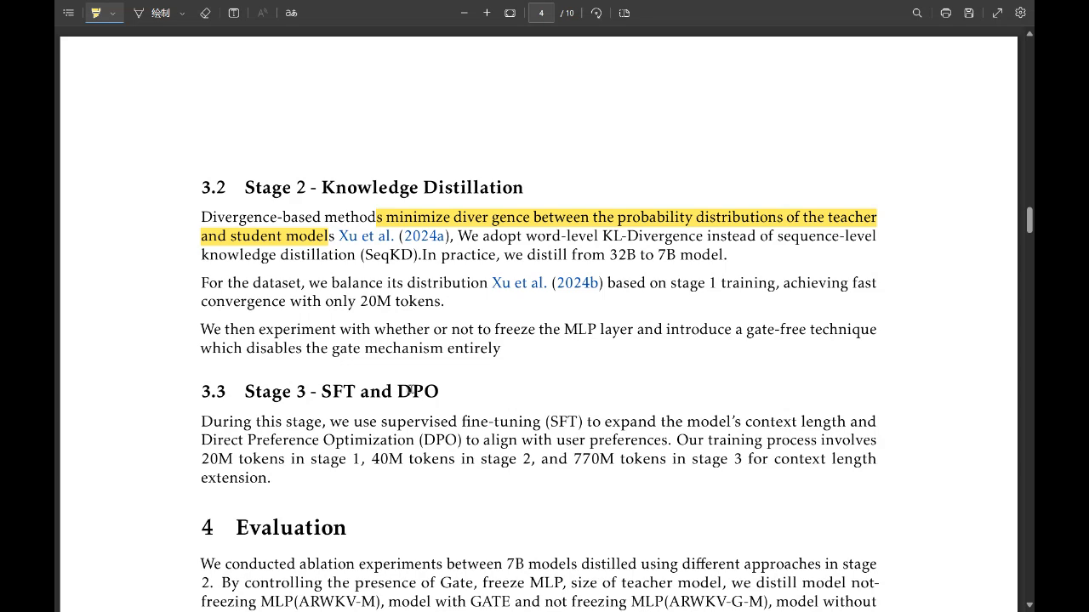
pyautogui.moveTo(436, 413)
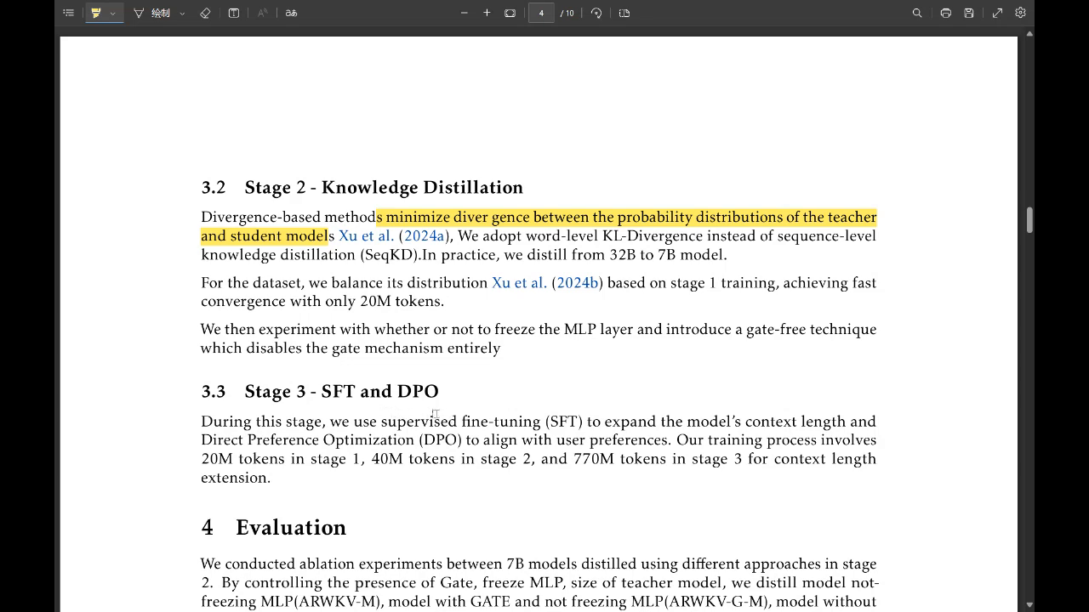
# Read down through Section 4 Evaluation to the end of page 4
pyautogui.scroll(-3)
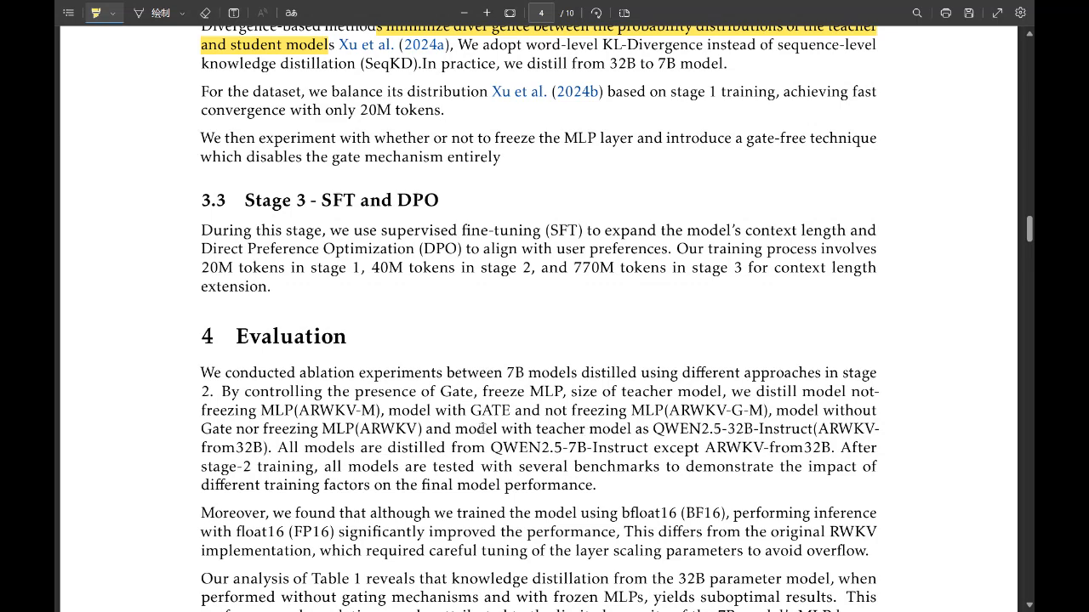
pyautogui.scroll(-3)
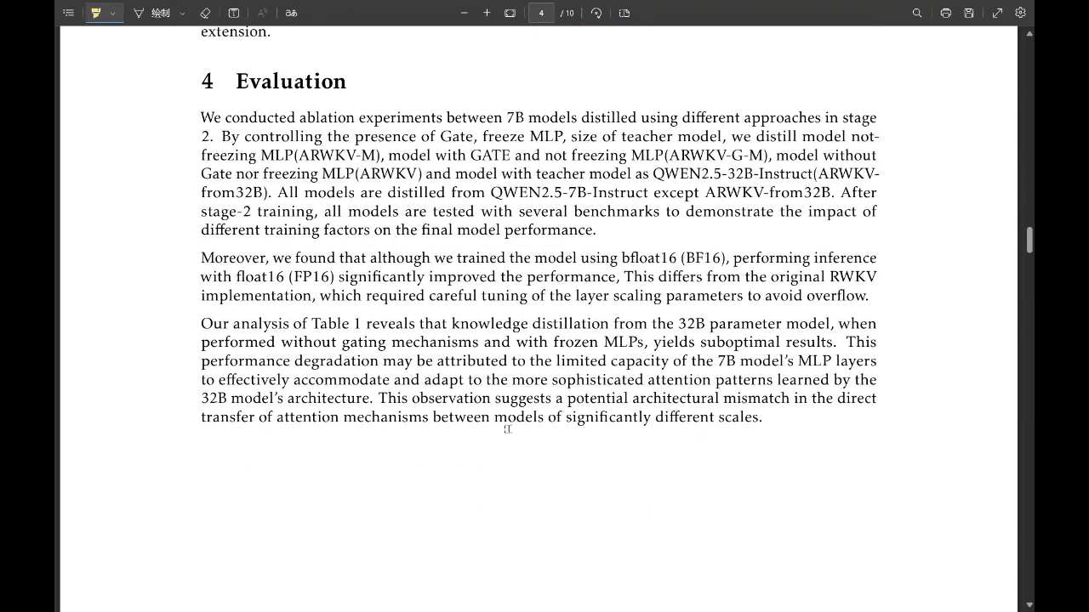
pyautogui.scroll(-3)
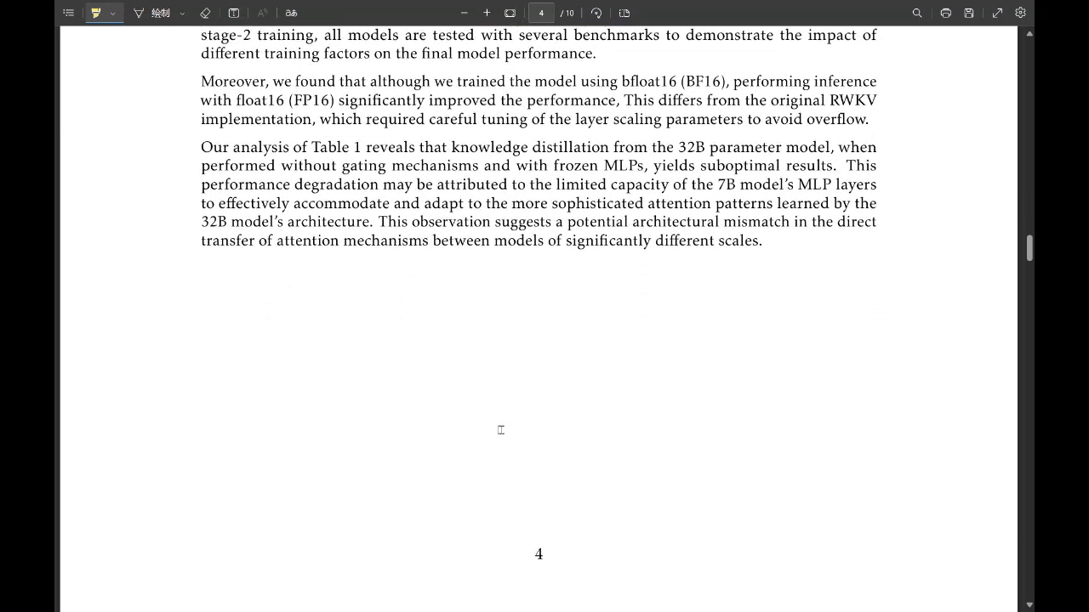
# Highlight the gate & active MLP column's MMLU score 64.77 in Table 1
pyautogui.scroll(-3)
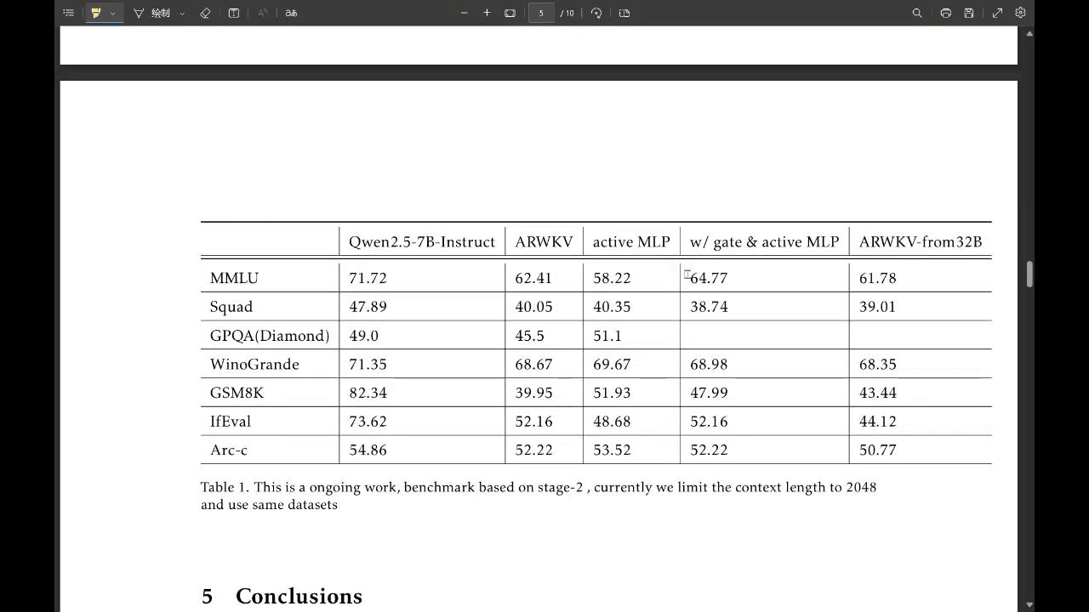
pyautogui.doubleClick(708, 279)
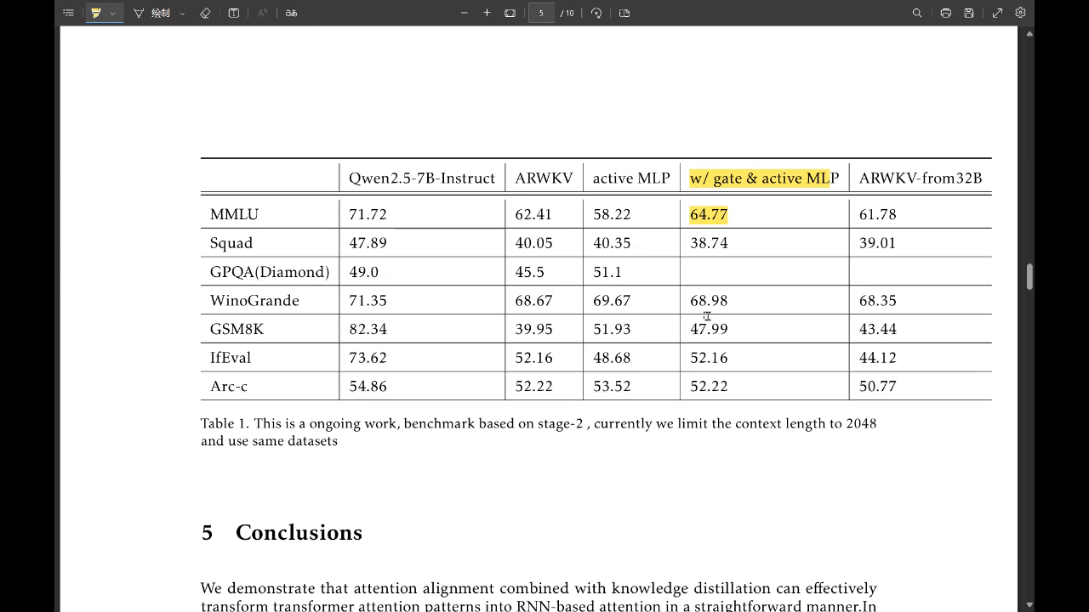
pyautogui.moveTo(711, 364)
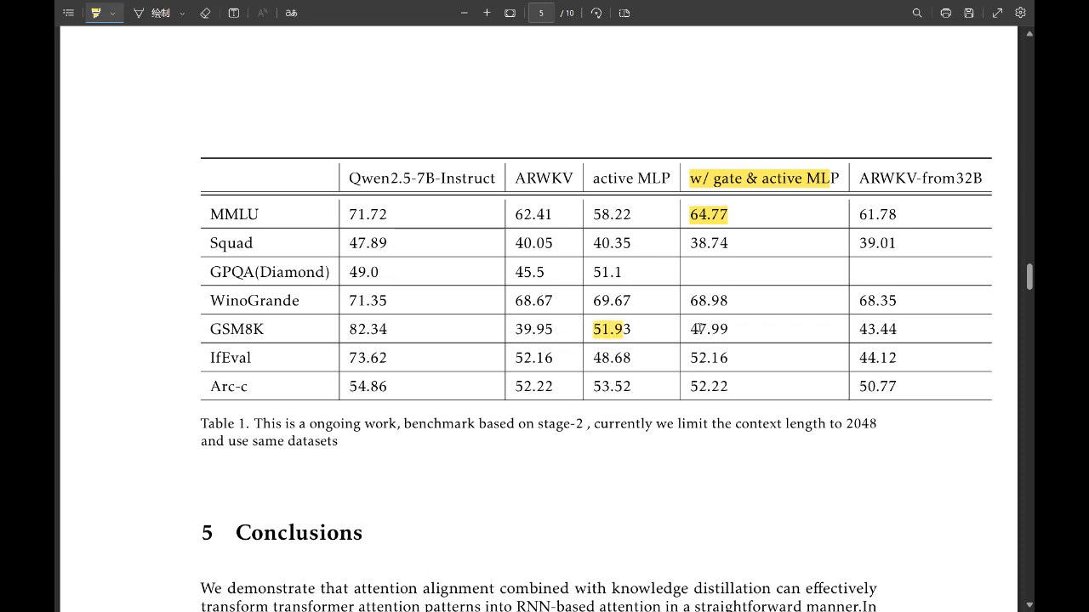
pyautogui.moveTo(682, 369)
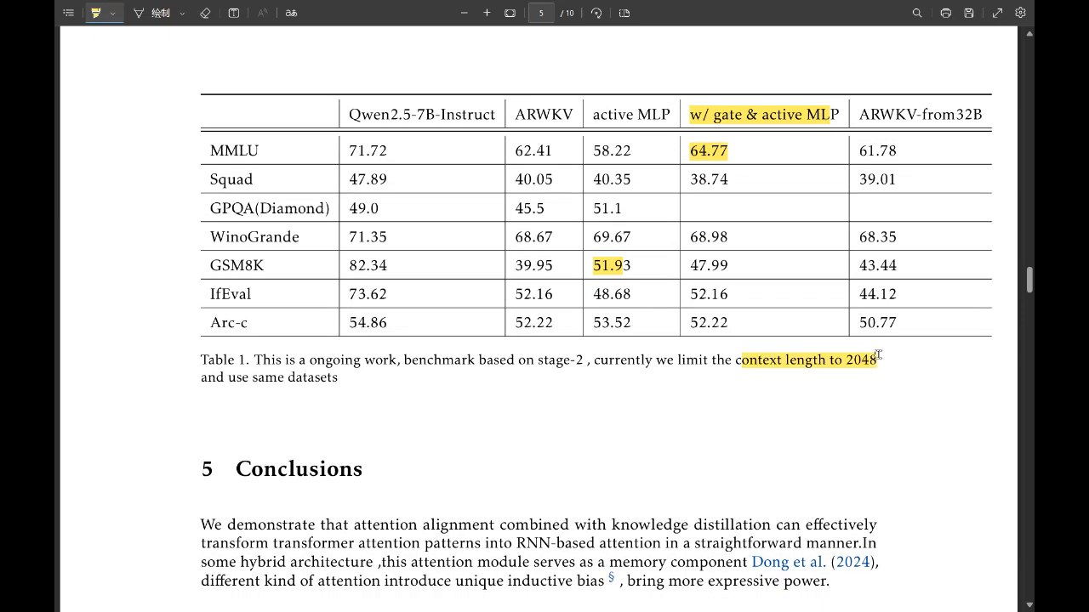
# Read through Conclusions and References to the end of the paper
pyautogui.scroll(-3)
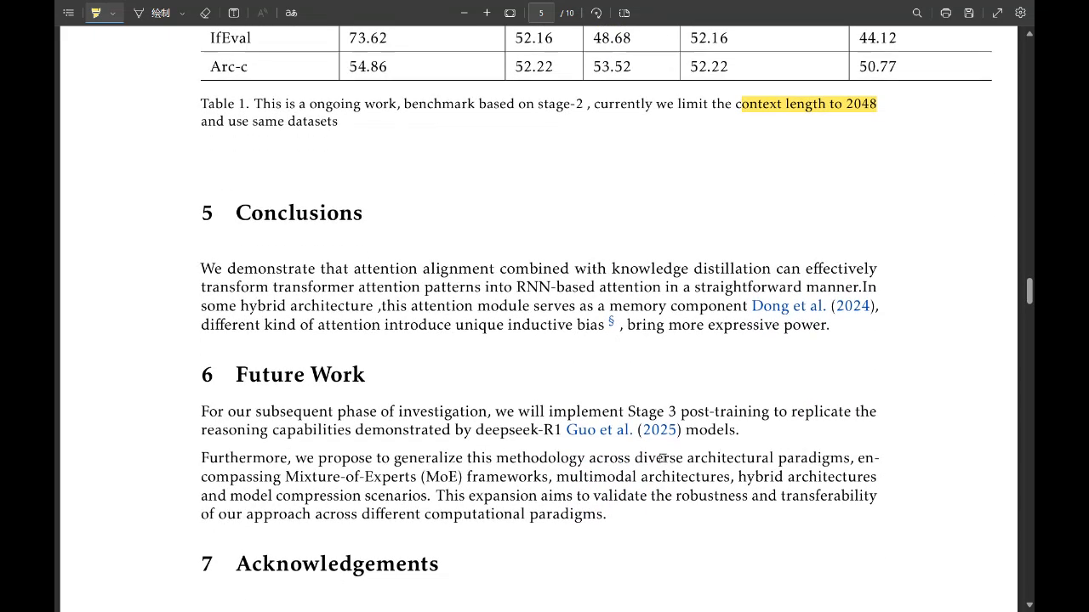
pyautogui.scroll(-3)
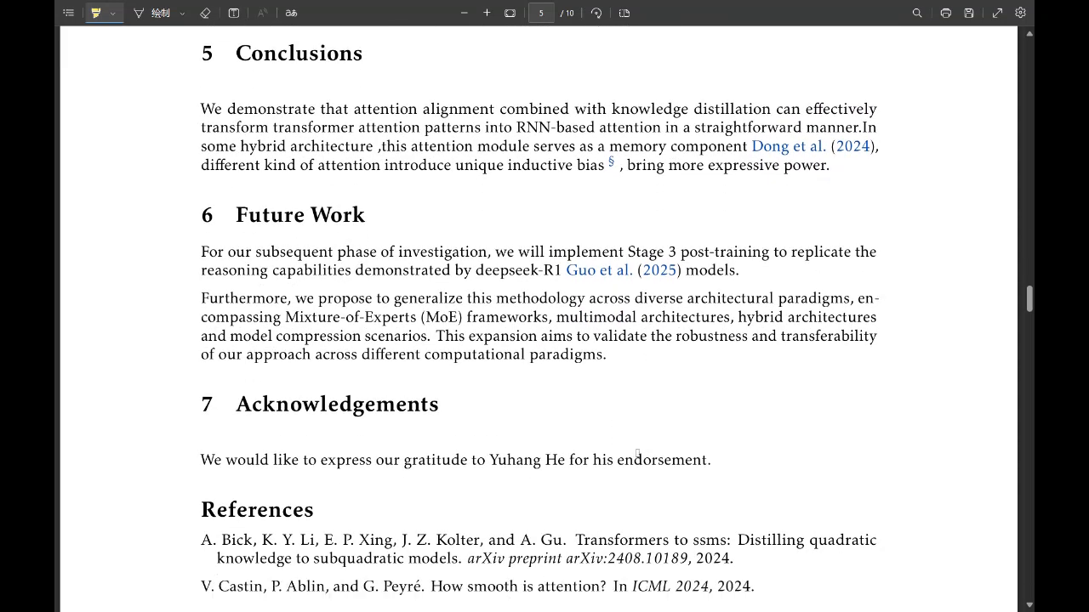
pyautogui.scroll(-3)
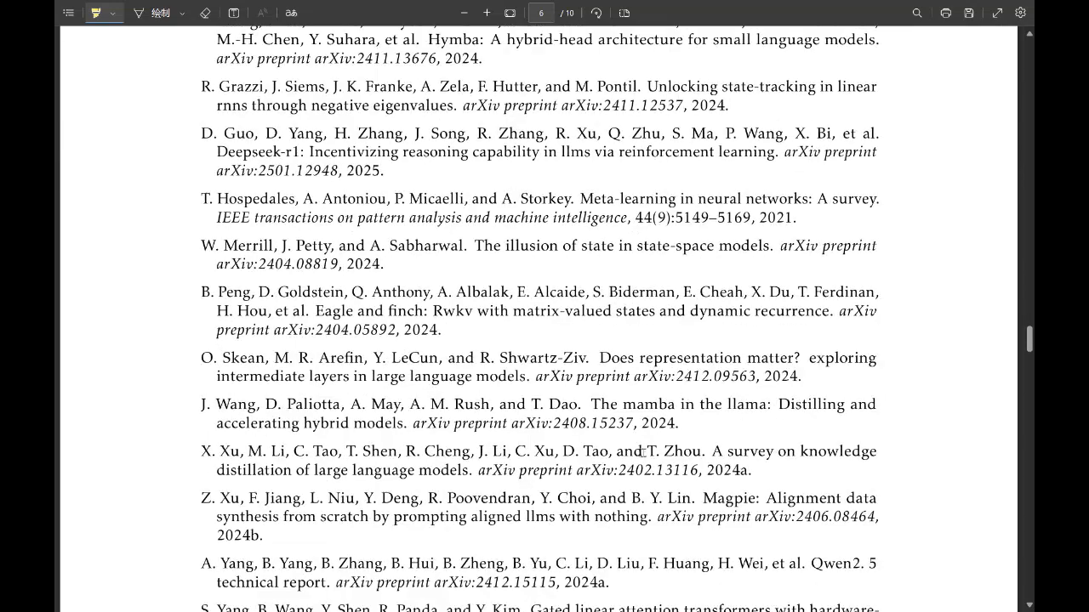
pyautogui.scroll(-3)
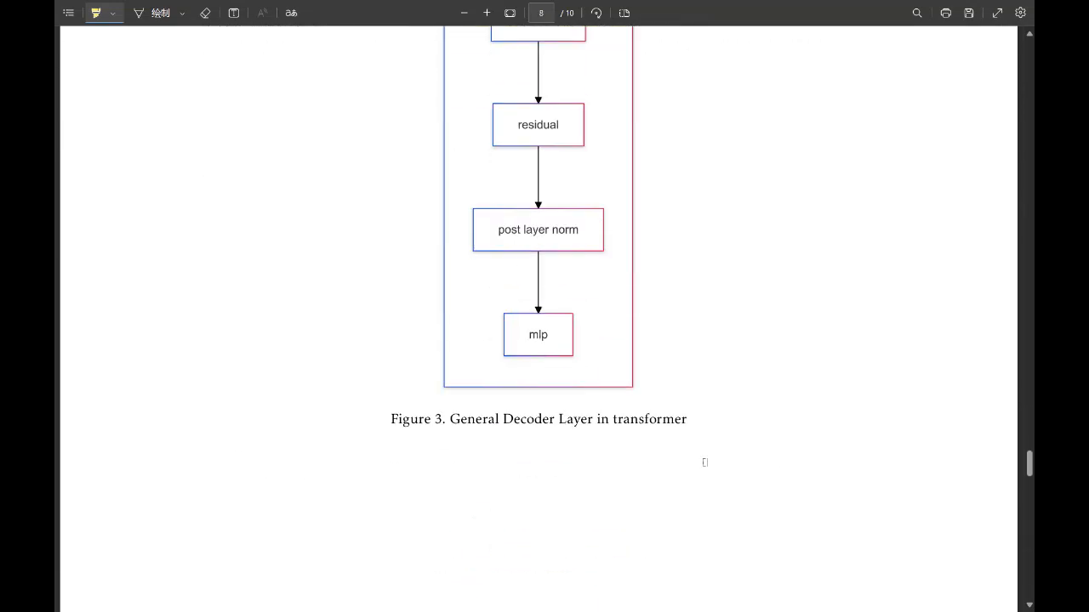
pyautogui.scroll(-3)
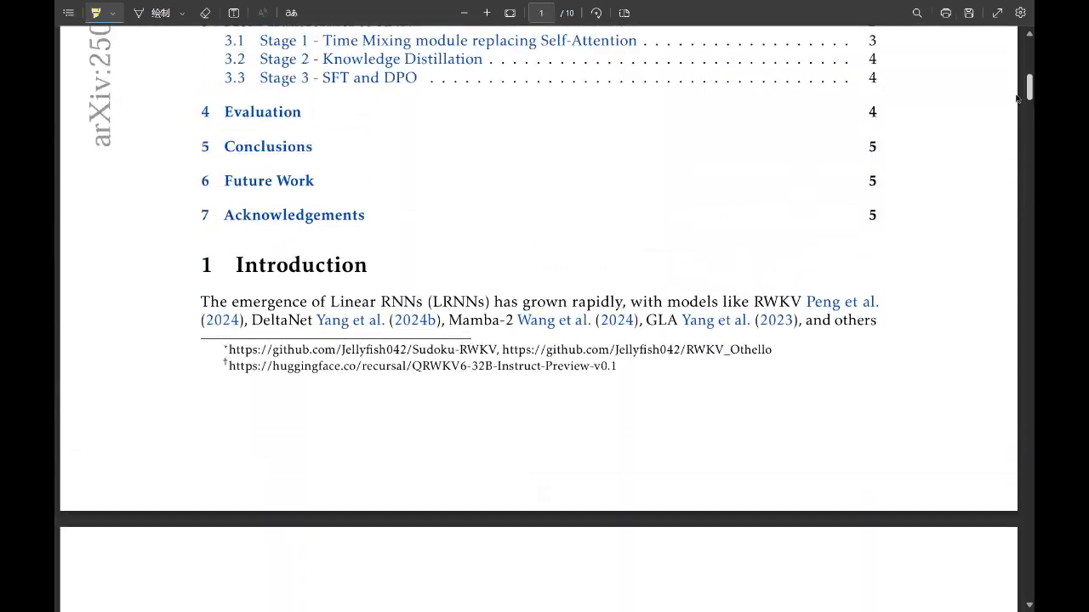
# Follow the paper's footnote GitHub repository link, landing on a 404 page
pyautogui.scroll(-3)
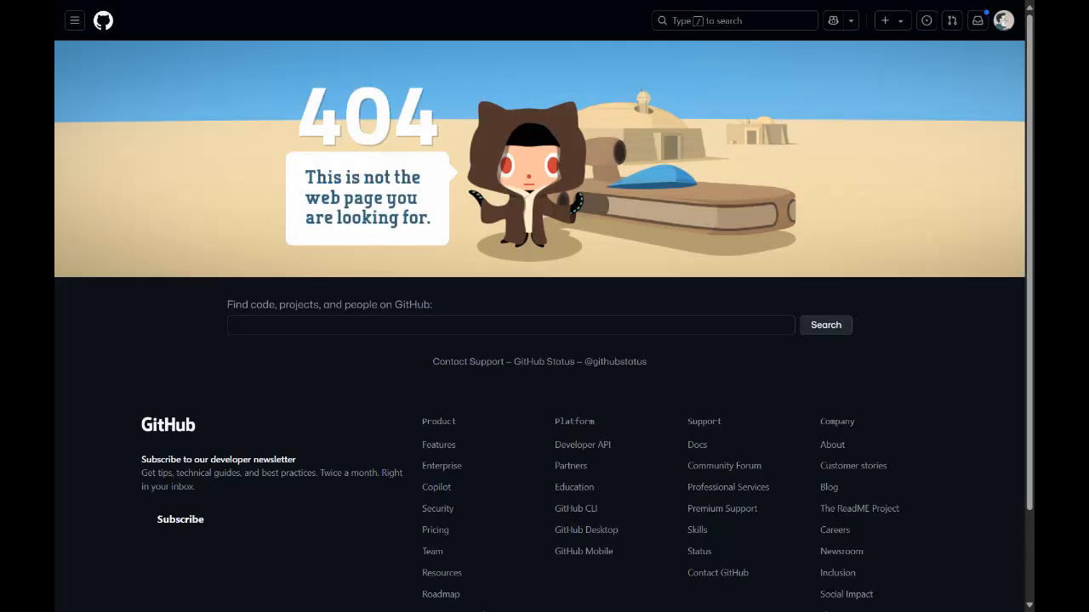
pyautogui.moveTo(582, 436)
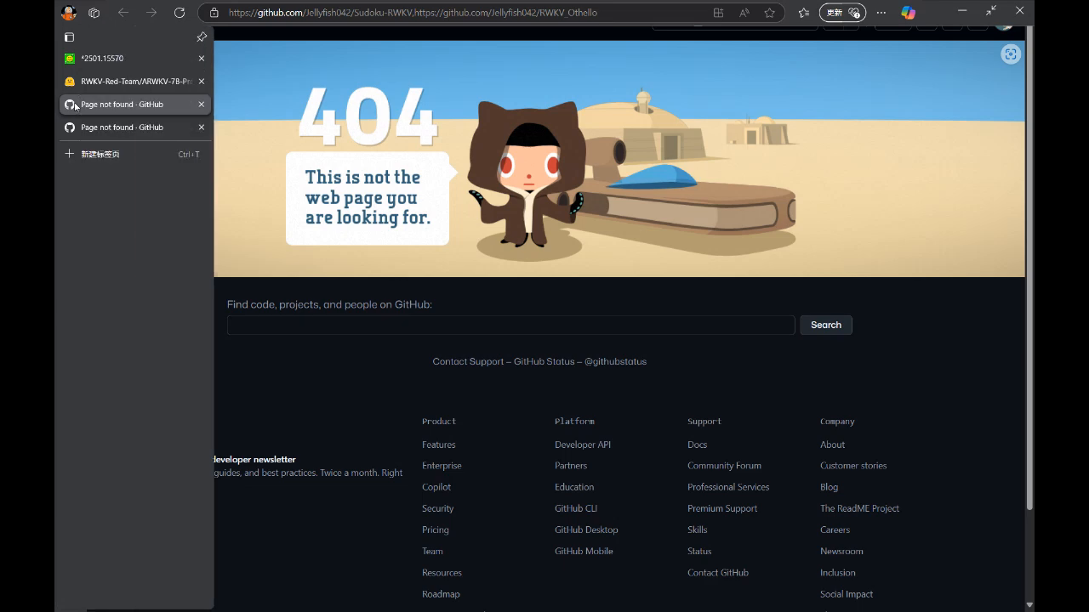
# Switch to the ARWKV-7B-Preview-0.1 model card and read down to How to use
pyautogui.click(127, 82)
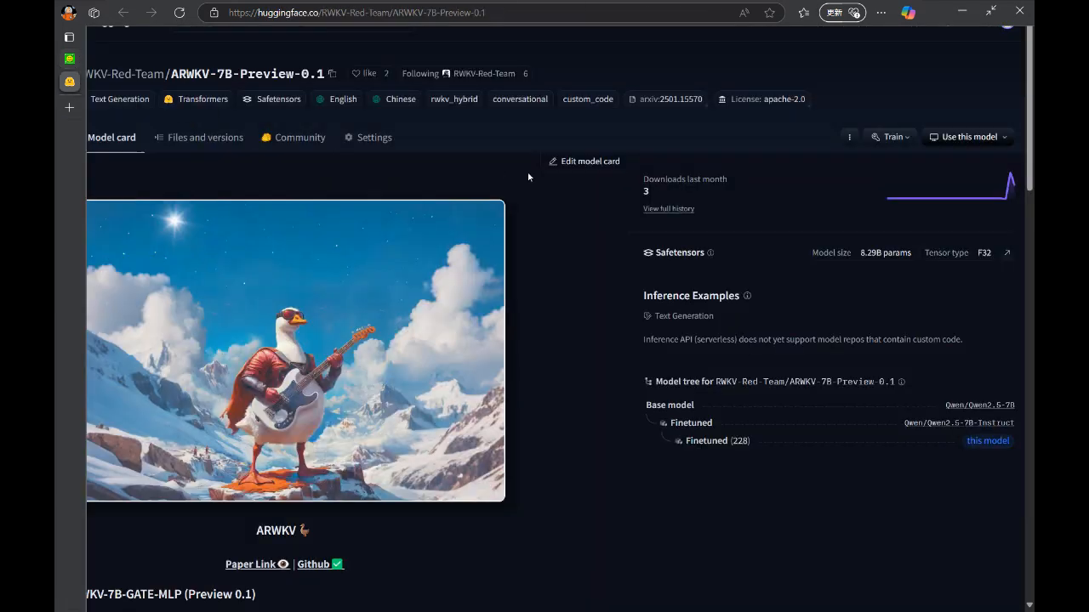
pyautogui.scroll(-3)
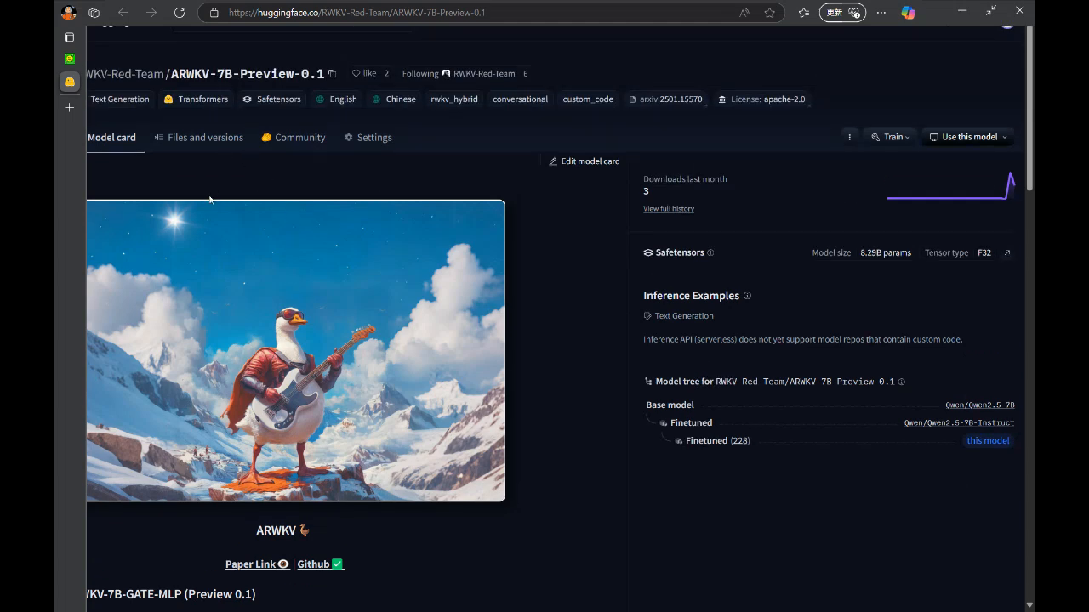
pyautogui.scroll(-3)
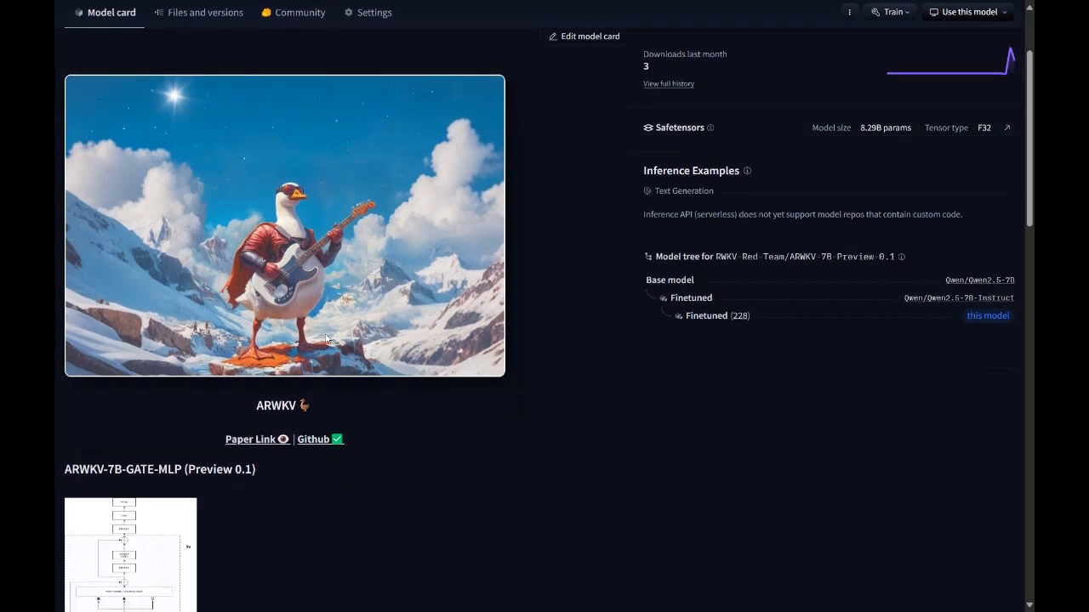
pyautogui.scroll(-3)
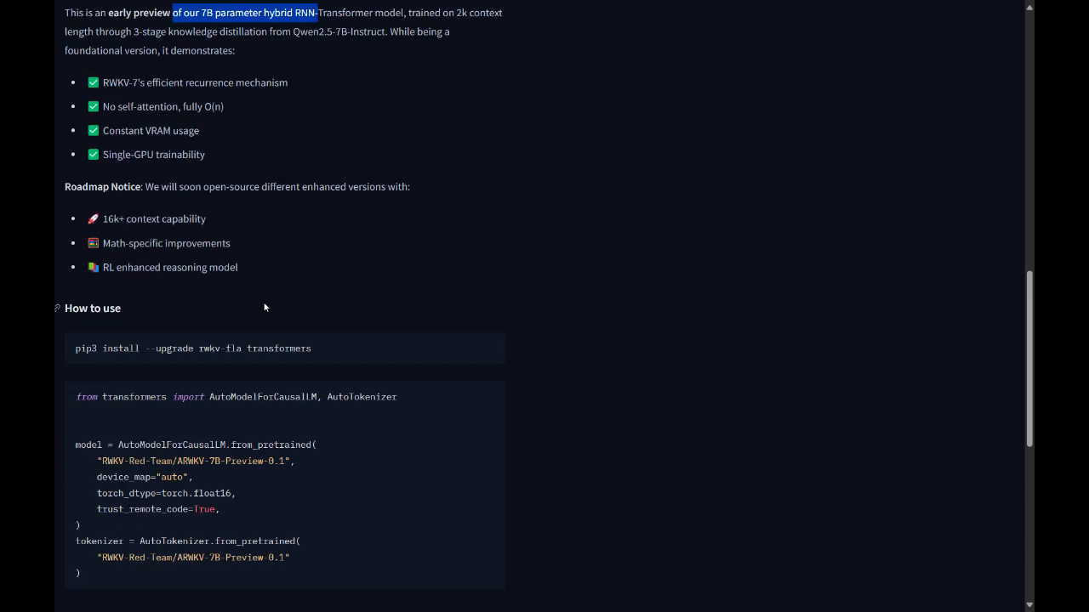
pyautogui.moveTo(286, 299)
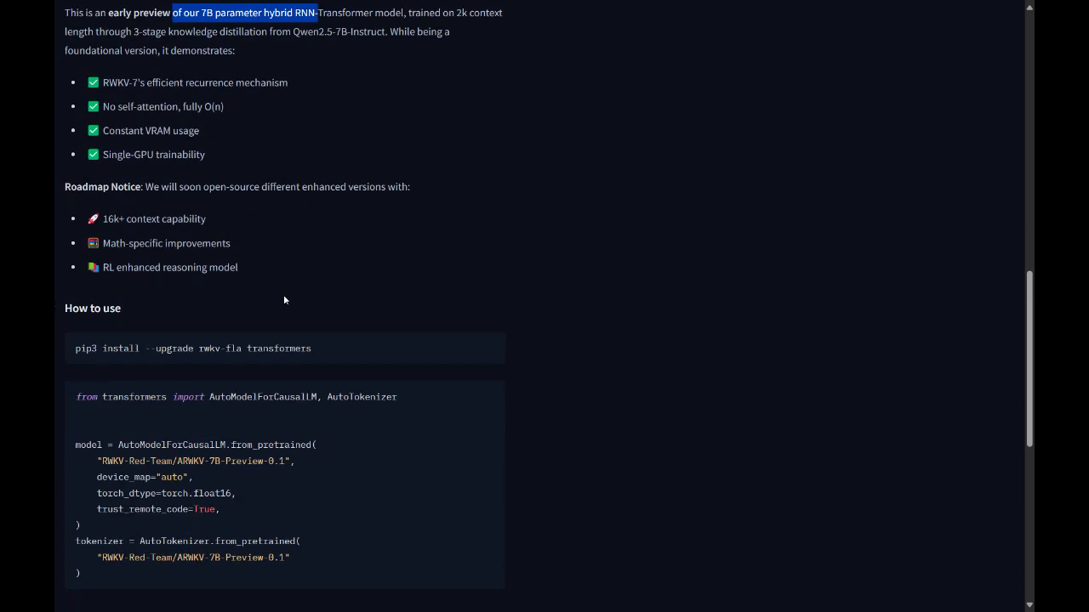
# Read the Key Features table, then scroll back up the model card
pyautogui.scroll(-3)
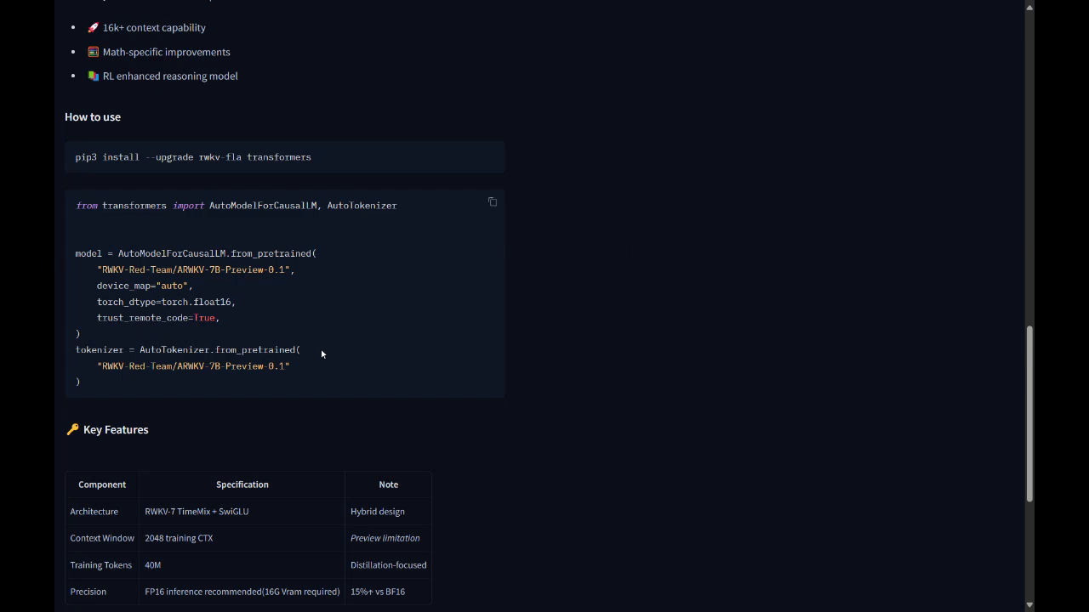
pyautogui.scroll(-3)
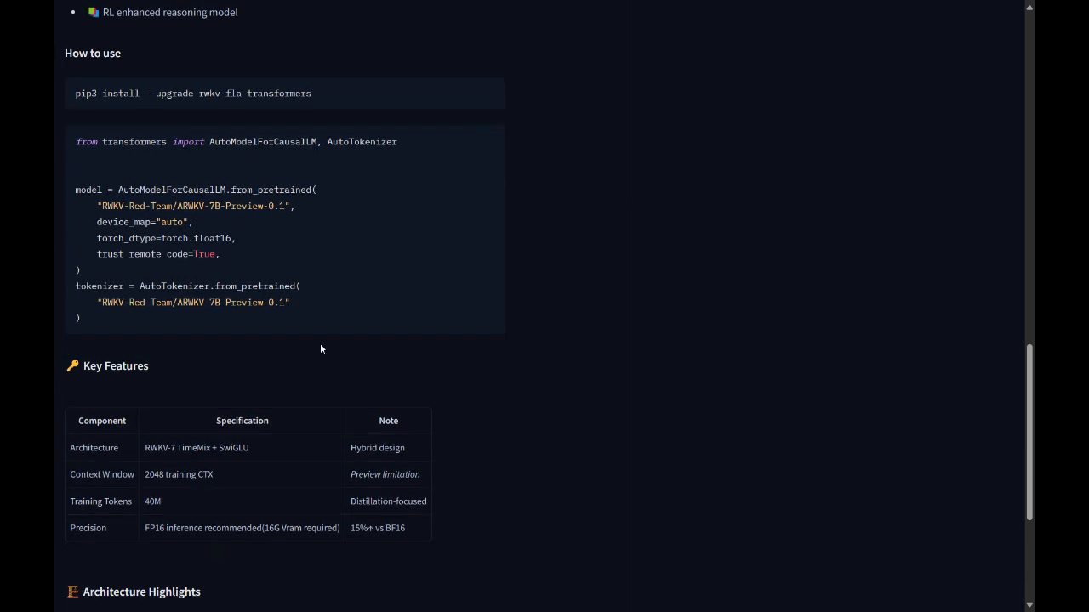
pyautogui.scroll(3)
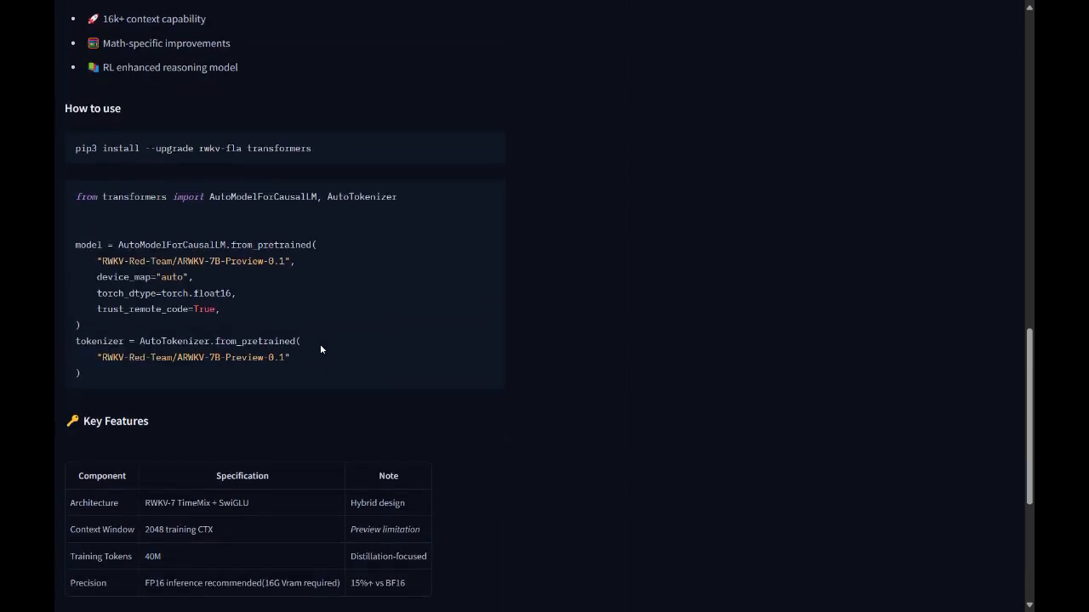
pyautogui.scroll(3)
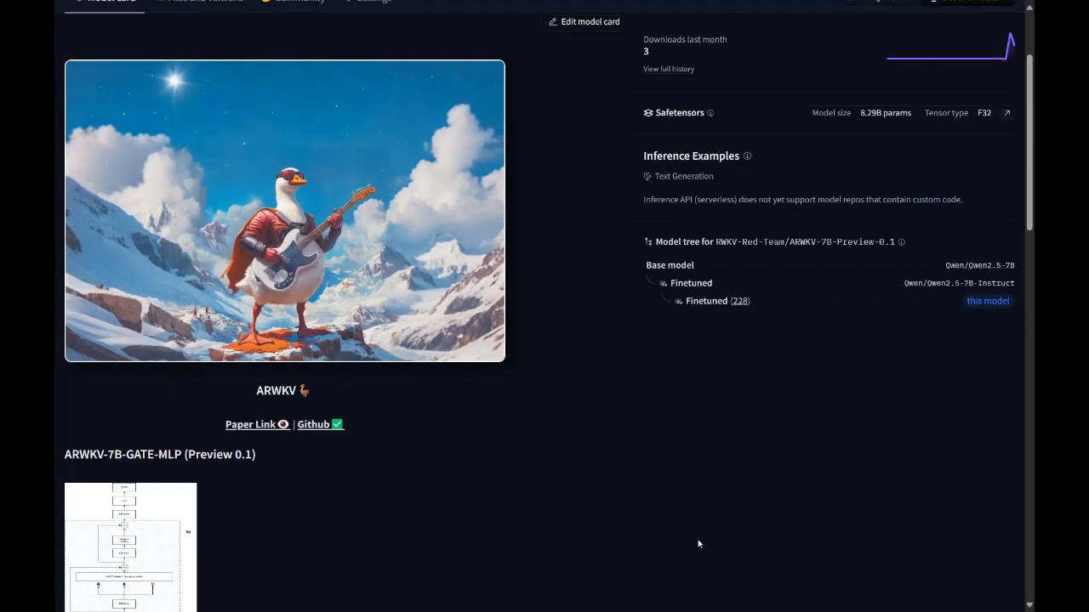
pyautogui.moveTo(457, 418)
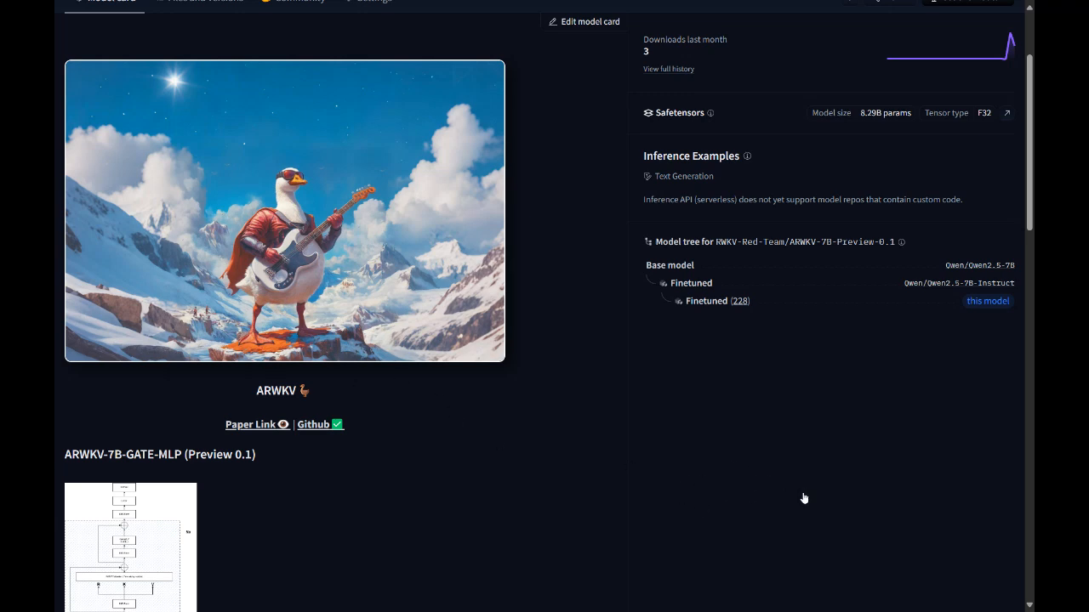
pyautogui.moveTo(143, 252)
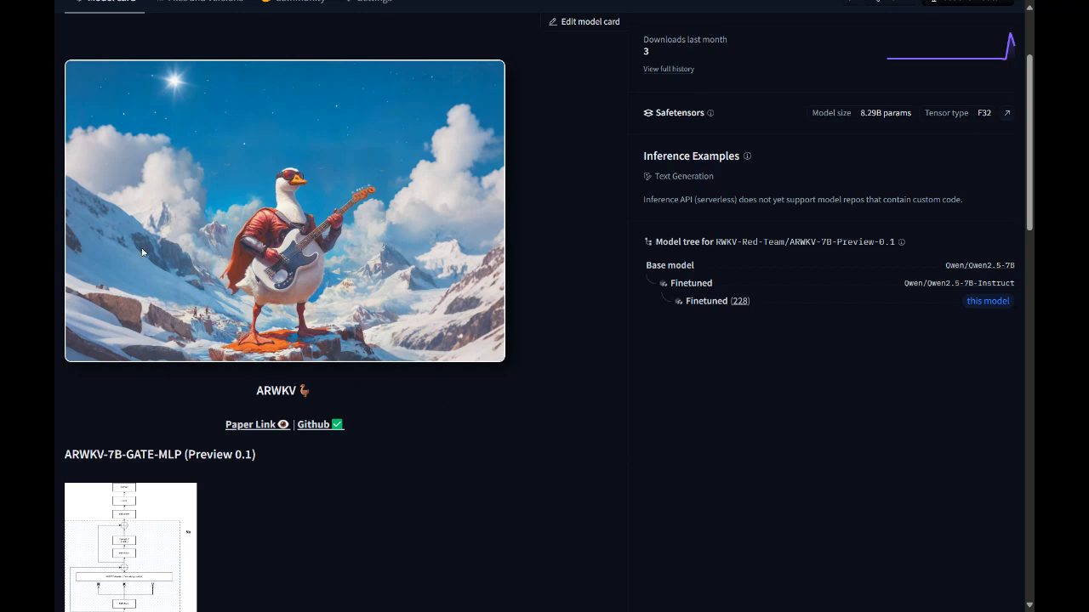
pyautogui.moveTo(83, 54)
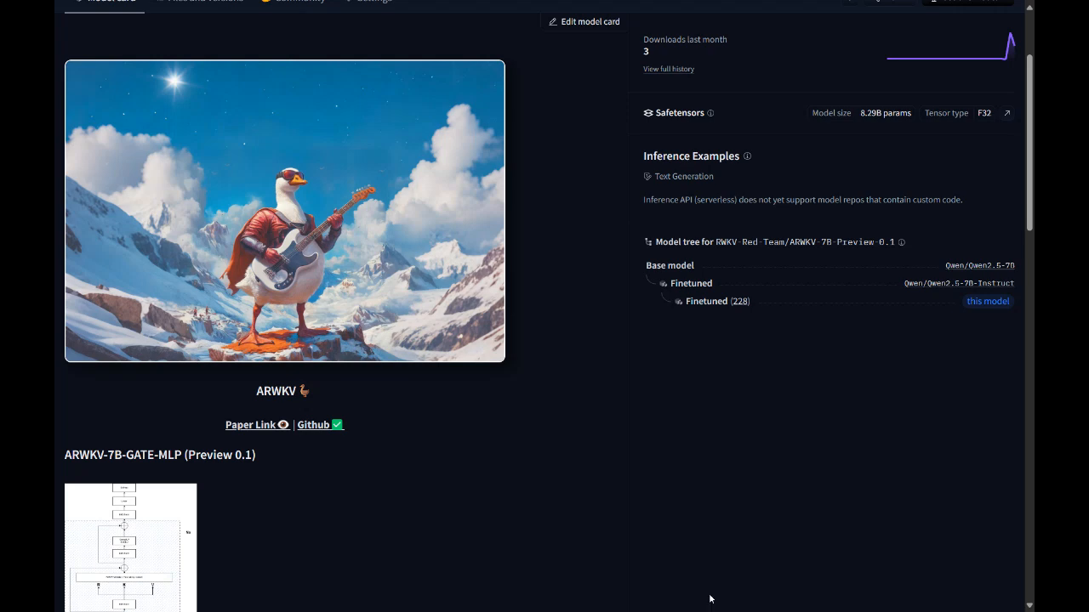
pyautogui.moveTo(815, 507)
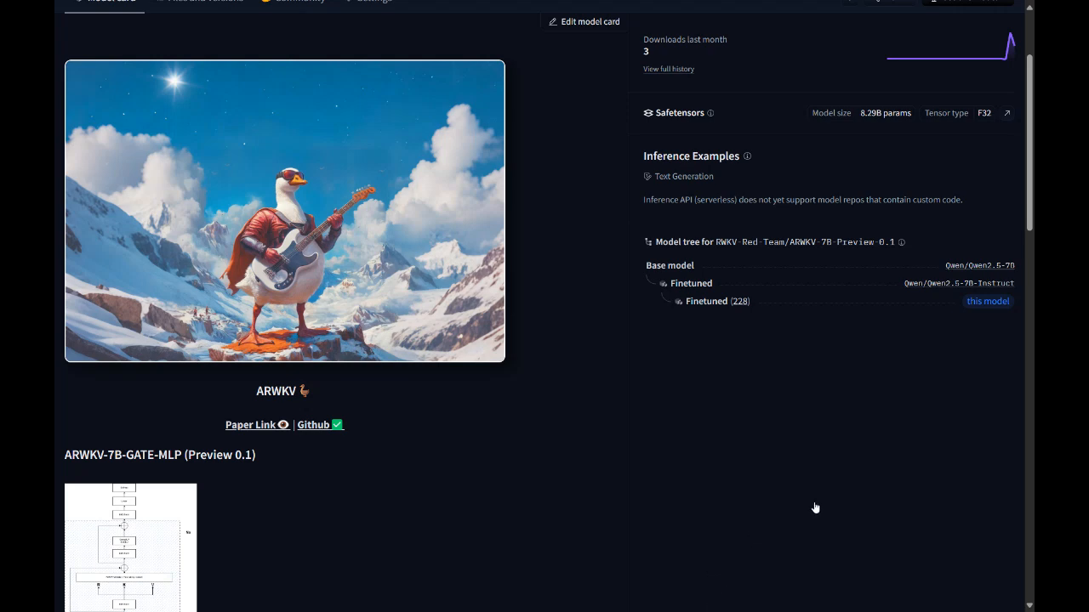
pyautogui.moveTo(815, 503)
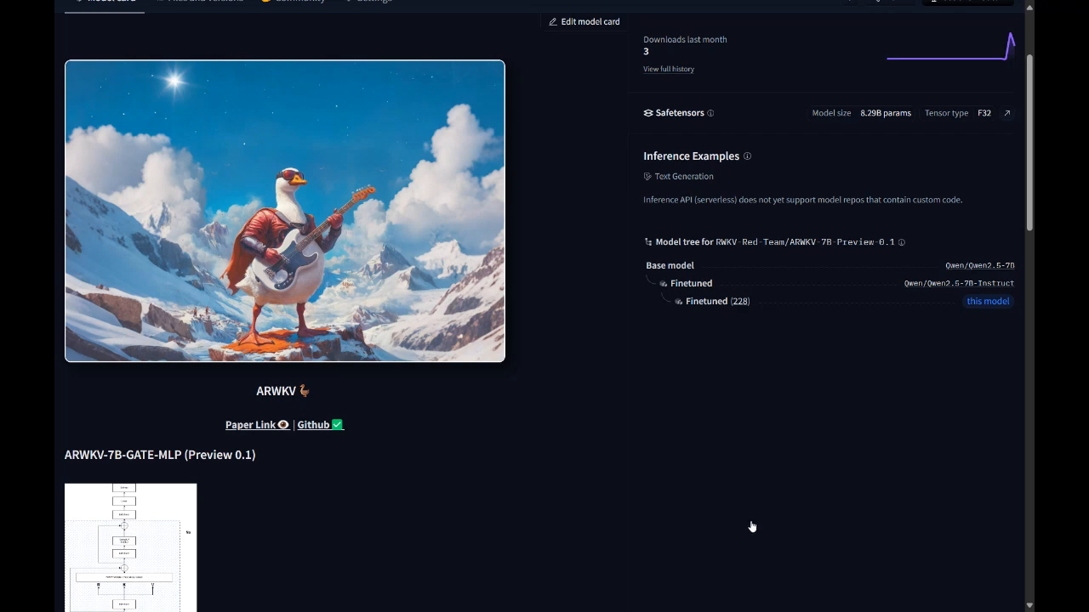
pyautogui.moveTo(806, 503)
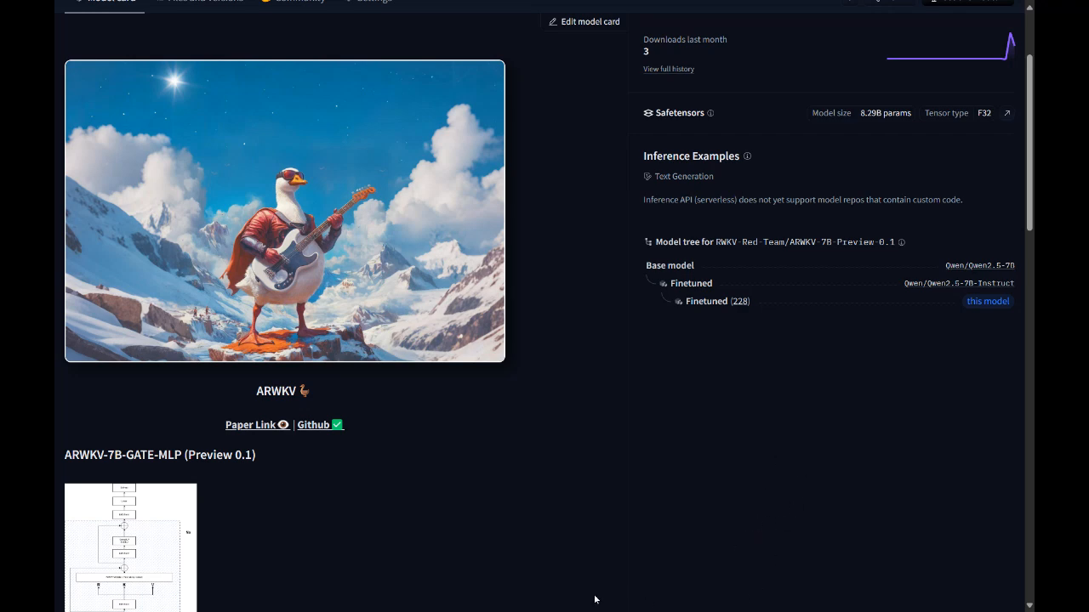
pyautogui.moveTo(807, 507)
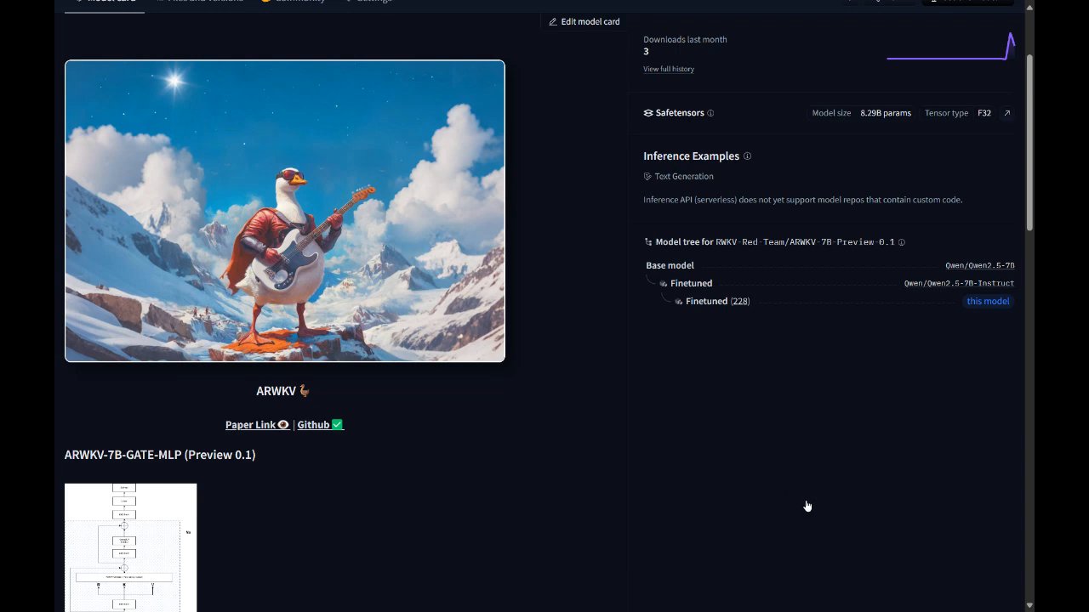
pyautogui.moveTo(796, 511)
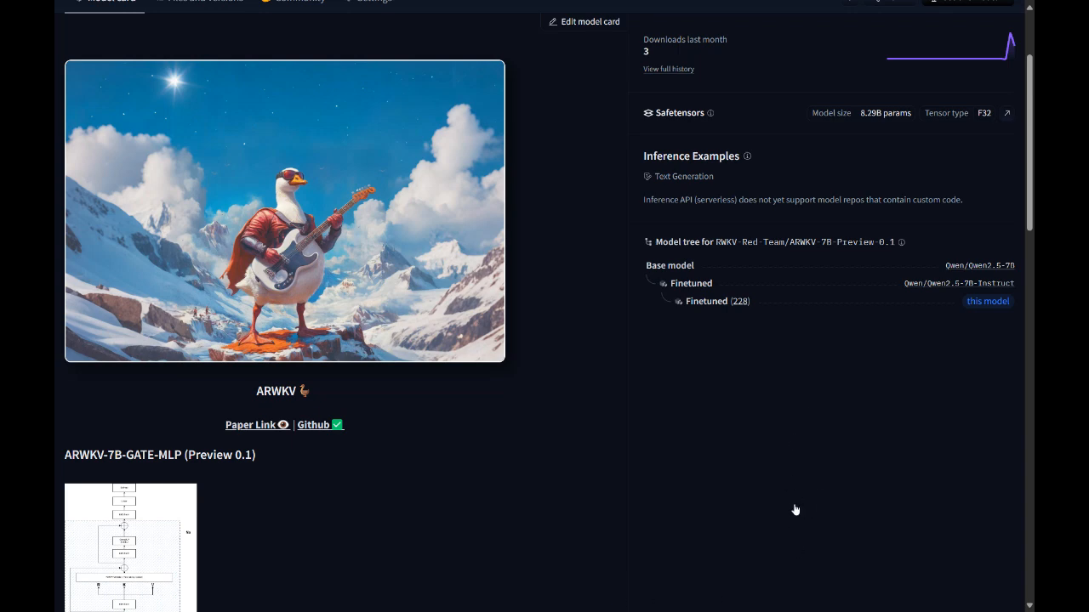
pyautogui.moveTo(783, 528)
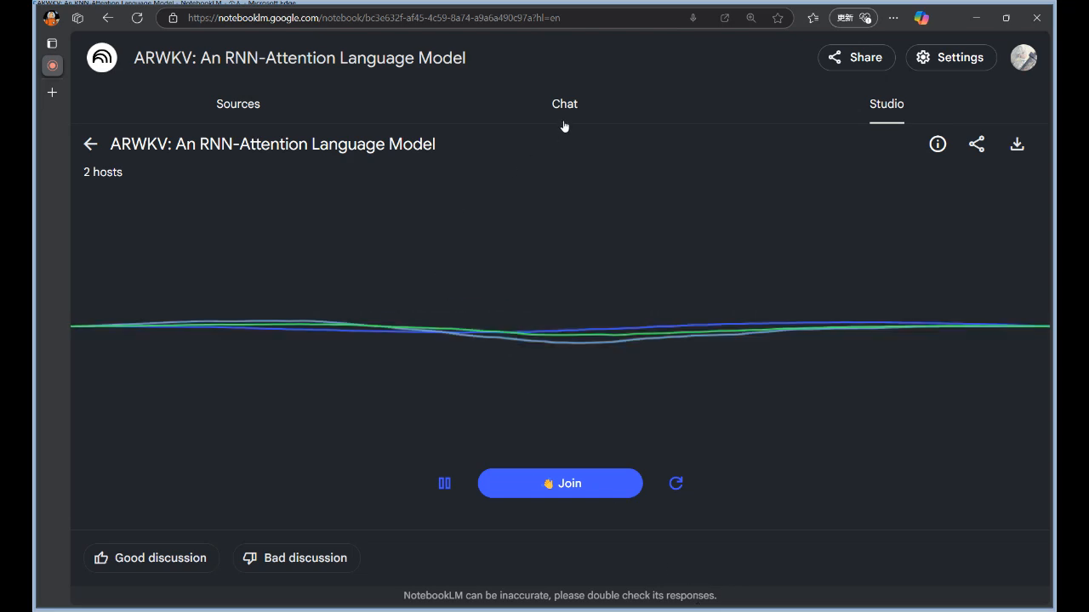
# Ask the notebook chat how ARWKV improves RNN expressiveness and state tracking
pyautogui.click(565, 104)
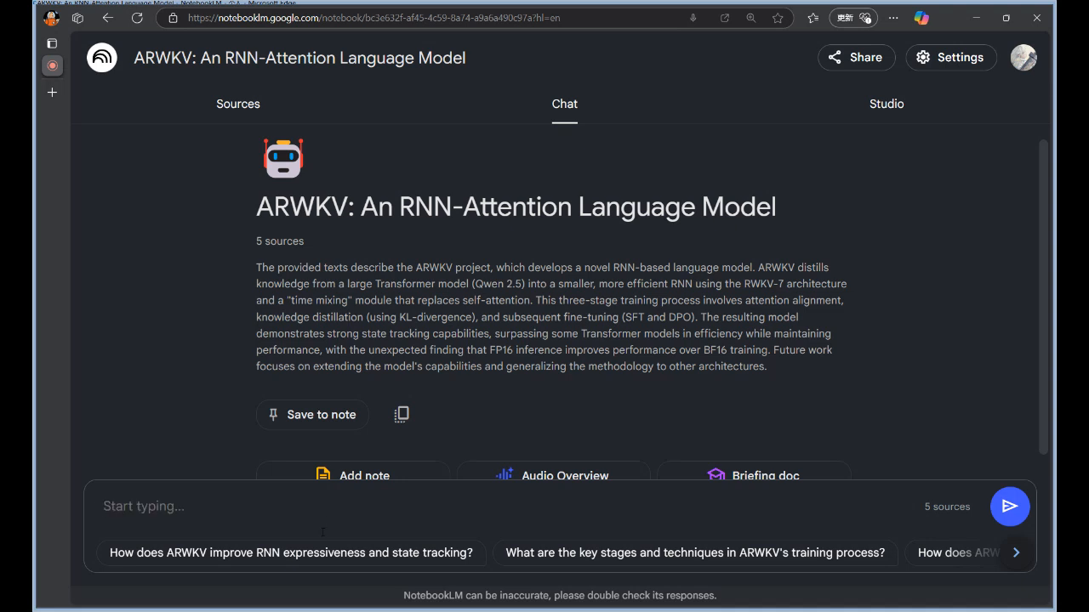
pyautogui.click(291, 553)
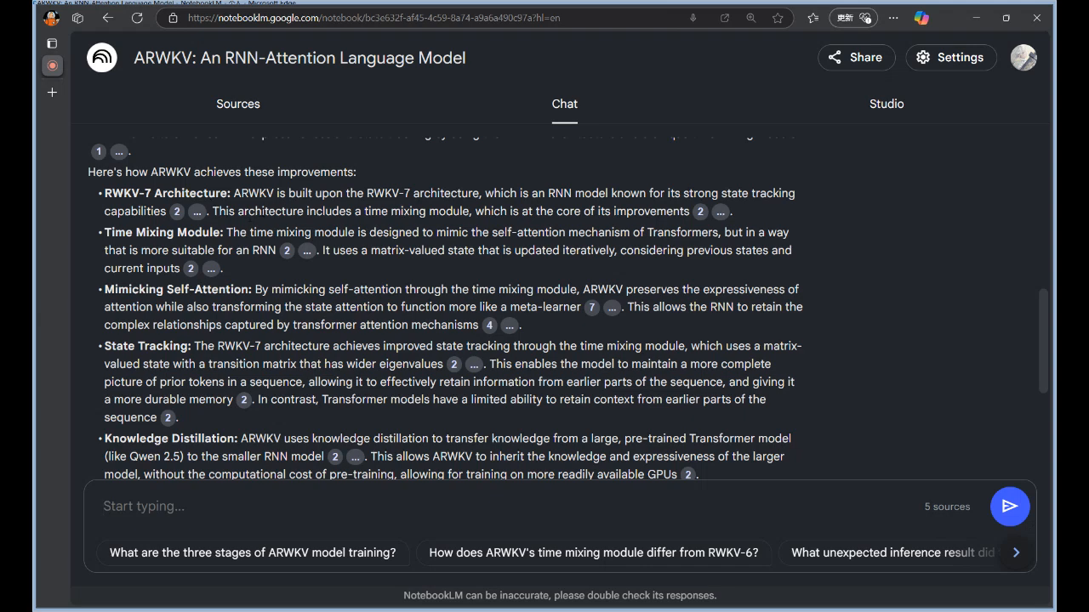
# Select the answer's sentences about the RWKV-7 architecture and read the cited bullet points
pyautogui.moveTo(248, 194); pyautogui.dragTo(477, 194)
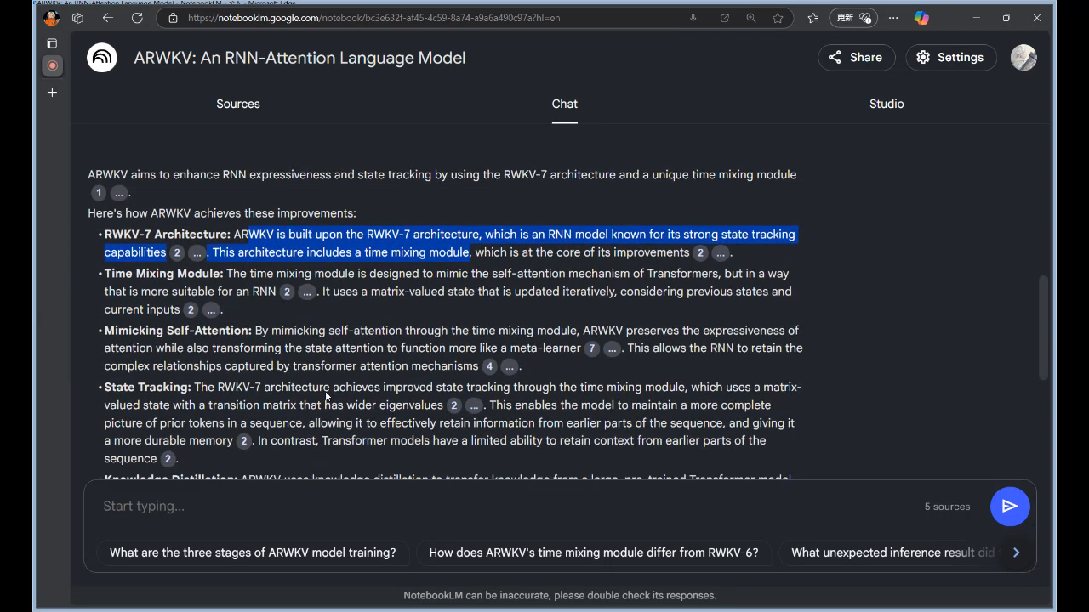
pyautogui.scroll(-3)
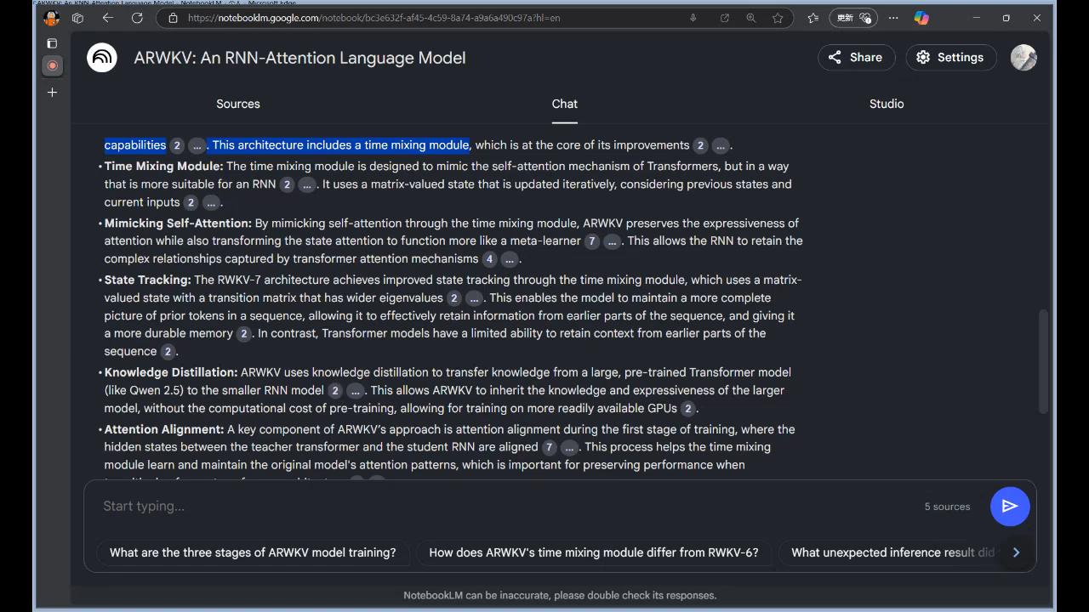
pyautogui.moveTo(417, 367)
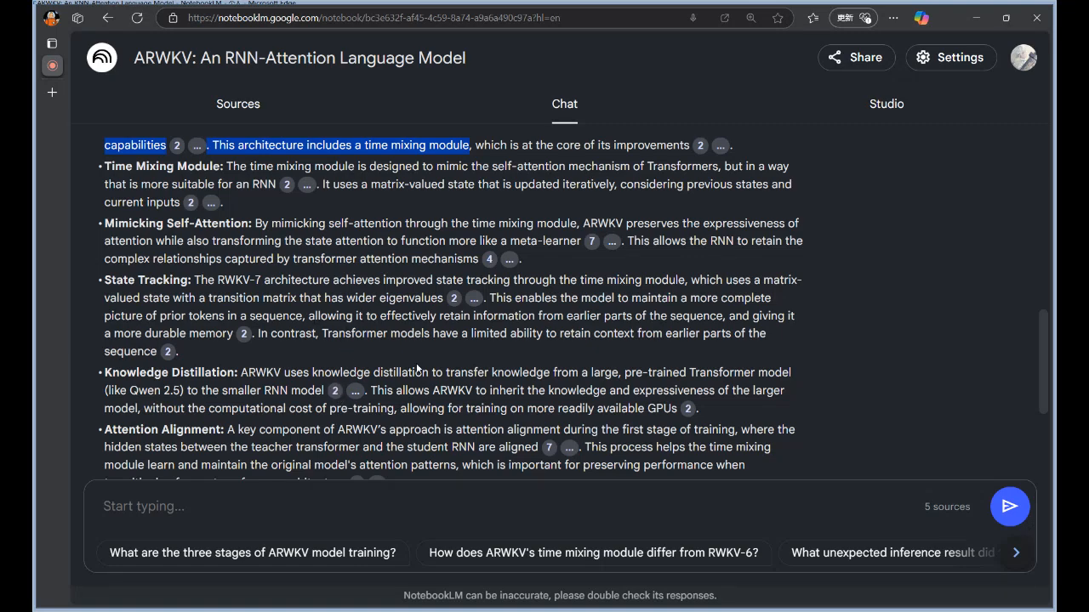
pyautogui.scroll(-3)
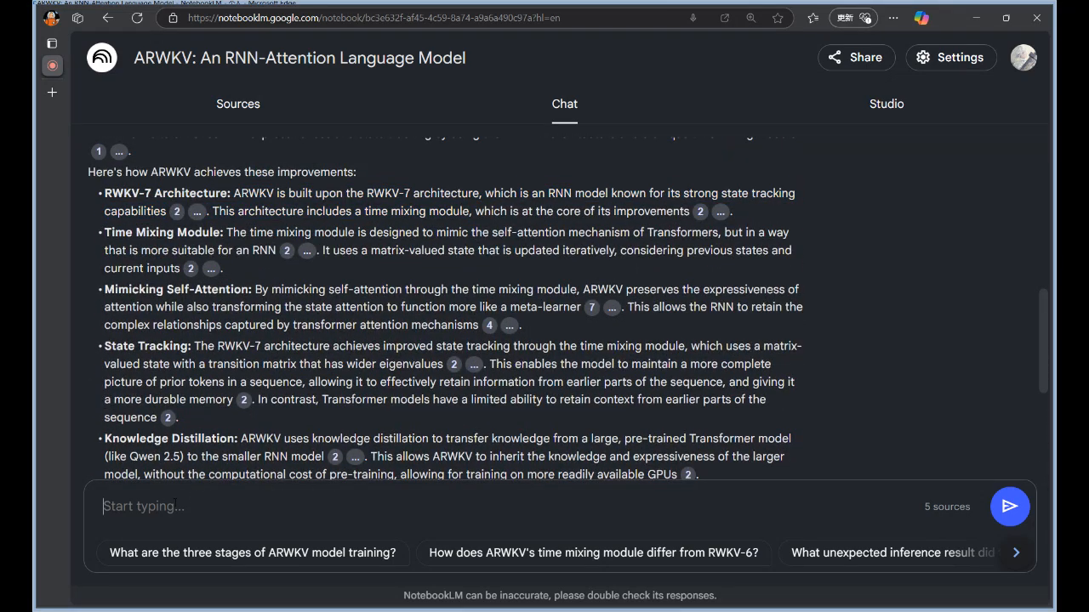
# Send "mindmap" to the chat and read the returned ARWKV concept outline
pyautogui.write('m')
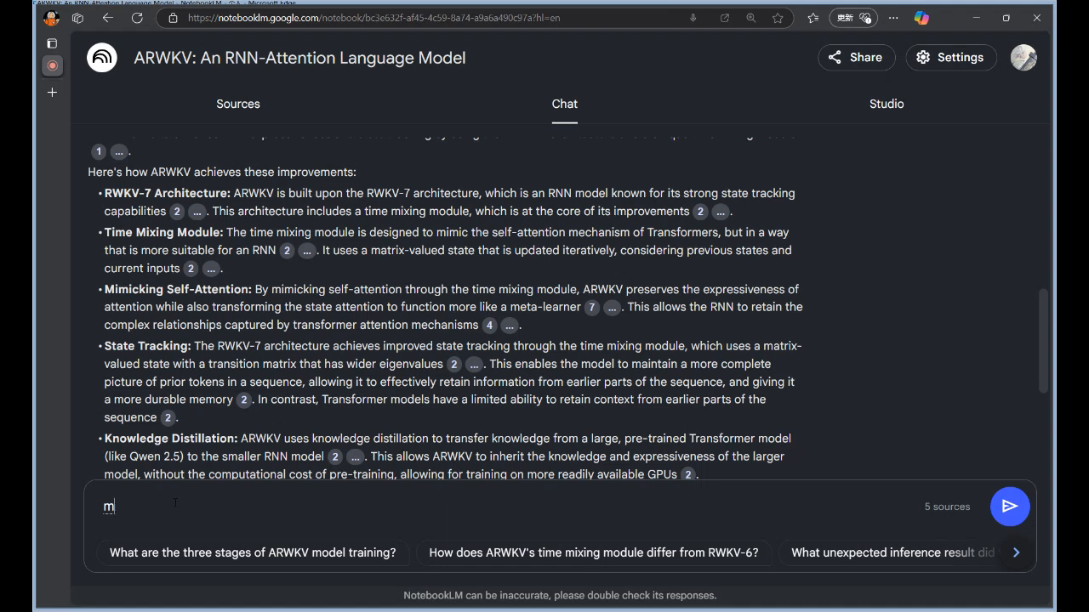
pyautogui.write('indmap')
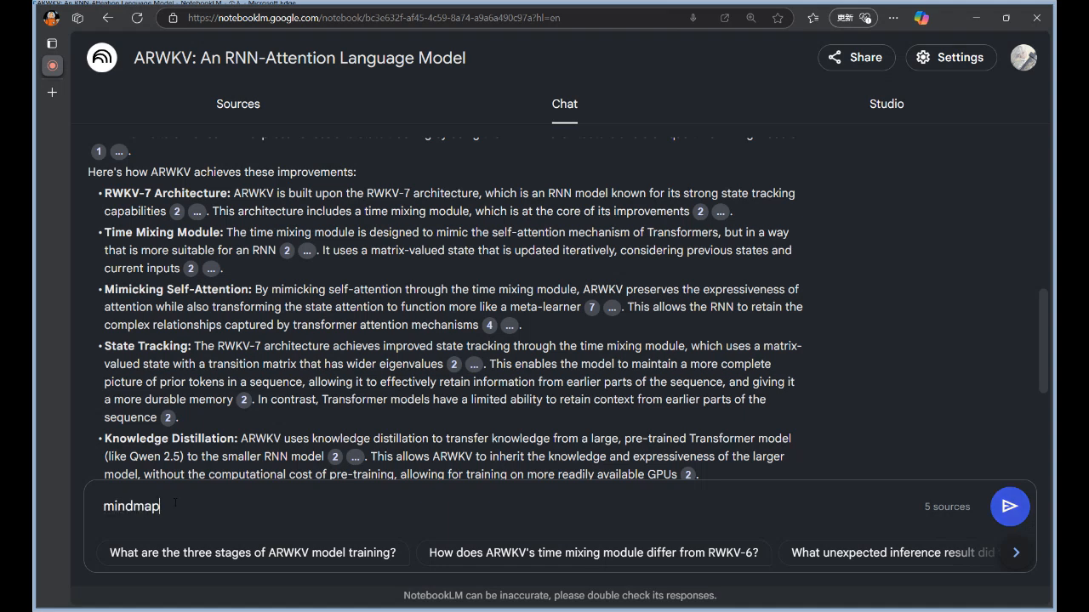
pyautogui.click(1010, 507)
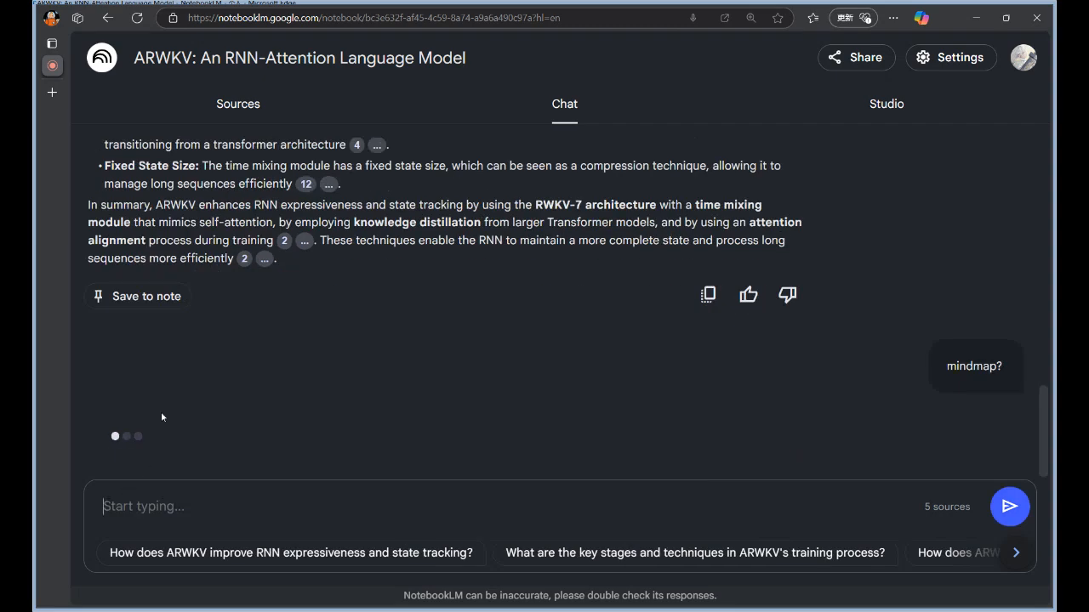
pyautogui.scroll(-3)
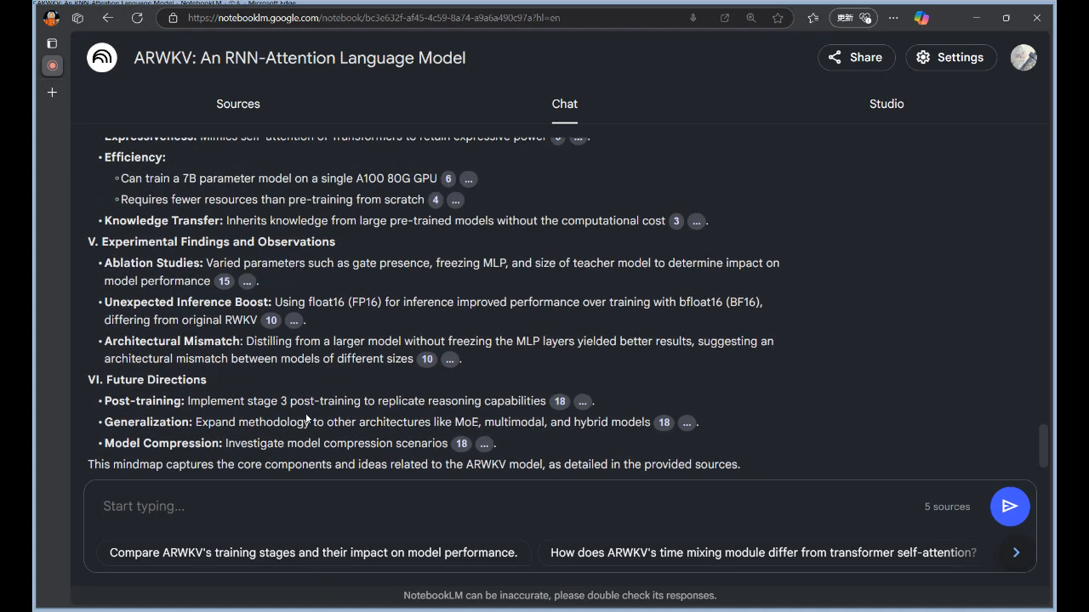
pyautogui.click(143, 507)
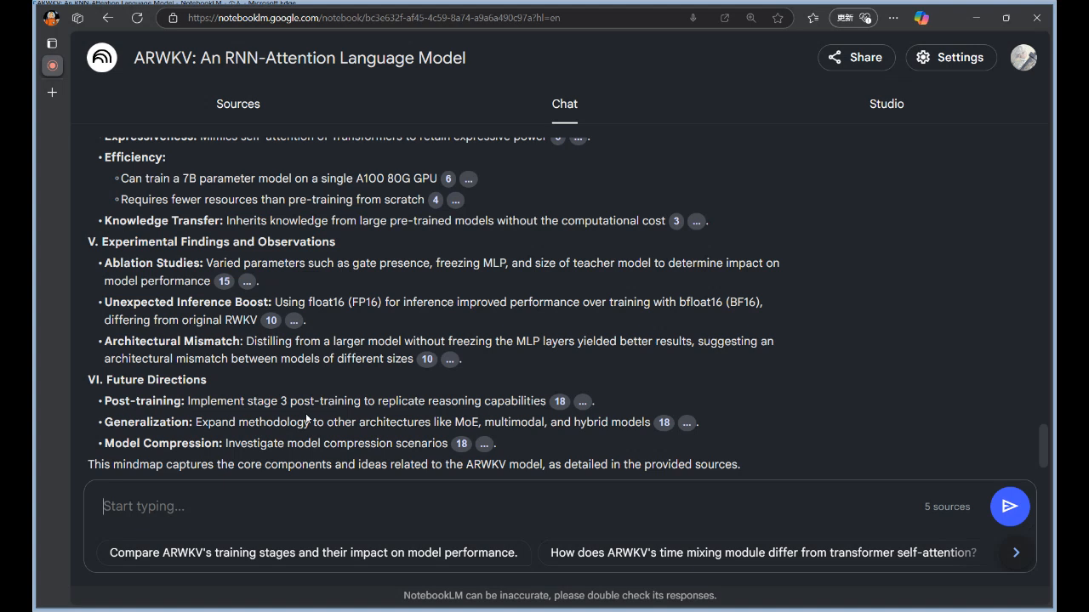
pyautogui.moveTo(308, 419)
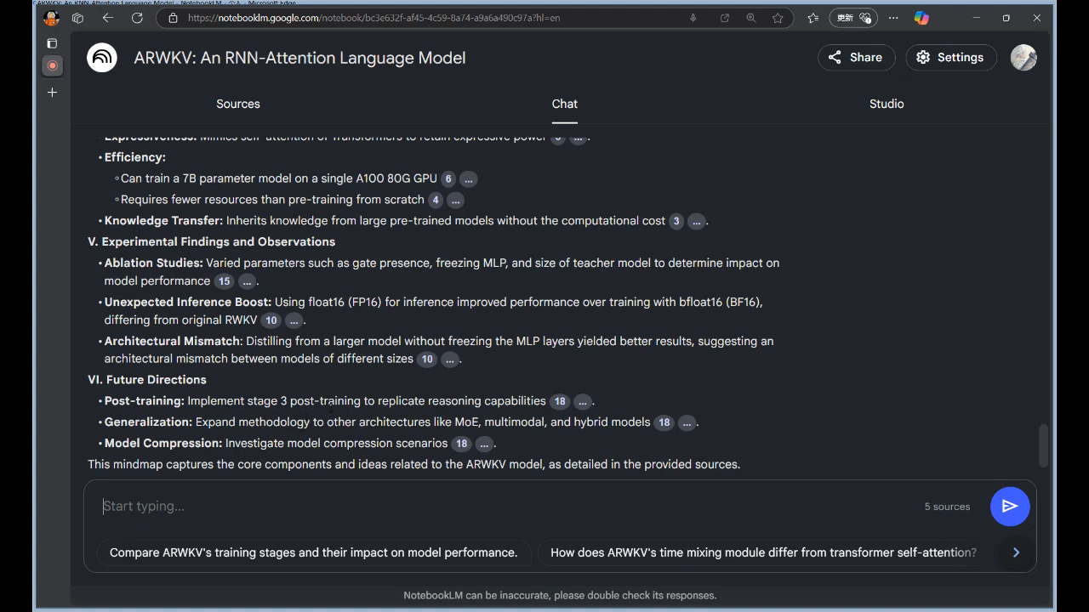
pyautogui.scroll(-3)
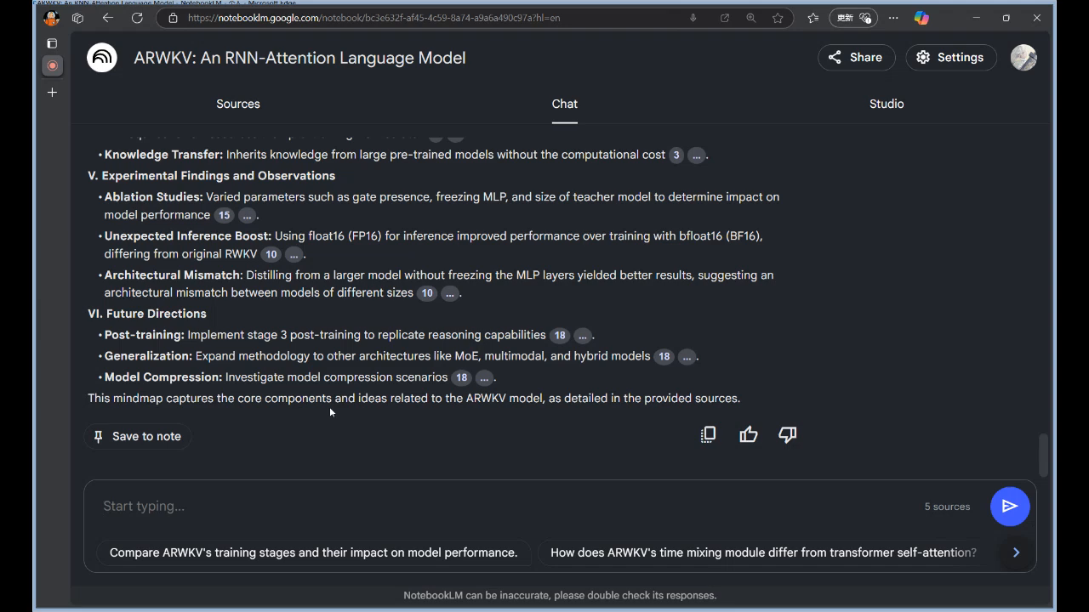
pyautogui.moveTo(378, 415)
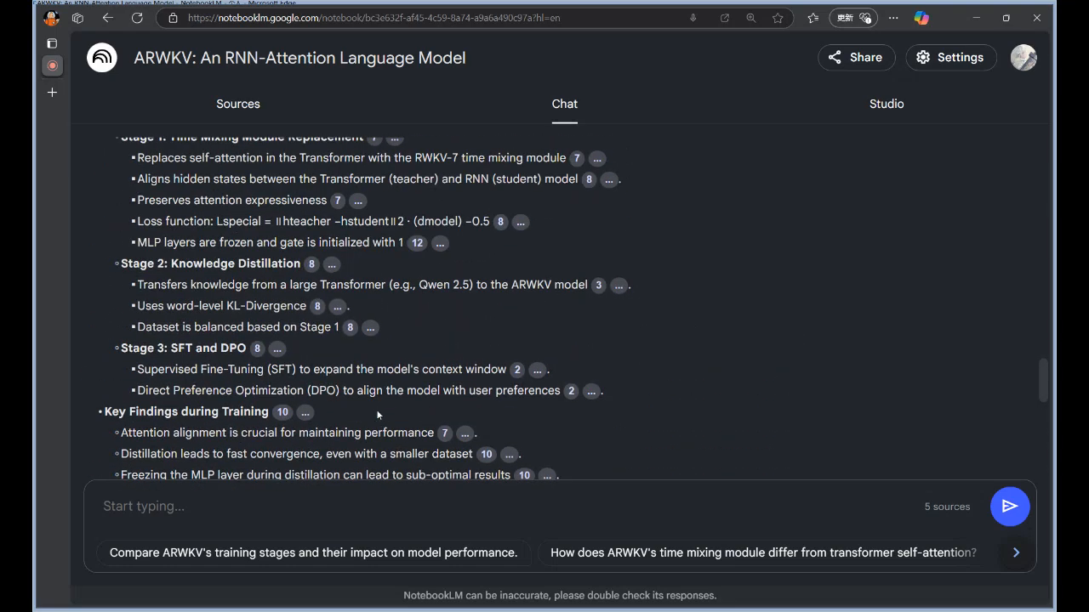
pyautogui.write('mindmap?')
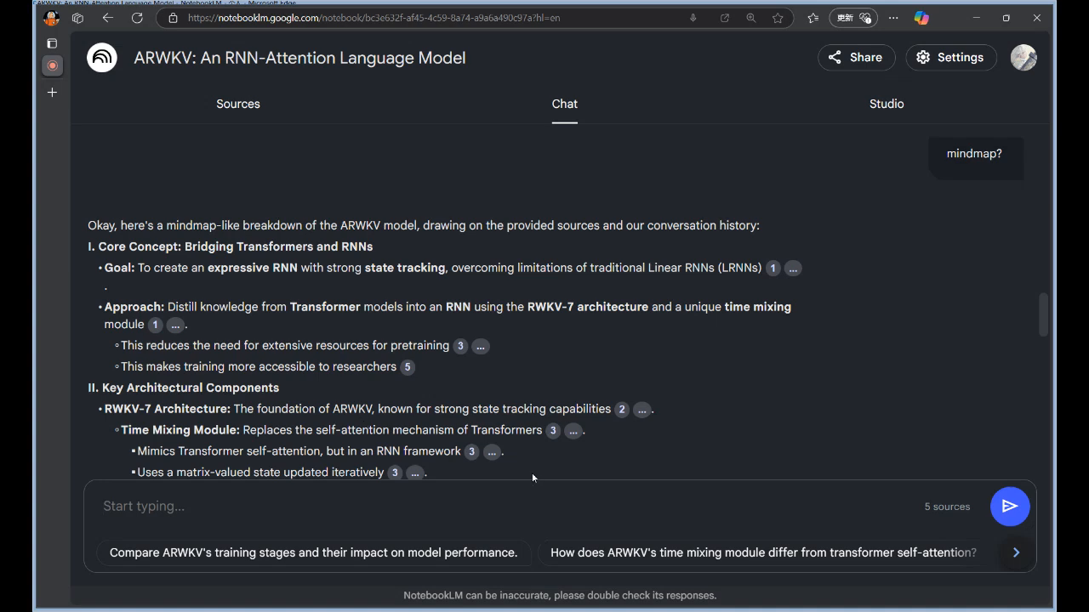
pyautogui.scroll(-3)
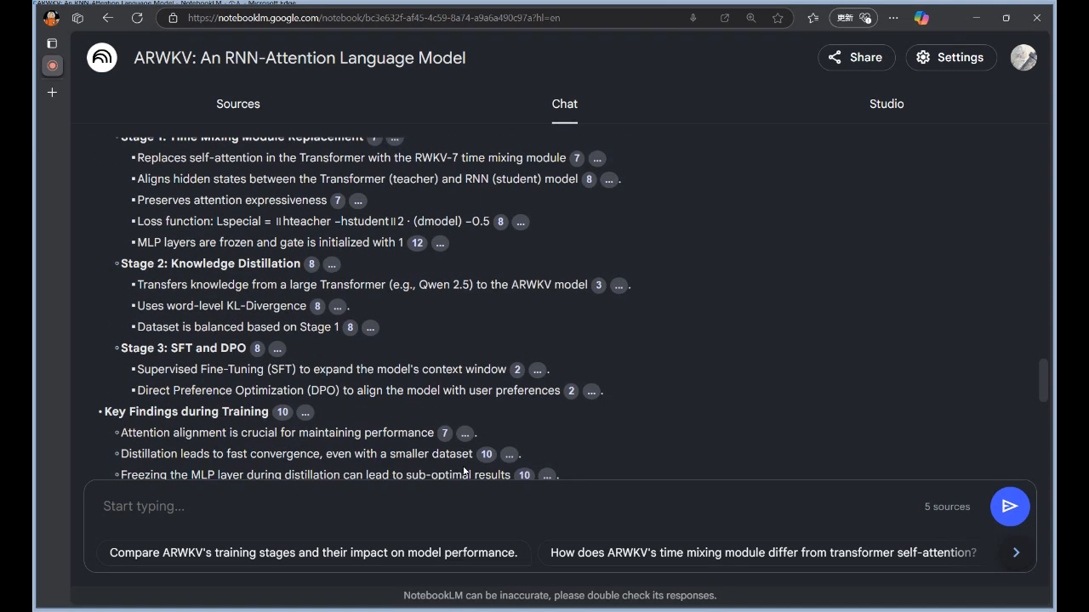
pyautogui.scroll(-3)
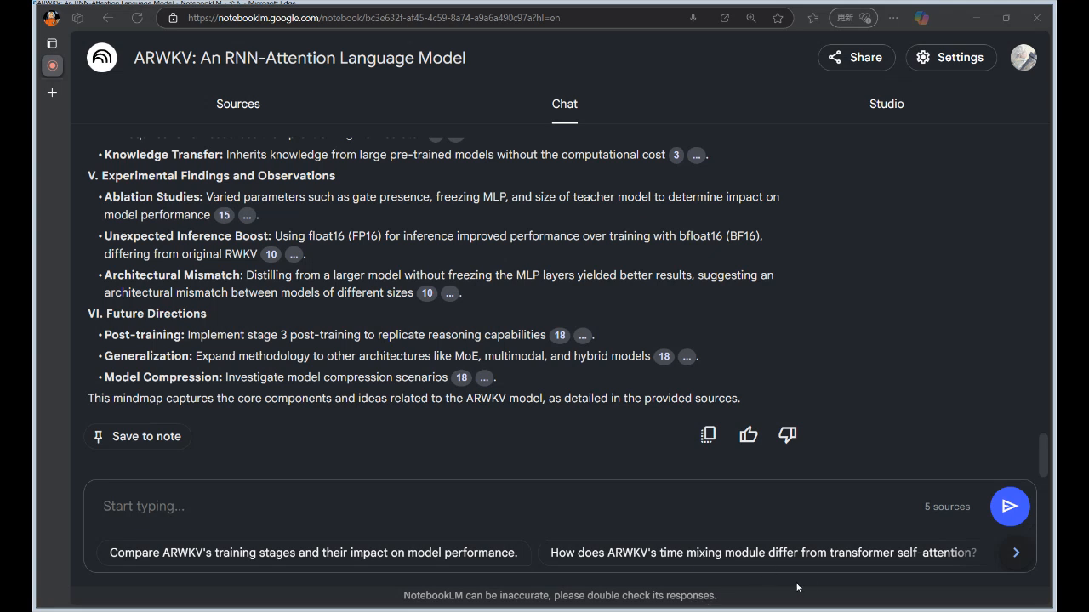
pyautogui.moveTo(770, 524)
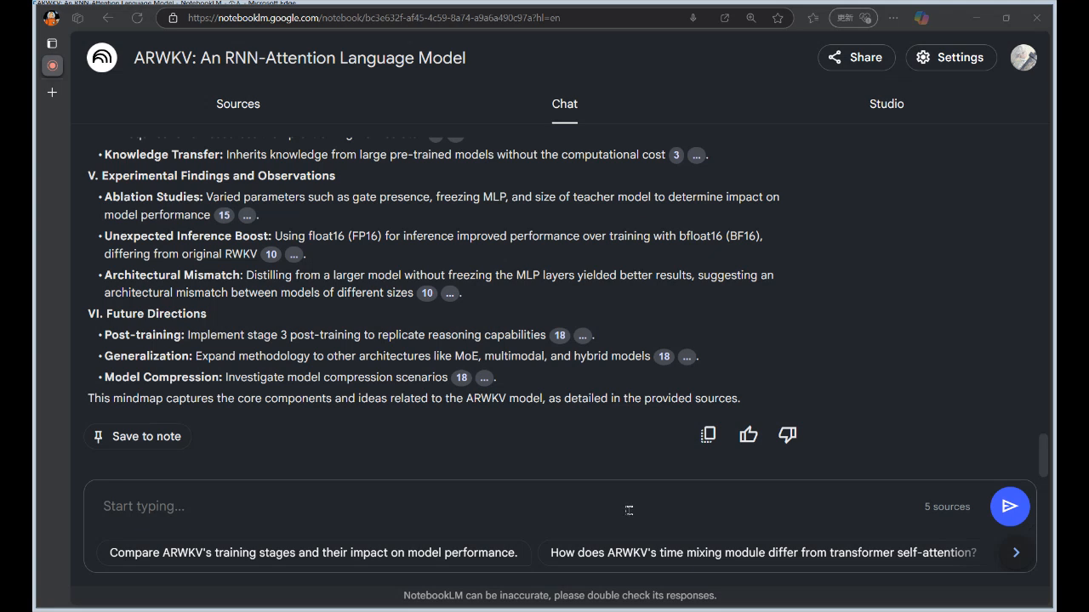
pyautogui.moveTo(579, 514)
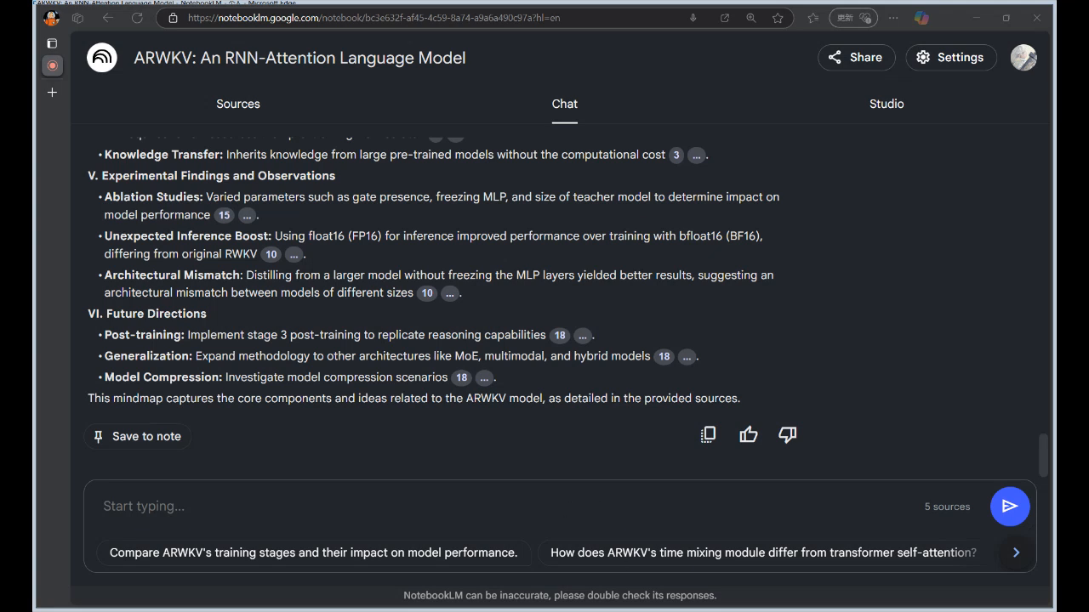
pyautogui.moveTo(515, 385)
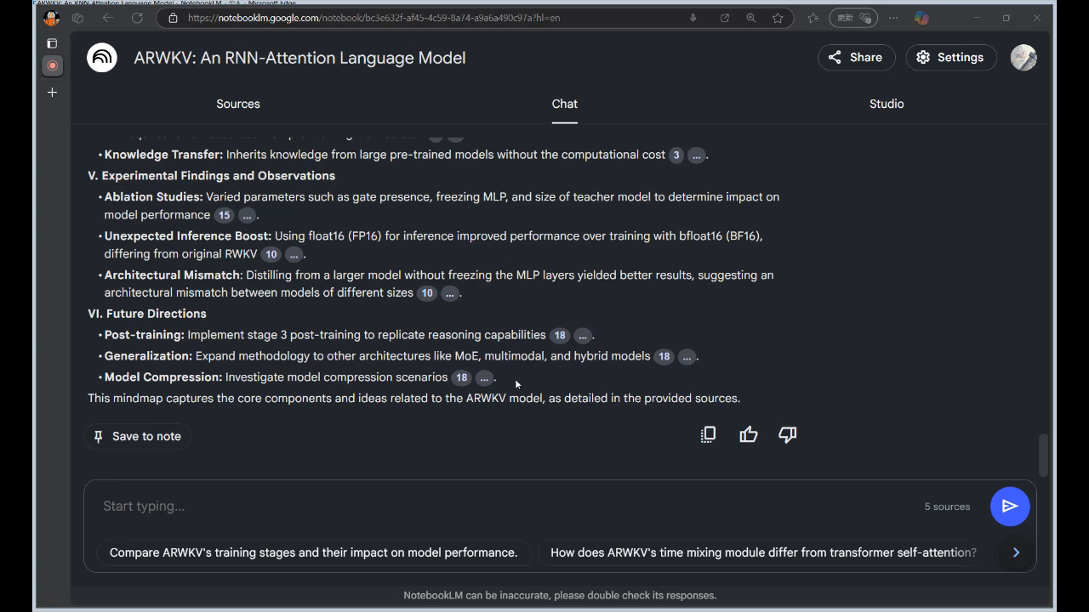
pyautogui.moveTo(755, 574)
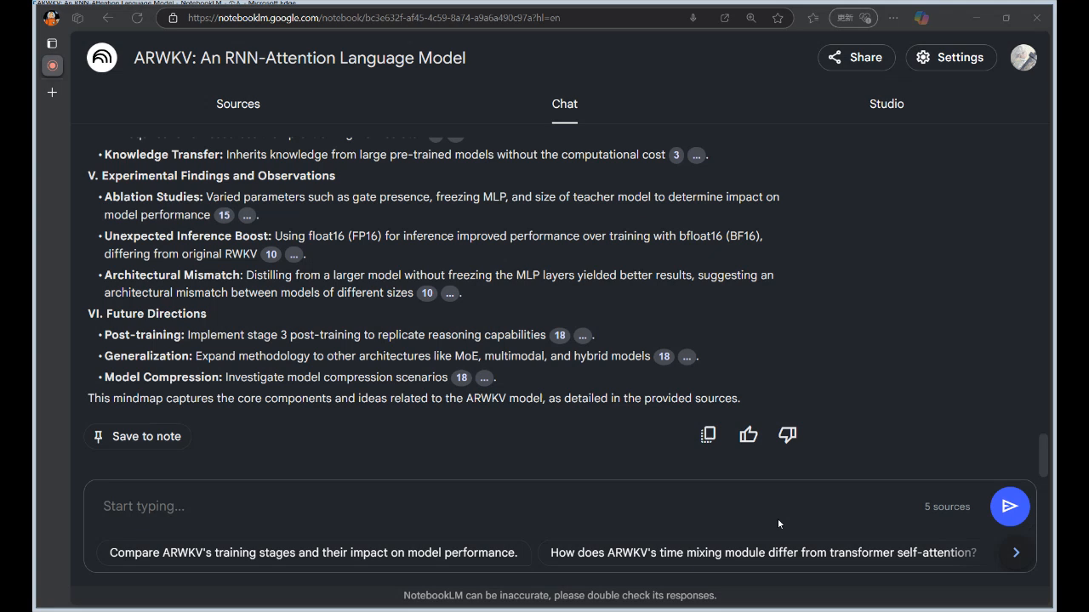
pyautogui.moveTo(748, 524)
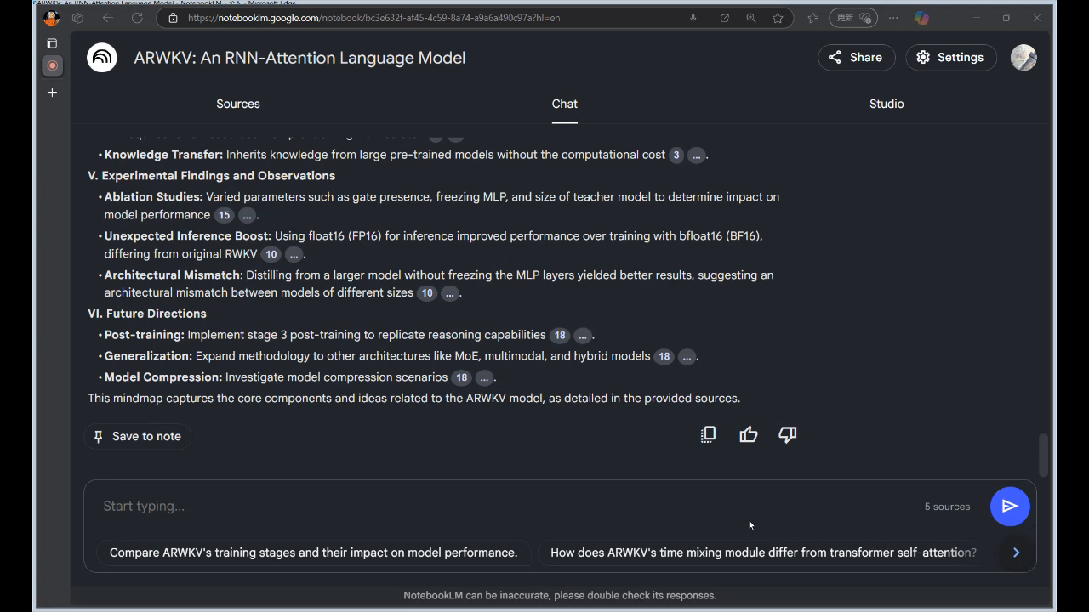
pyautogui.moveTo(882, 526)
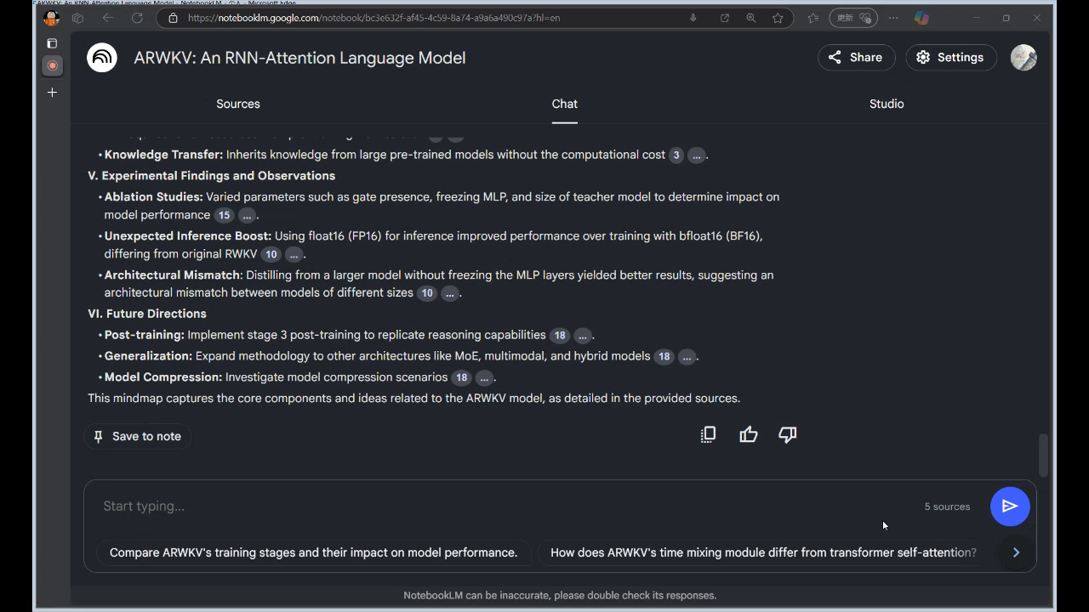
pyautogui.moveTo(774, 531)
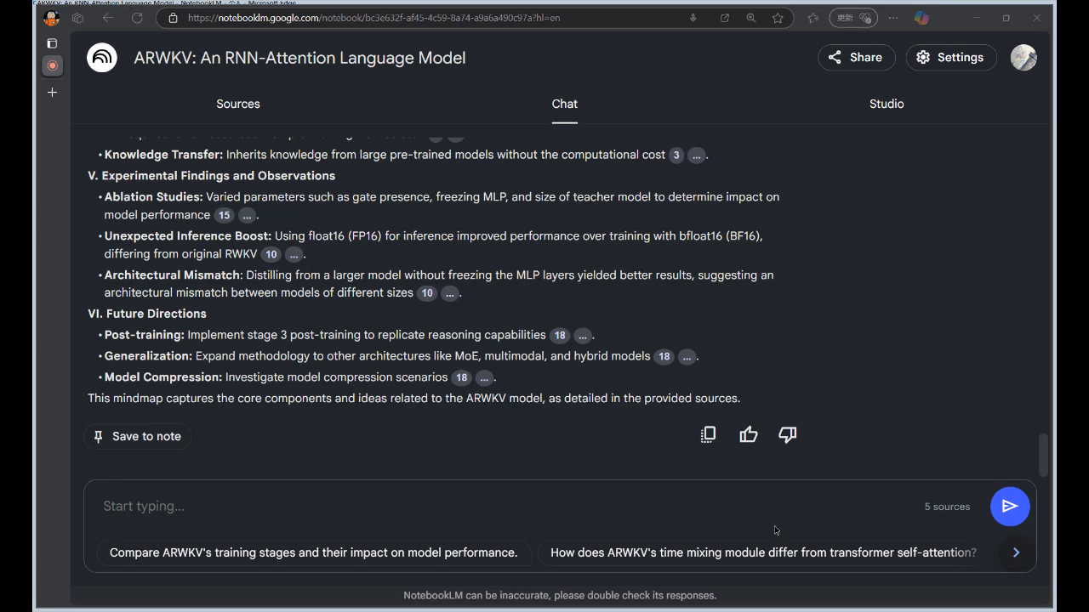
pyautogui.moveTo(773, 528)
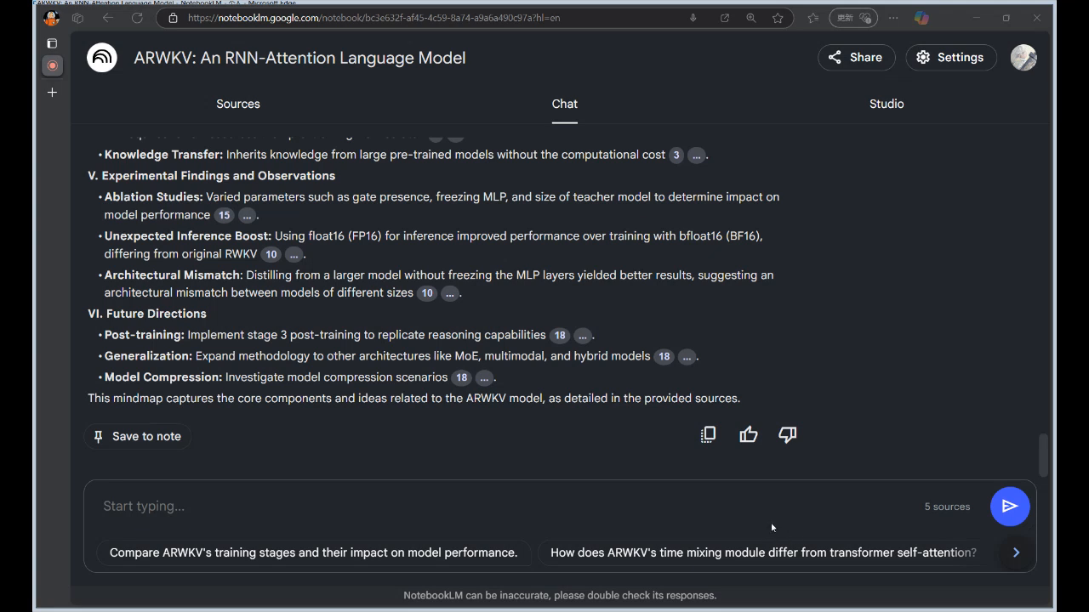
pyautogui.moveTo(777, 538)
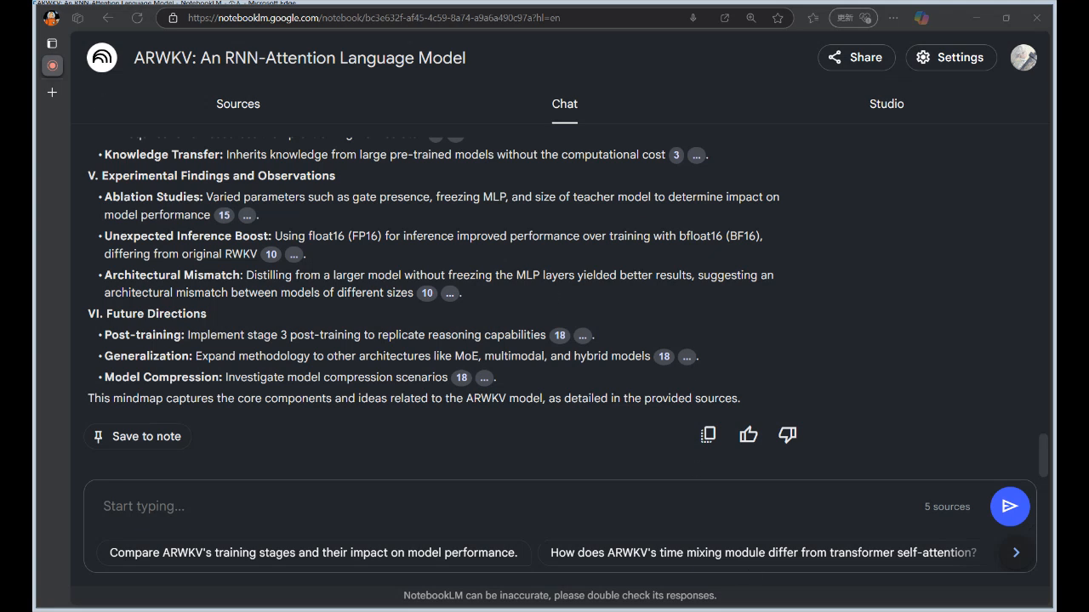
pyautogui.moveTo(766, 520)
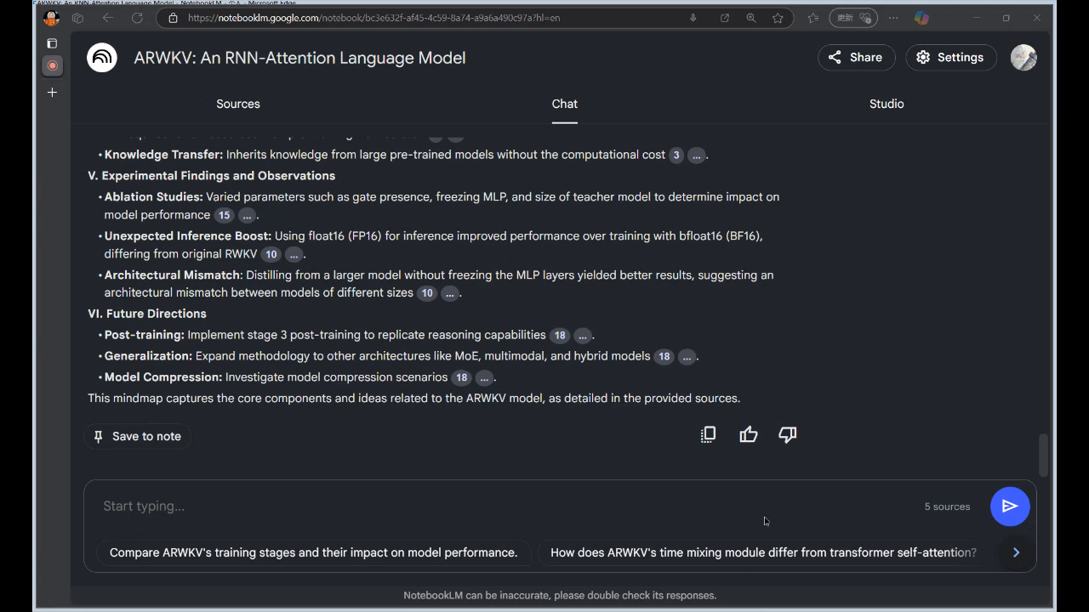
pyautogui.moveTo(738, 526)
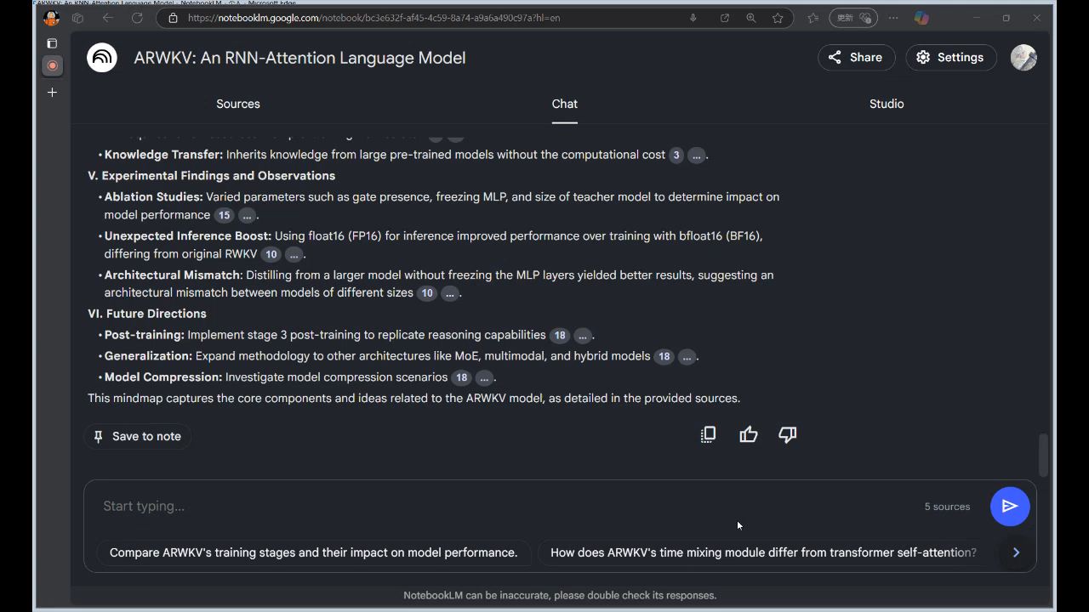
pyautogui.moveTo(742, 524)
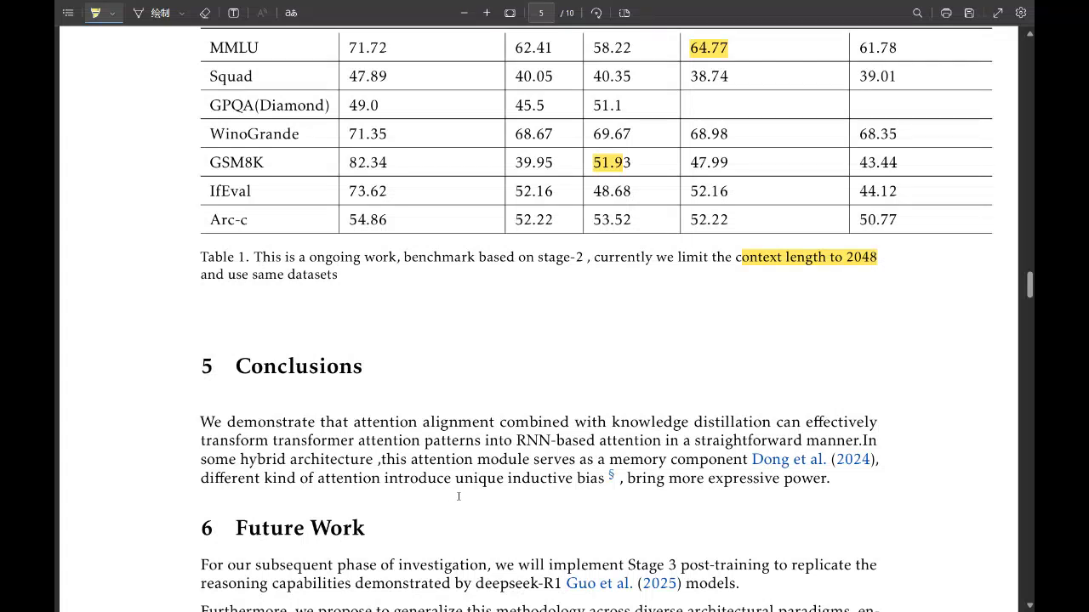
pyautogui.moveTo(432, 469)
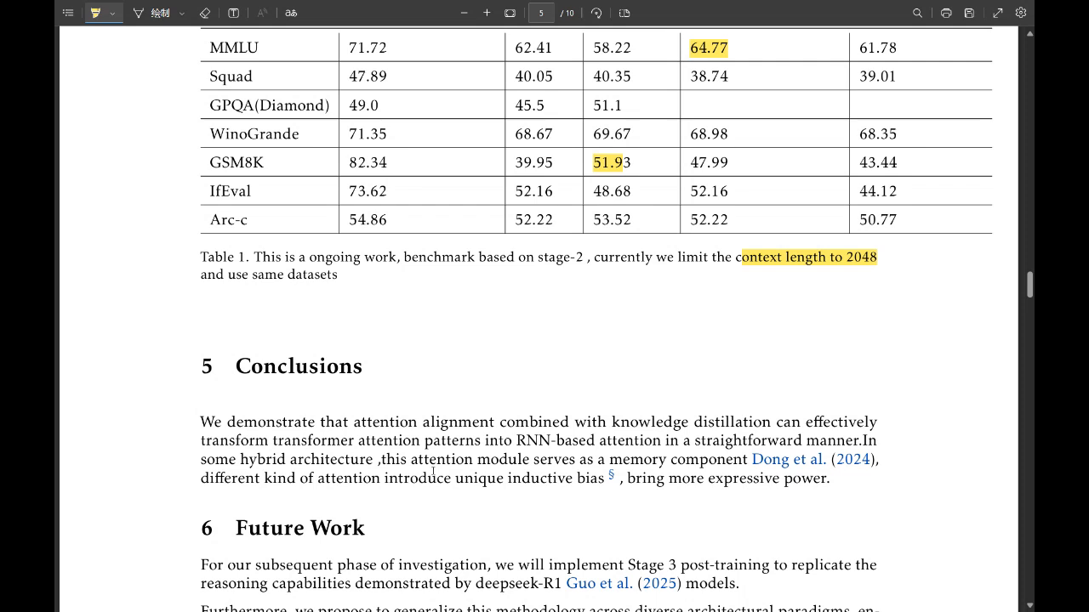
pyautogui.moveTo(735, 476)
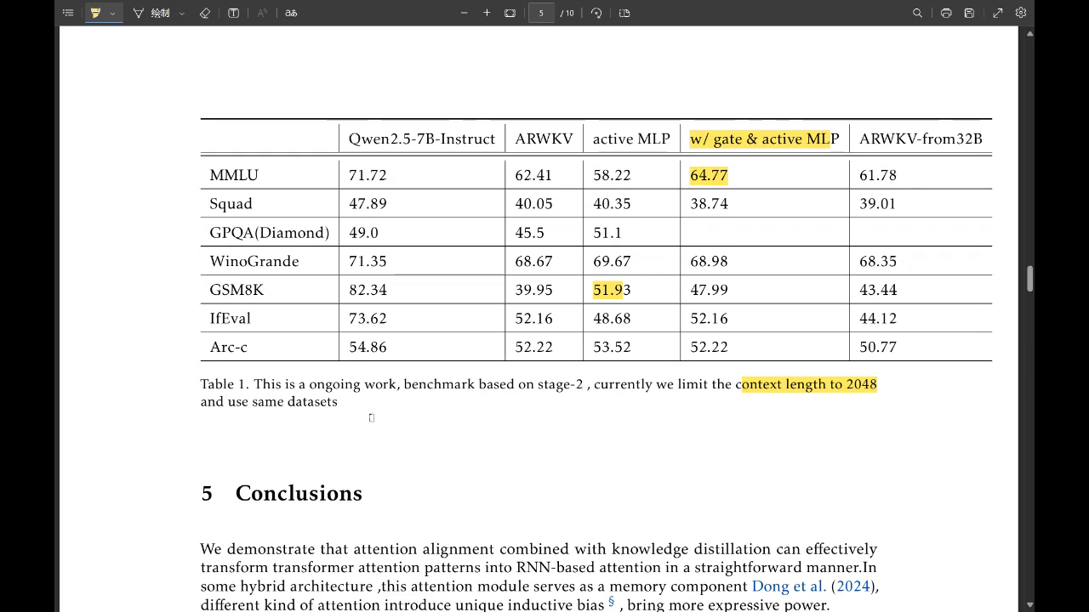
pyautogui.moveTo(510, 489)
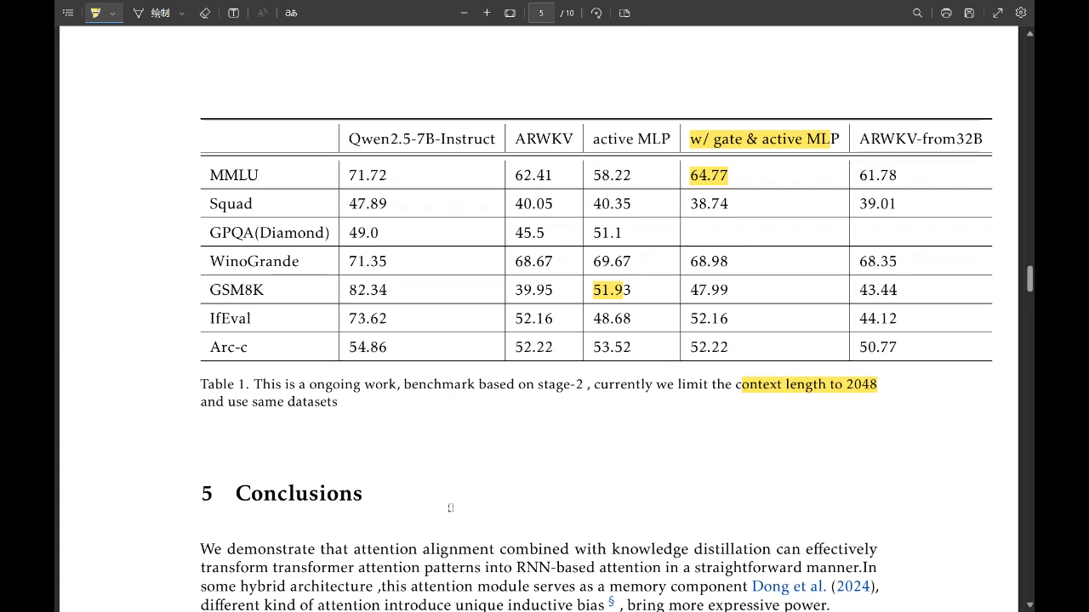
pyautogui.scroll(-3)
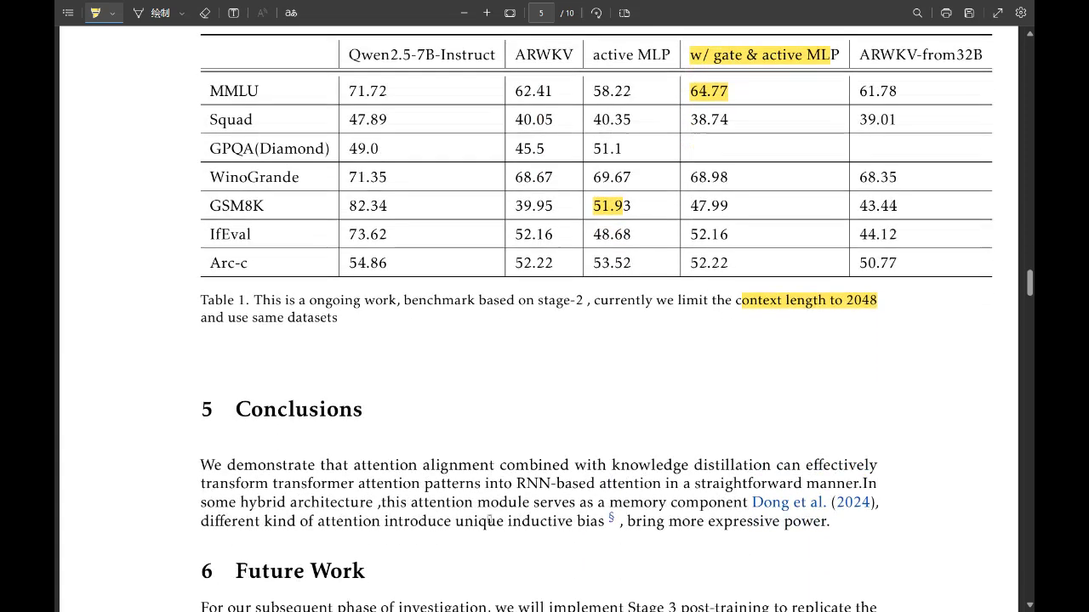
pyautogui.scroll(-3)
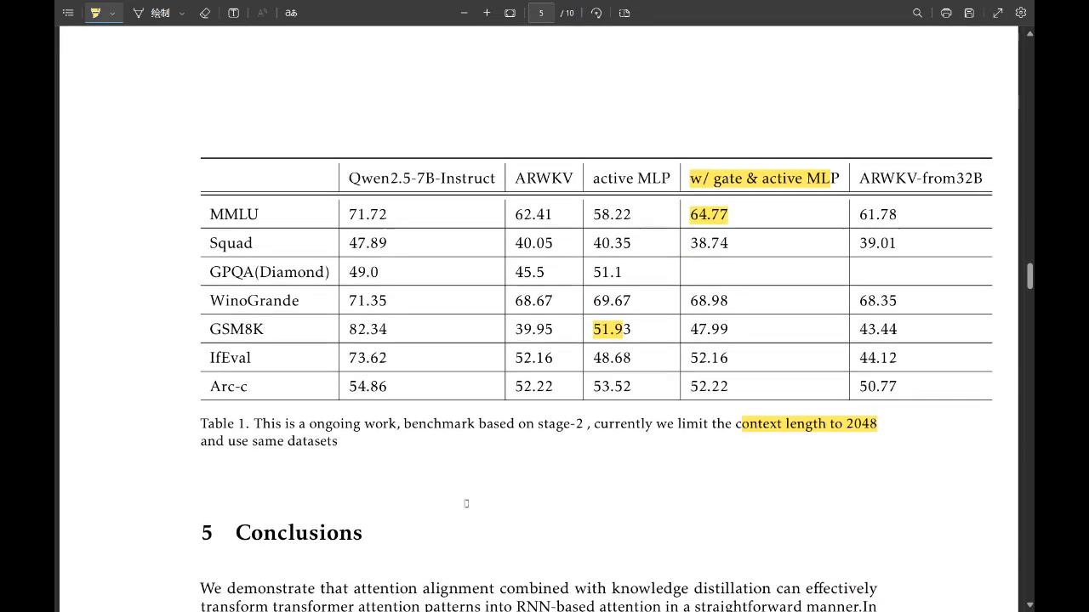
pyautogui.scroll(-3)
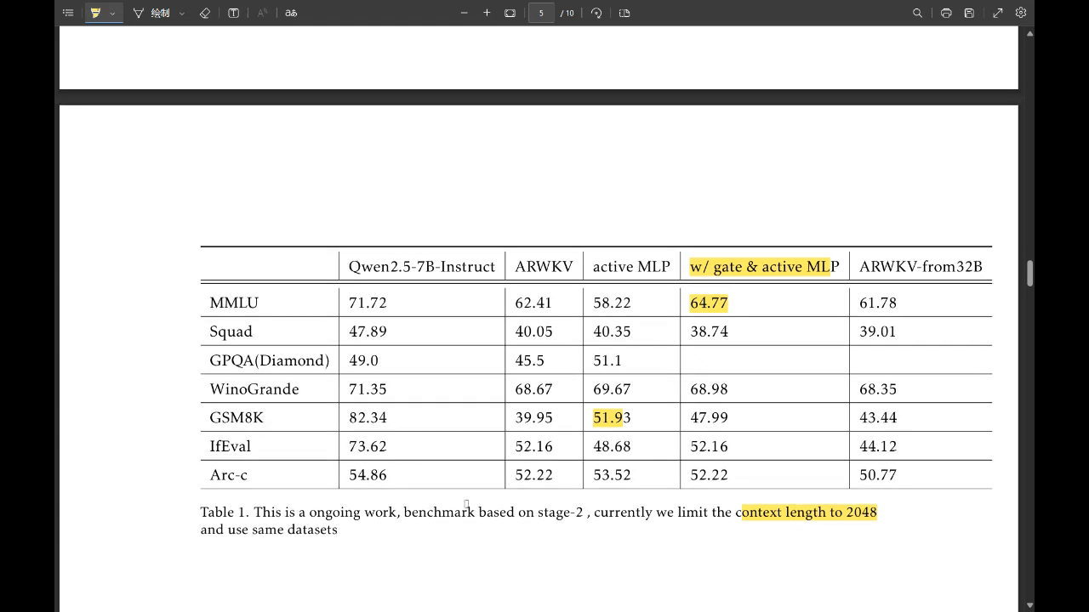
pyautogui.moveTo(600, 490)
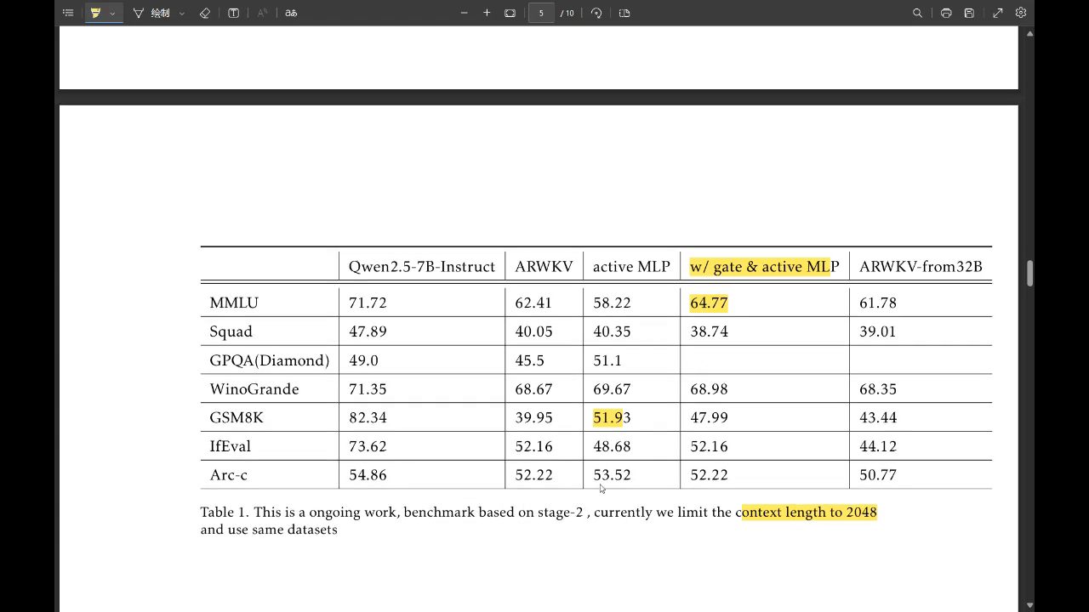
pyautogui.moveTo(728, 558)
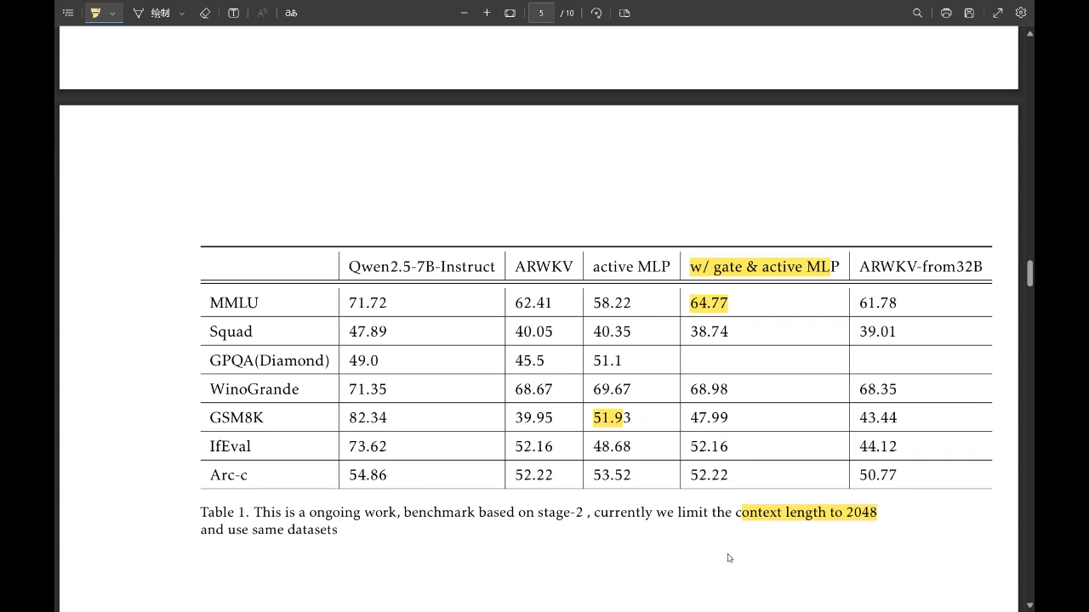
pyautogui.moveTo(602, 539)
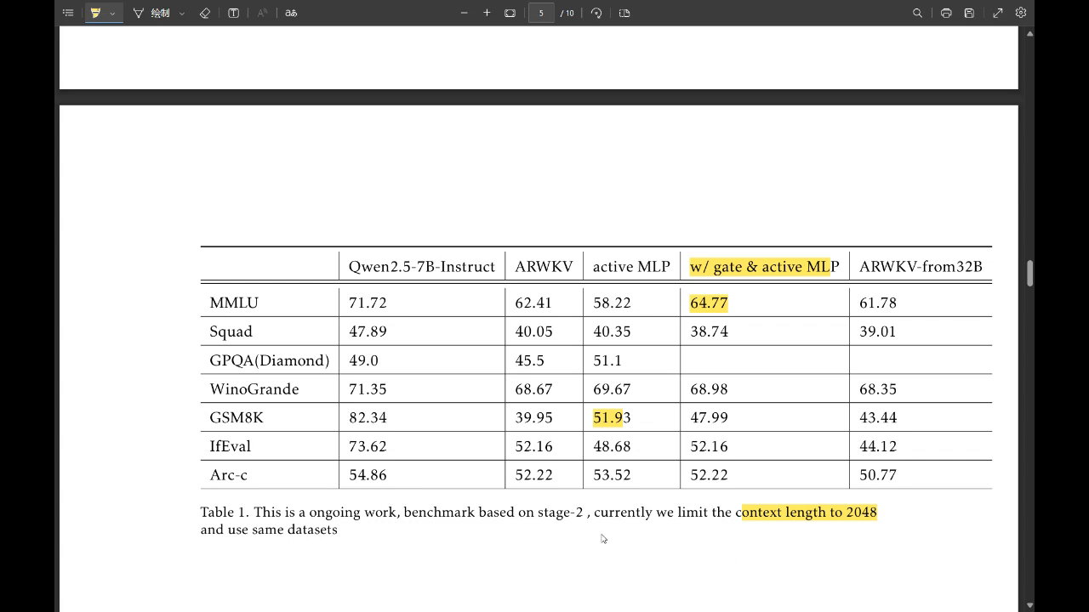
pyautogui.moveTo(481, 544)
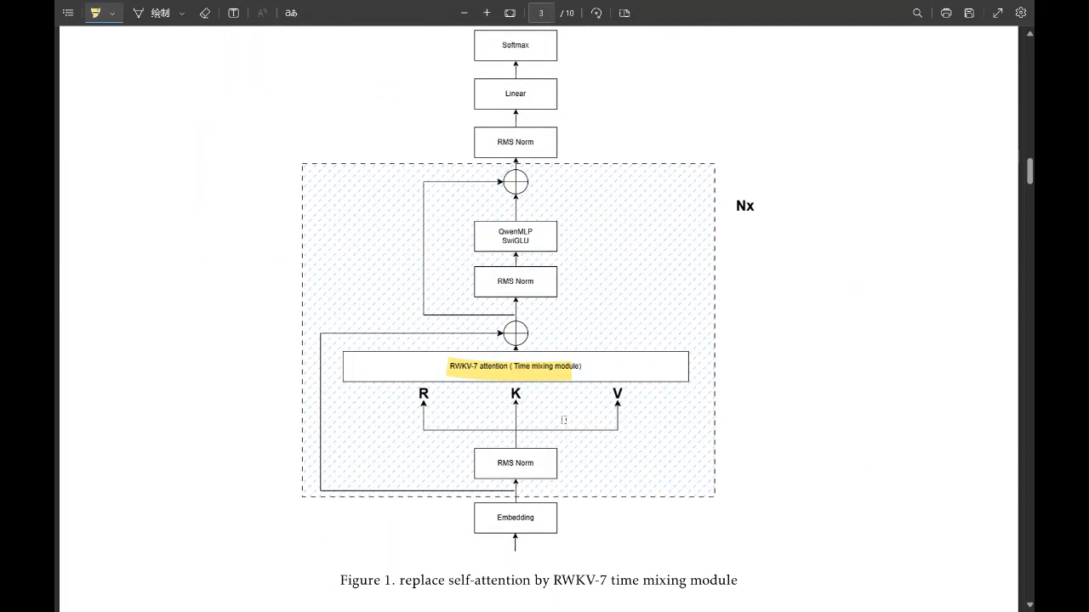
# Scroll past Figure 1 to the Contents section on the paper's first page
pyautogui.scroll(-3)
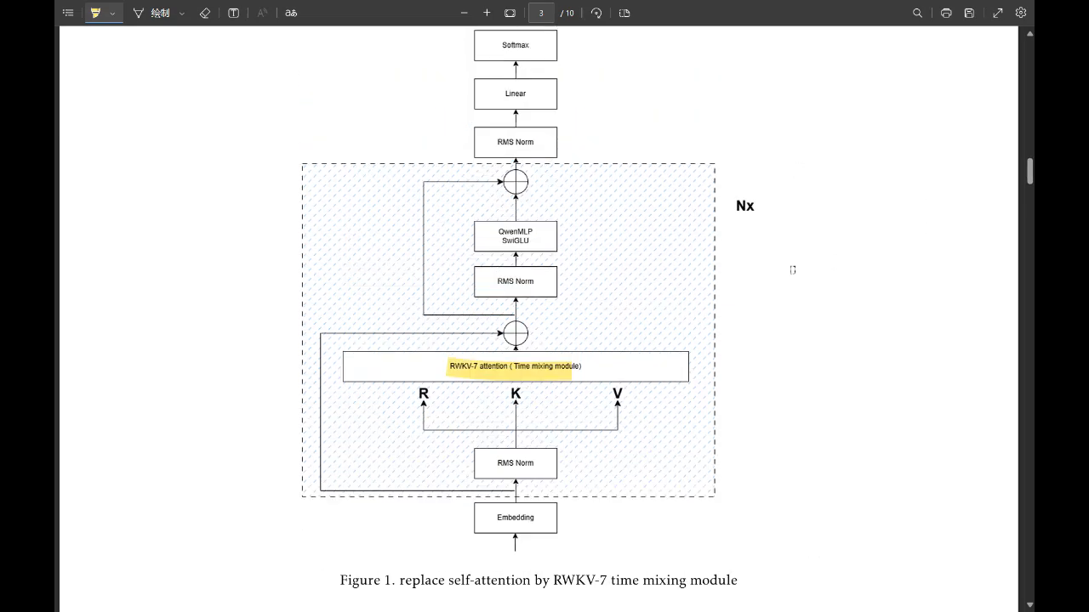
pyautogui.scroll(3)
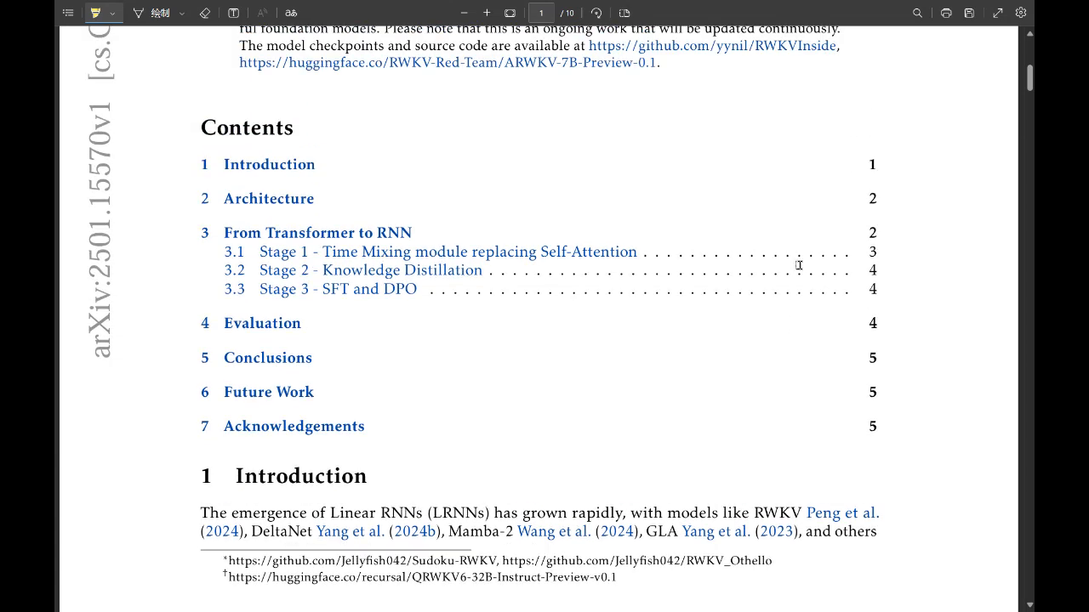
pyautogui.scroll(-3)
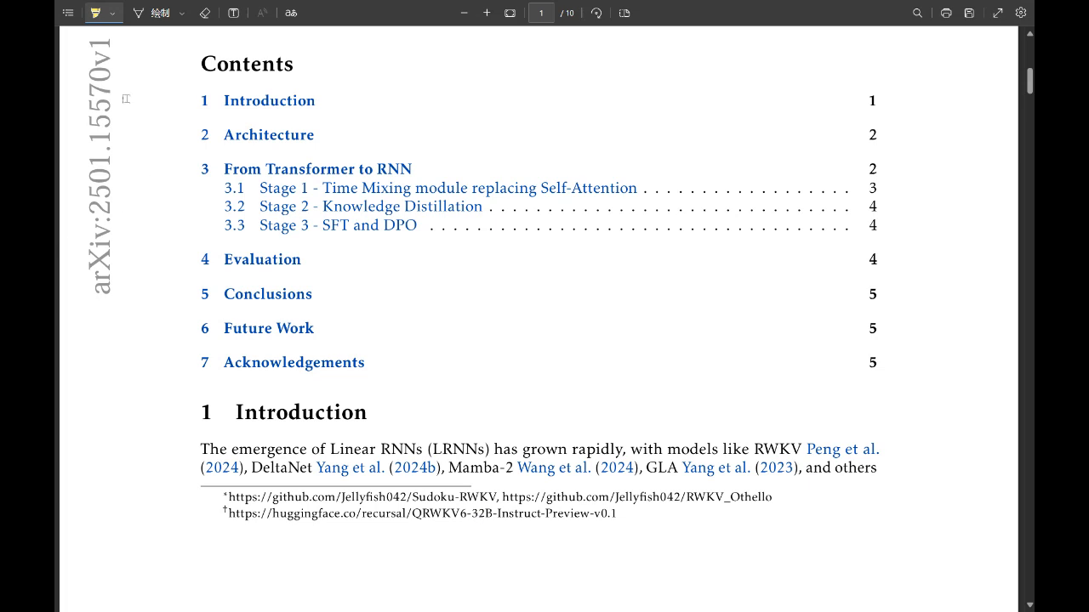
# Switch to the QRWKV6-32B-Instruct-Preview-v0.1 model card and read its description
pyautogui.click(420, 513)
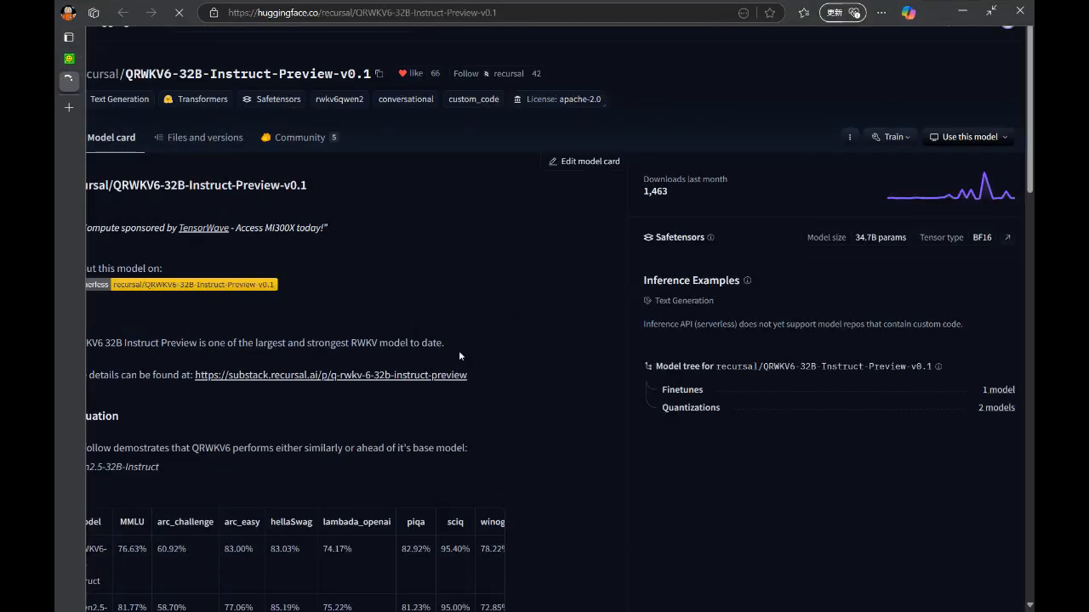
pyautogui.scroll(-3)
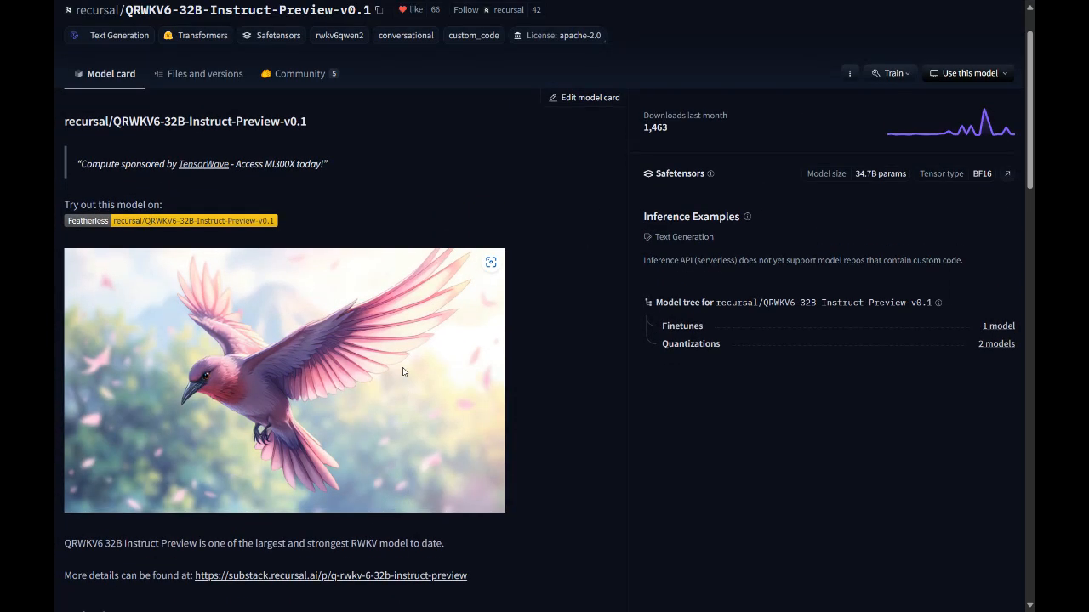
pyautogui.scroll(-3)
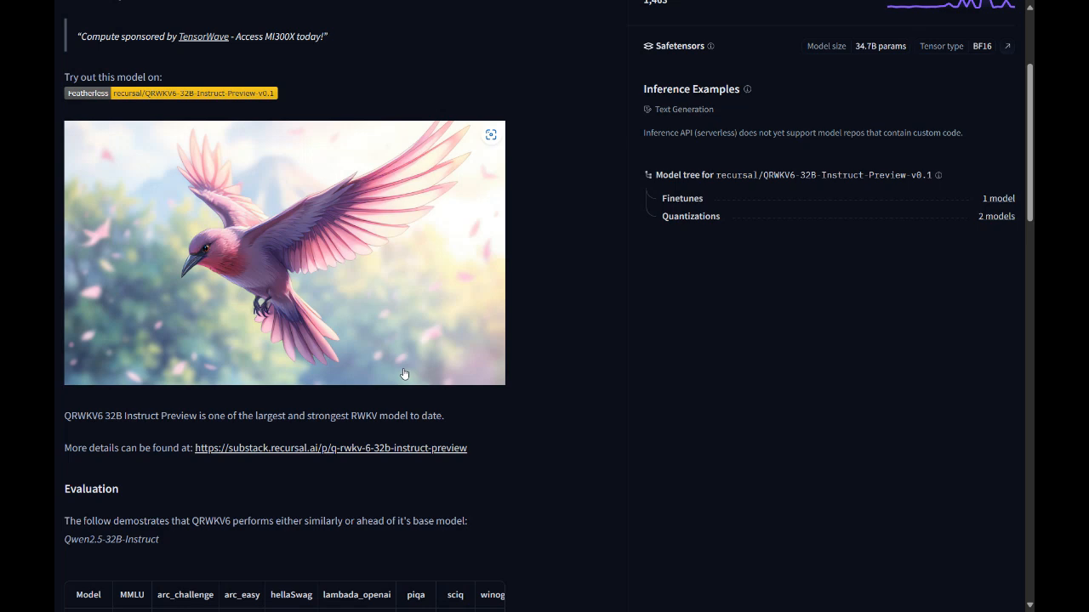
pyautogui.scroll(-3)
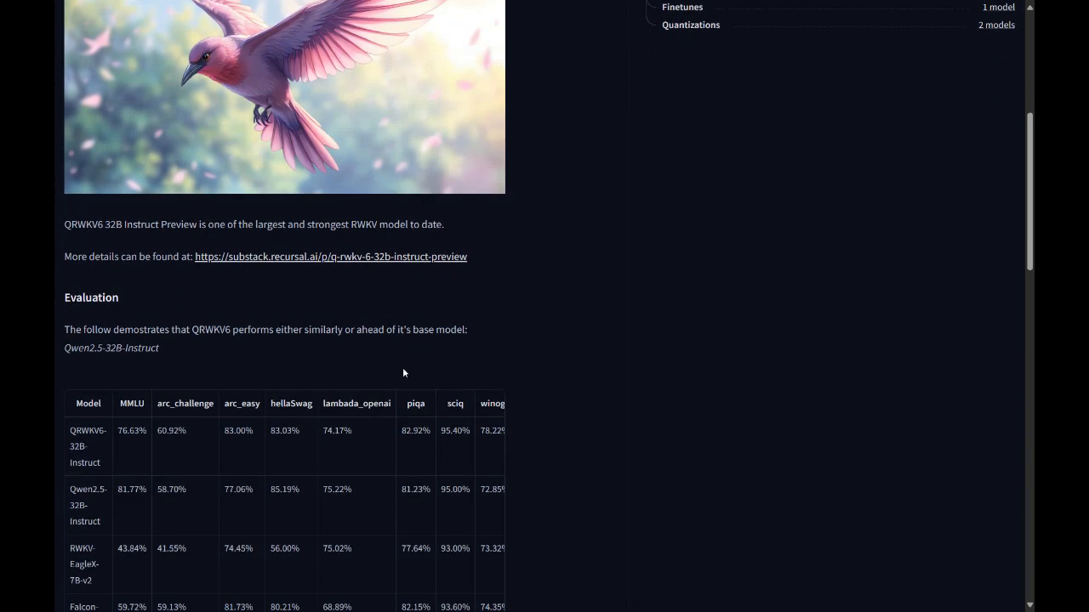
pyautogui.scroll(-3)
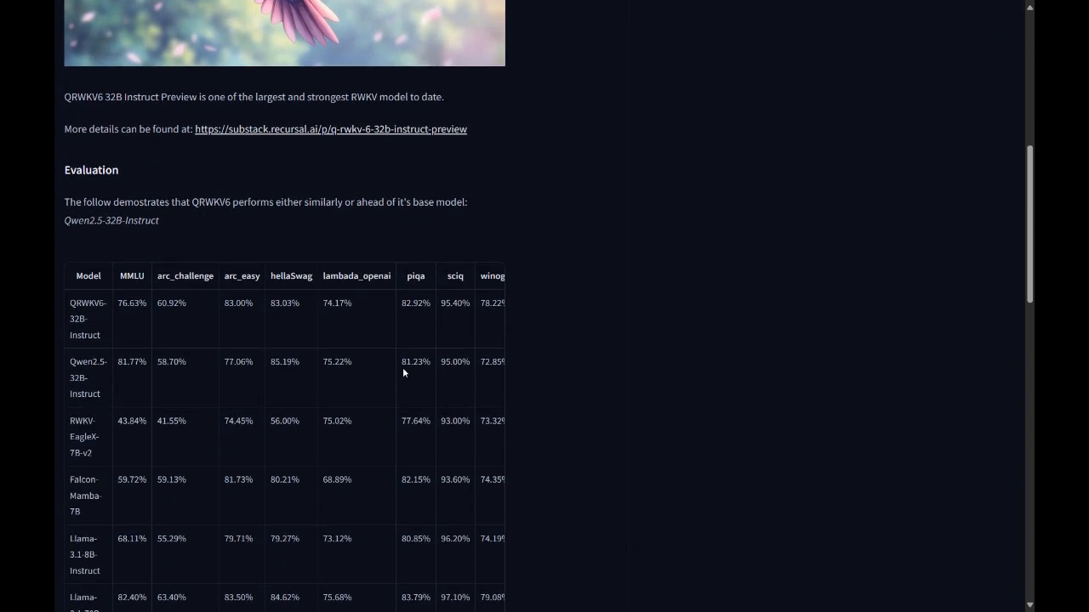
pyautogui.scroll(-3)
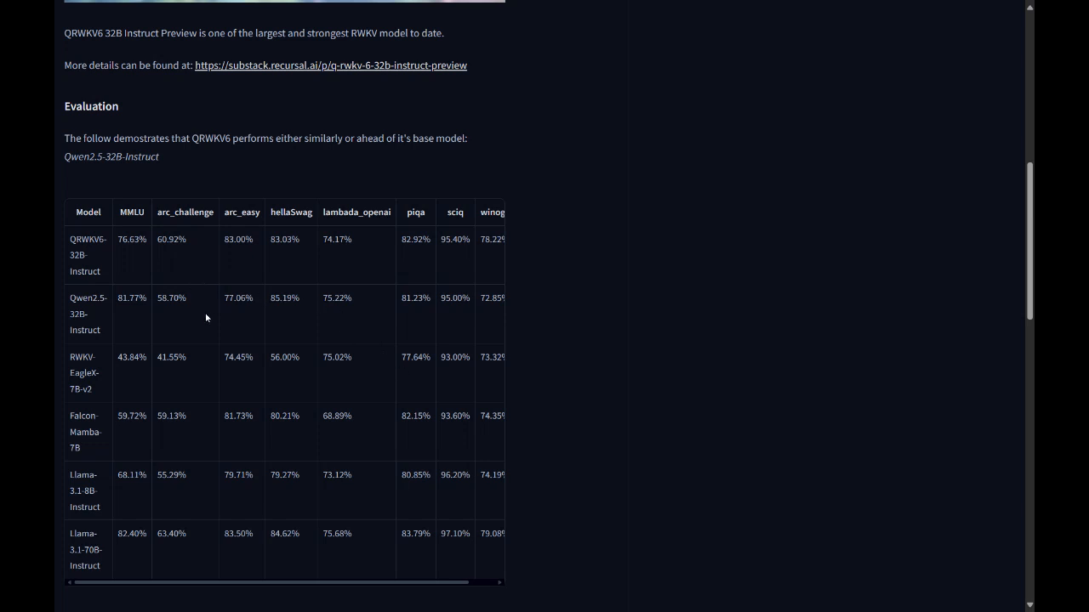
pyautogui.moveTo(235, 313)
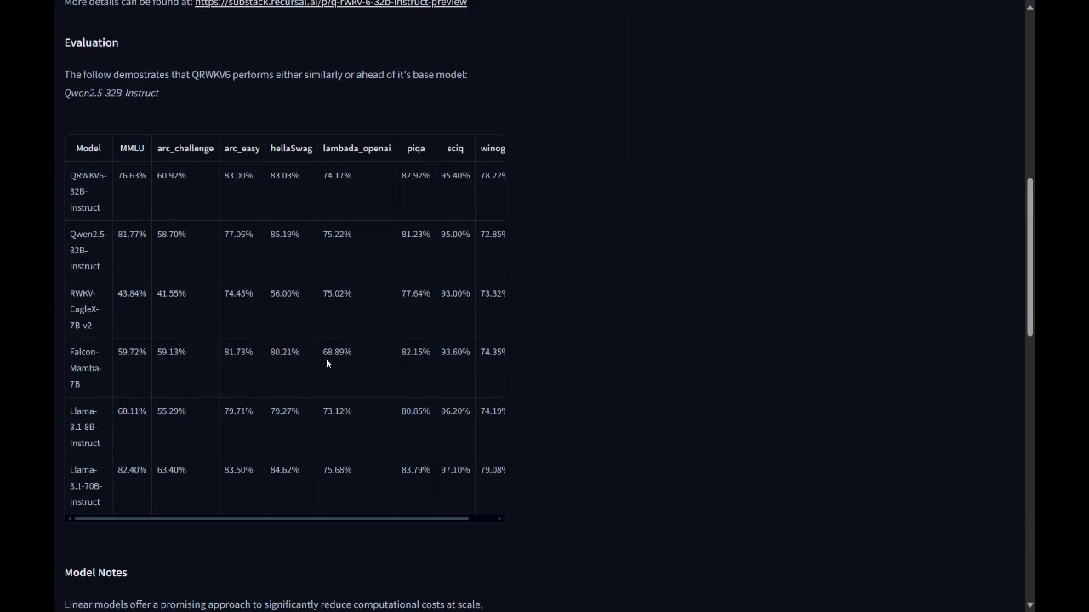
pyautogui.moveTo(340, 395)
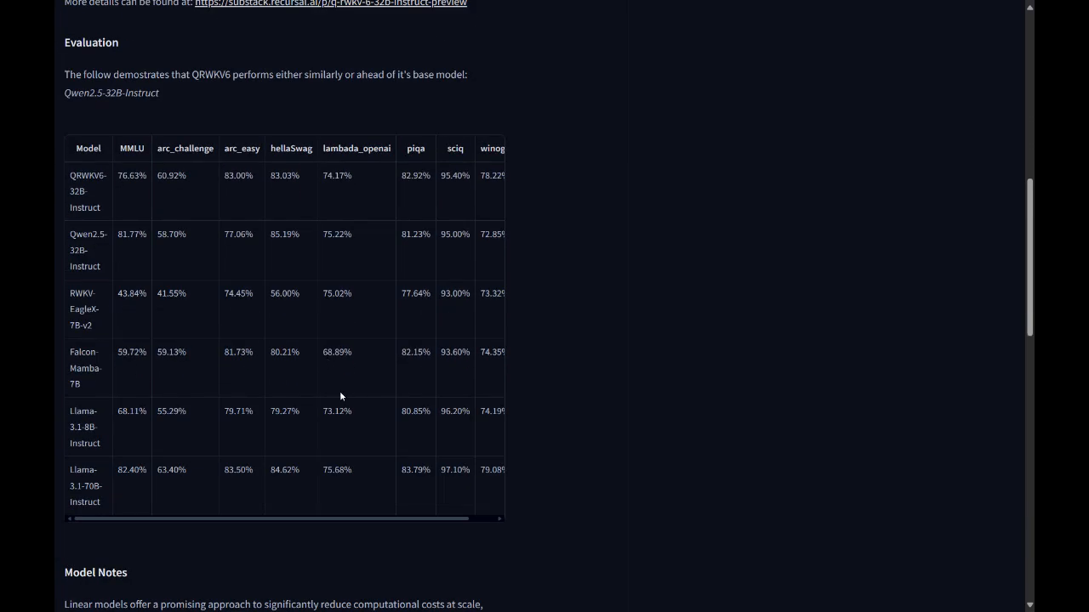
# Read down to the Acknowledgement section, then back up to the Evaluation table
pyautogui.scroll(-3)
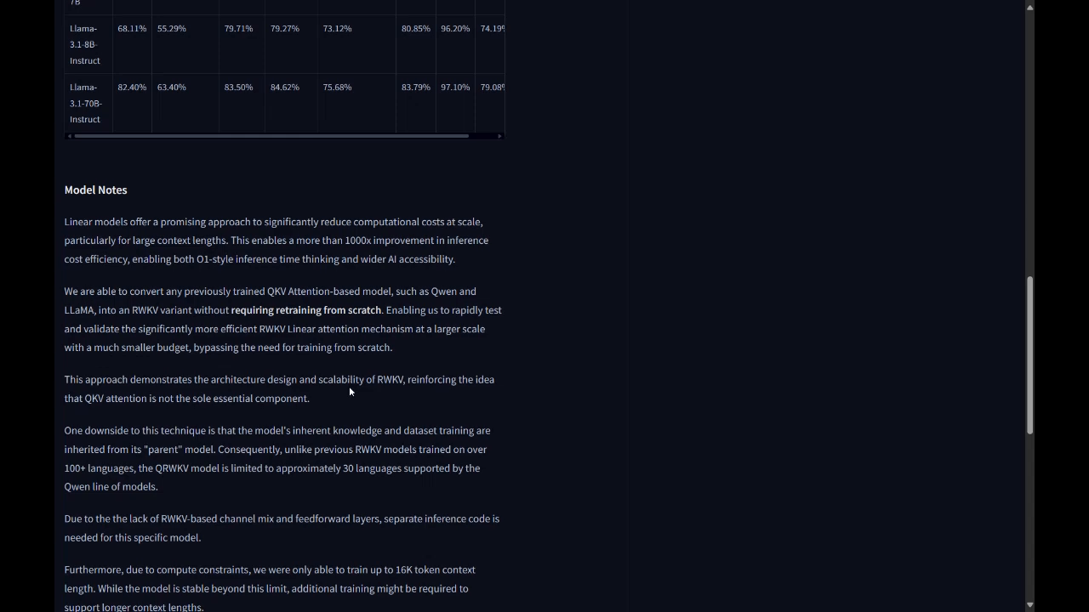
pyautogui.scroll(-3)
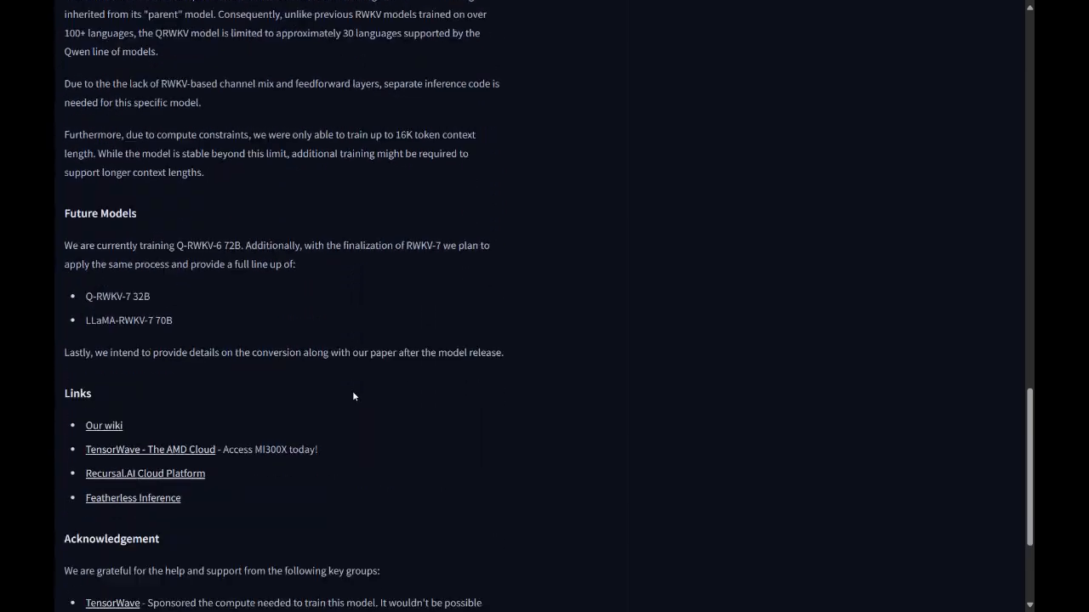
pyautogui.scroll(-3)
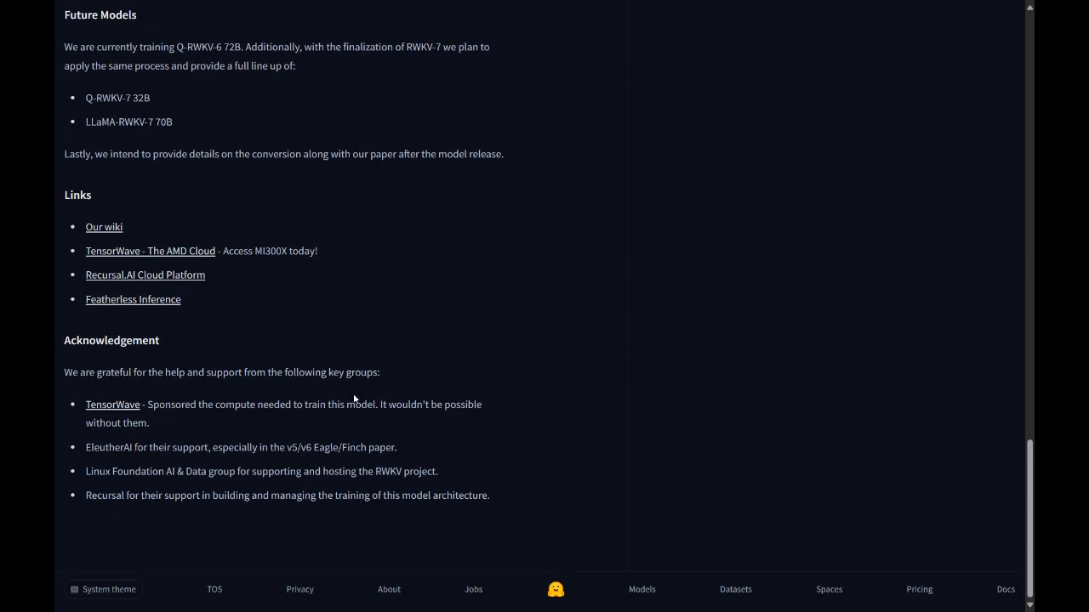
pyautogui.scroll(3)
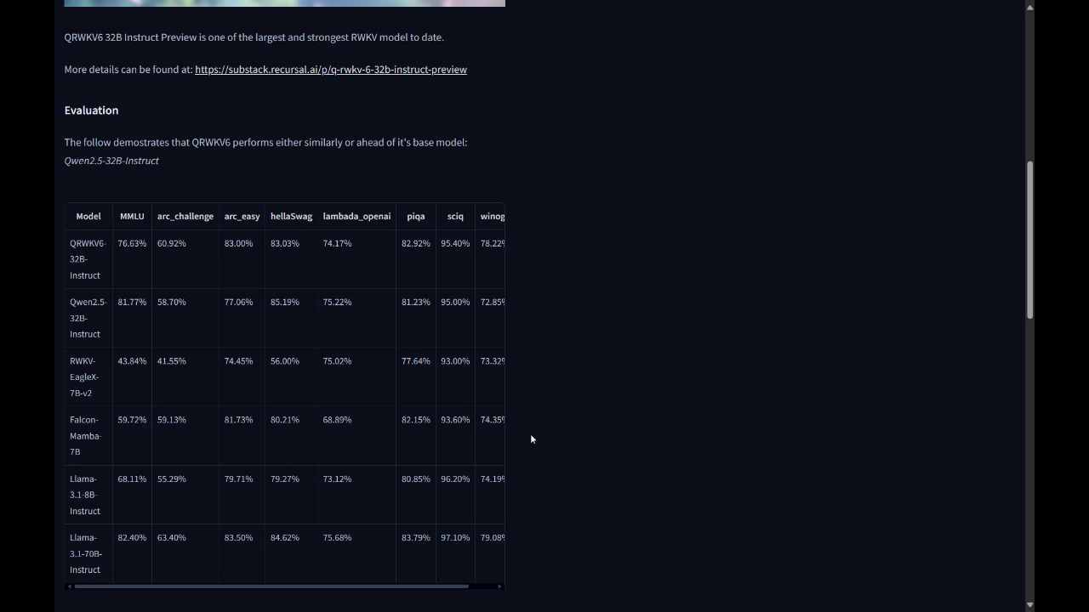
pyautogui.moveTo(655, 580)
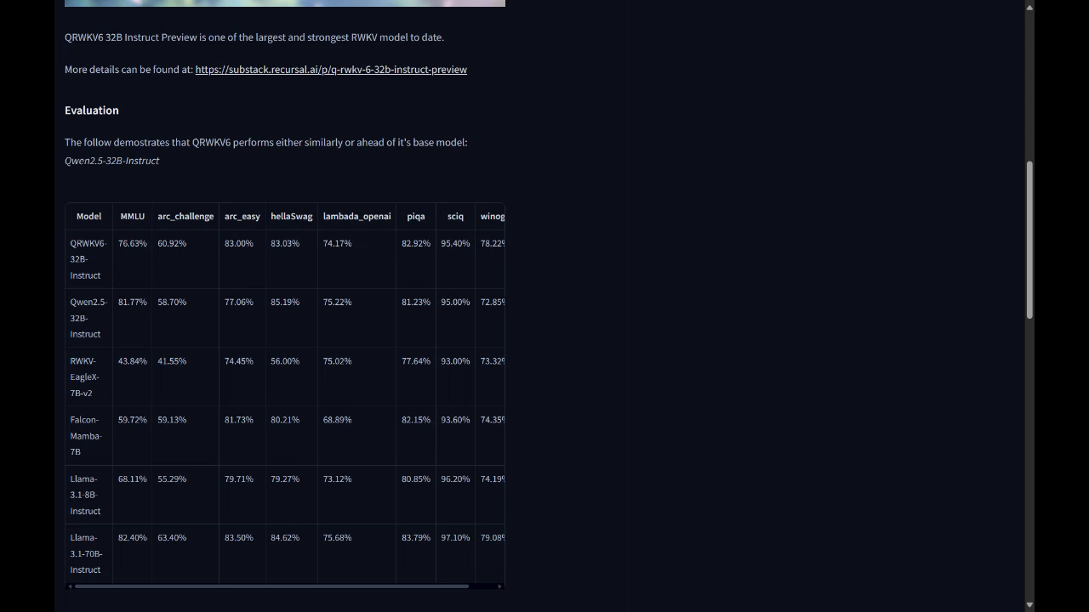
pyautogui.scroll(-3)
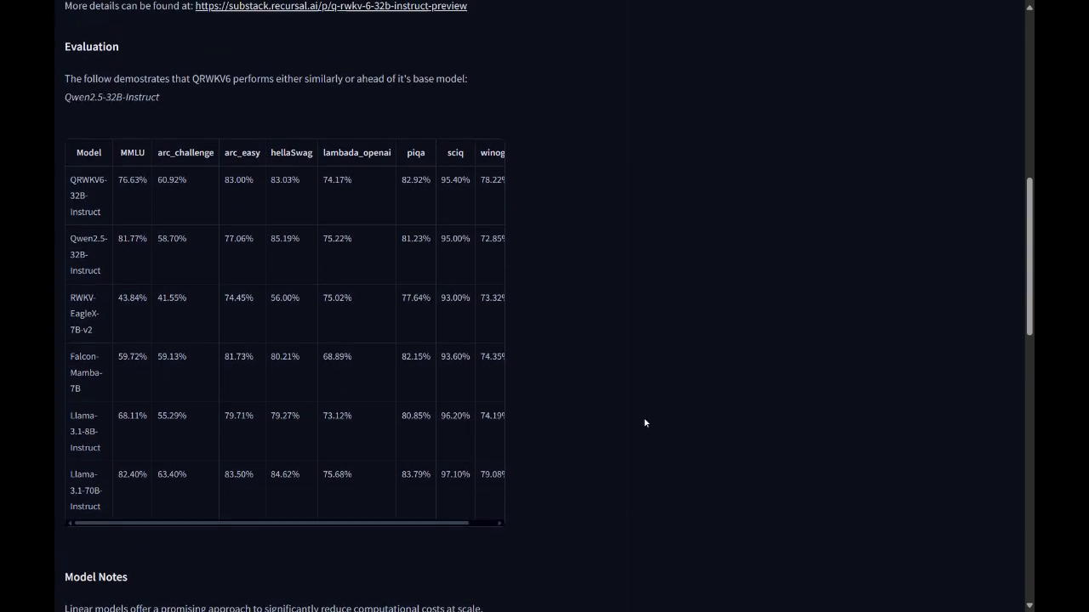
pyautogui.moveTo(637, 426)
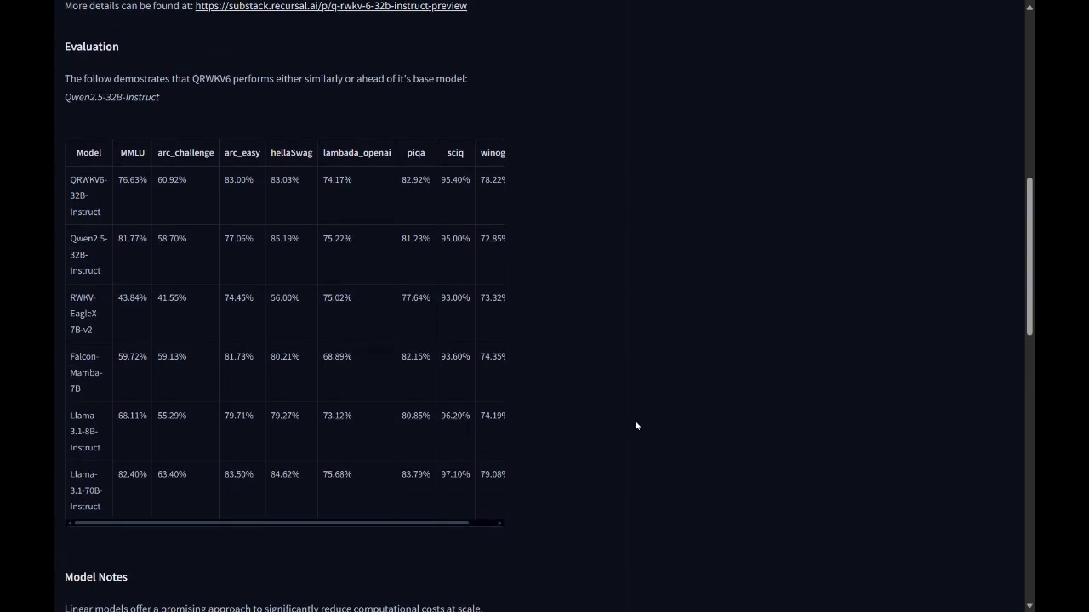